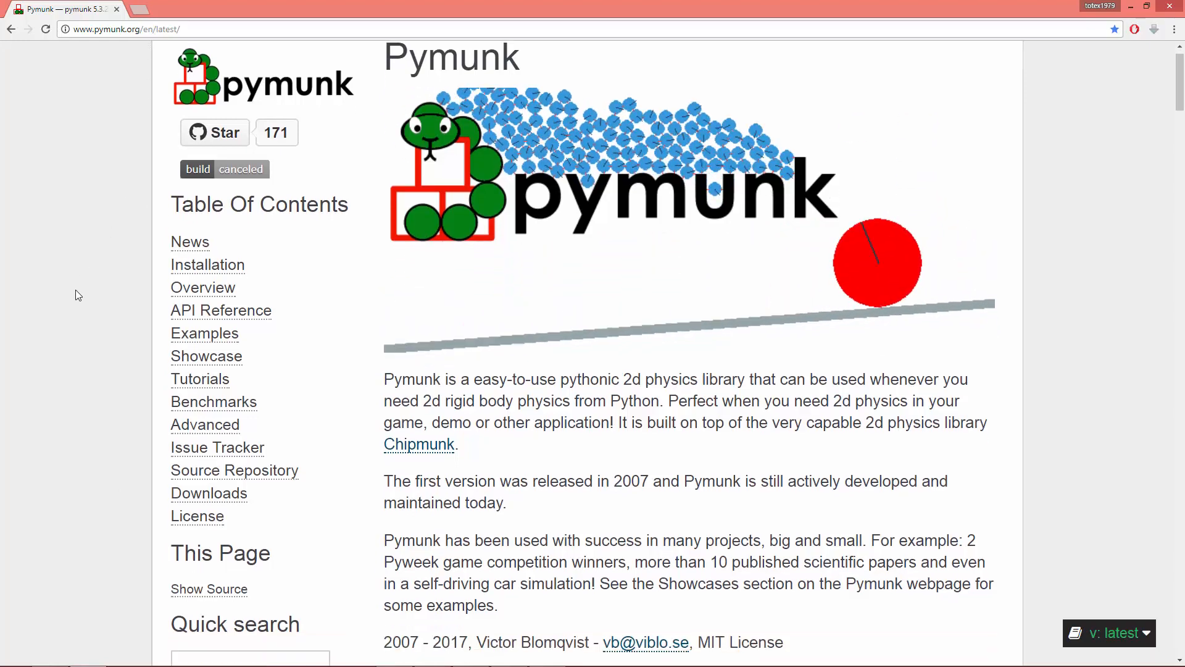
Open the Chipmunk2D Physics website chipmunk-physics.net in a second tab.
scroll("down", 3)
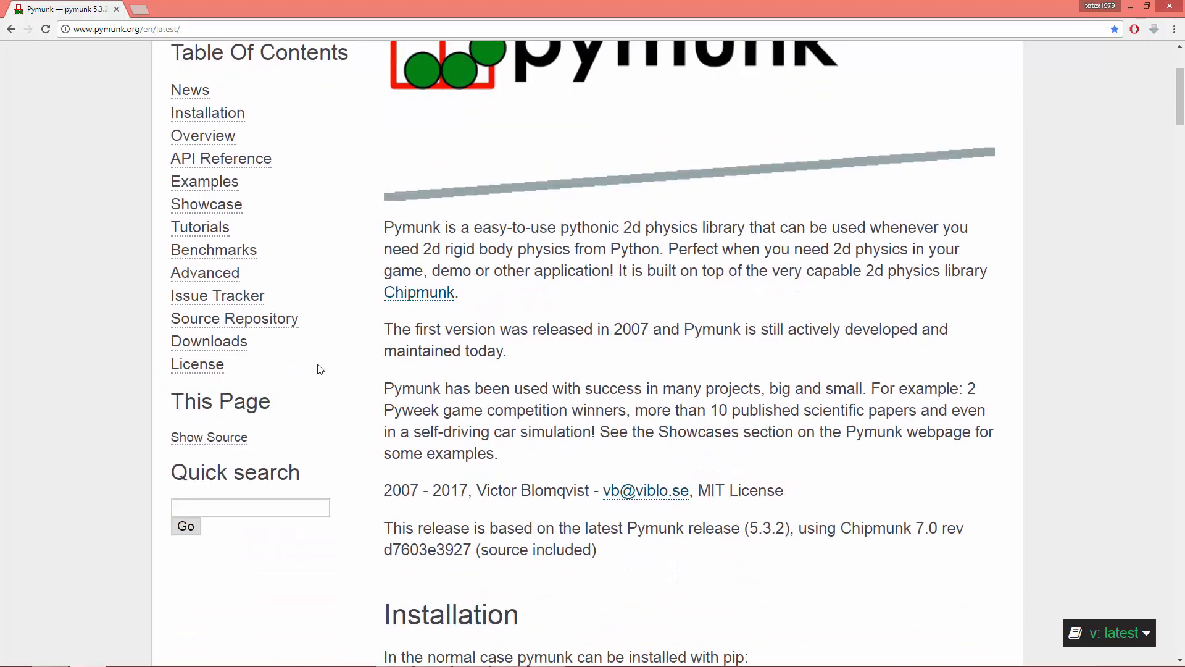
scroll("up", 3)
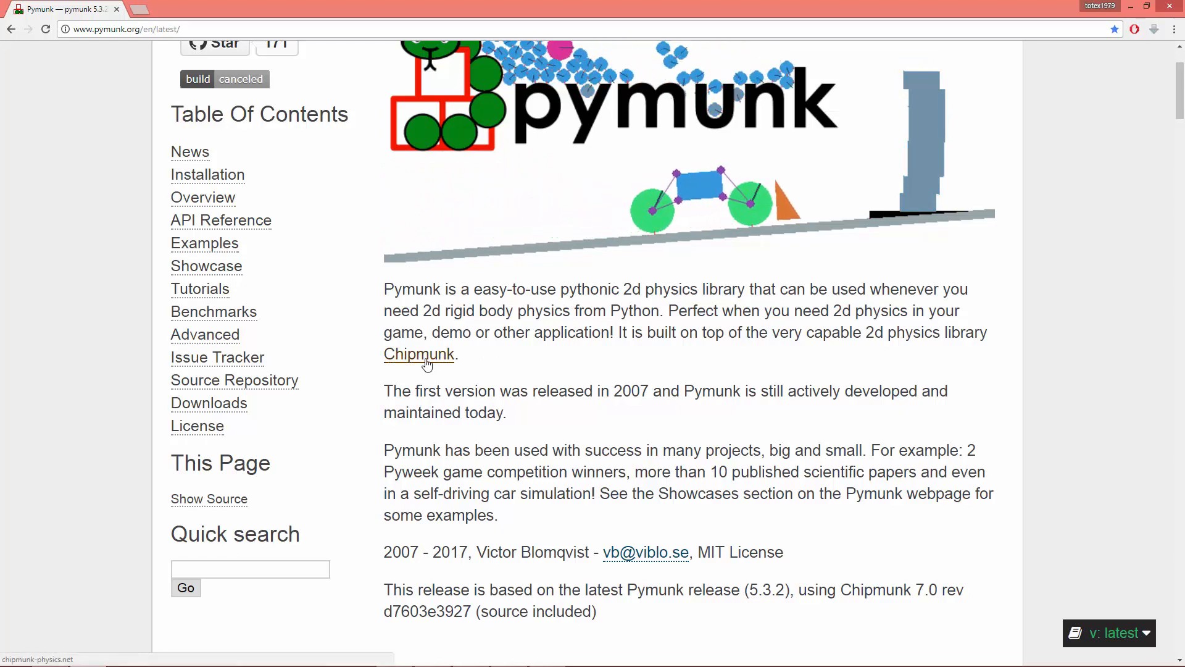
left_click(418, 353)
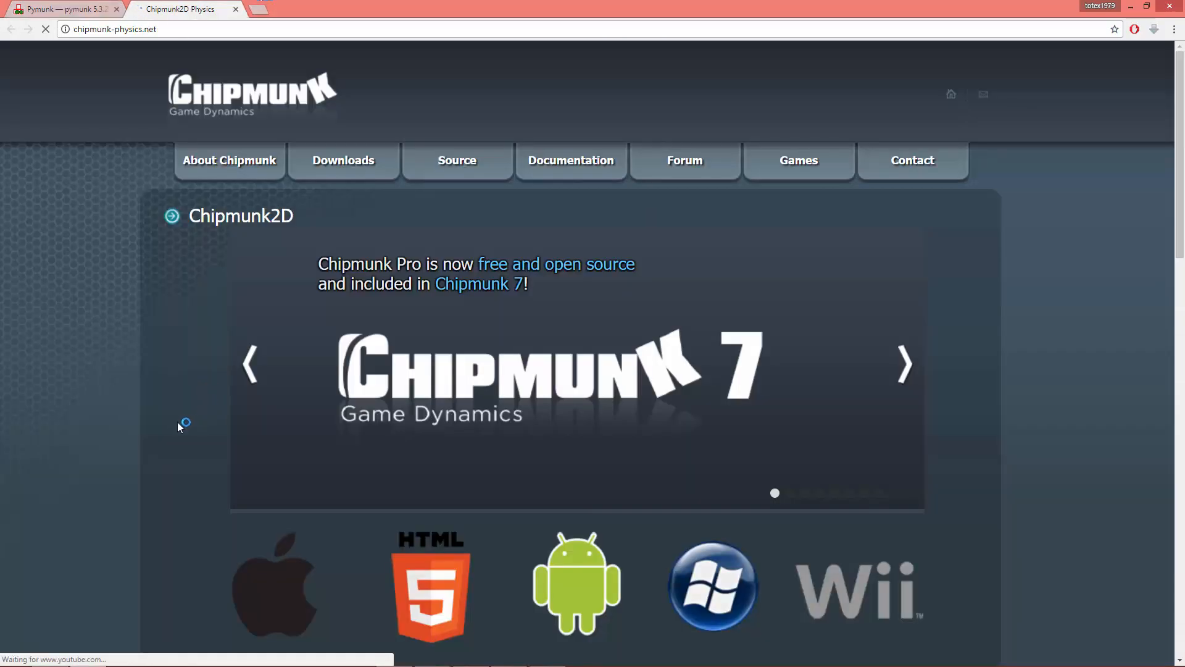
scroll("down", 3)
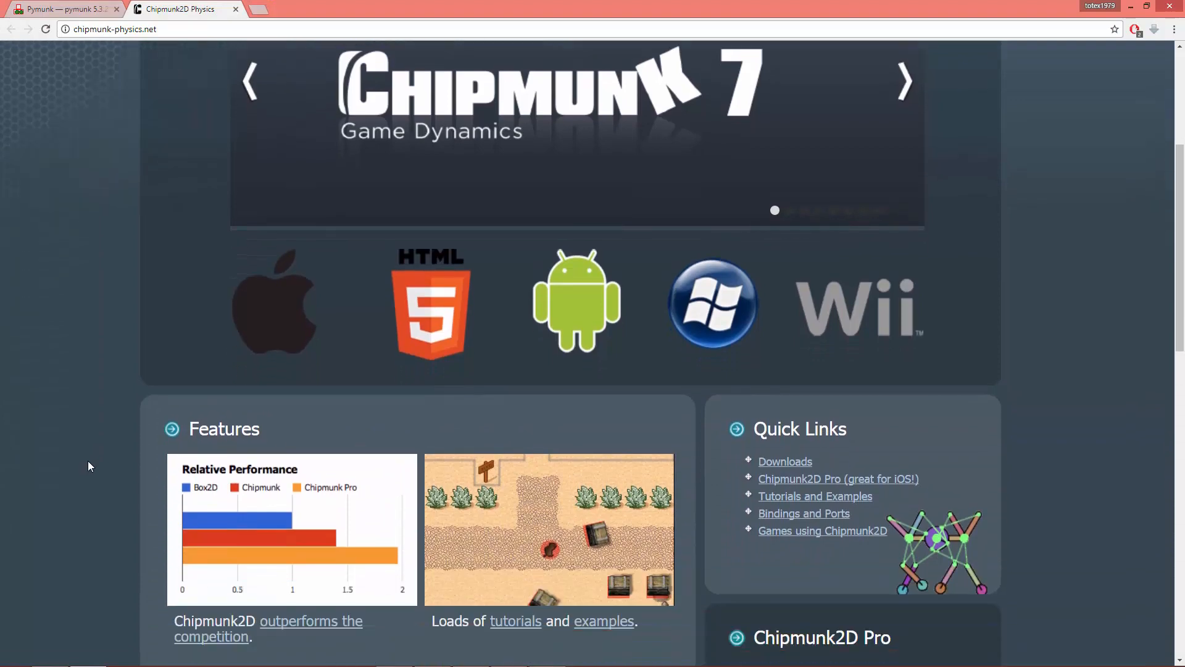
scroll("up", 3)
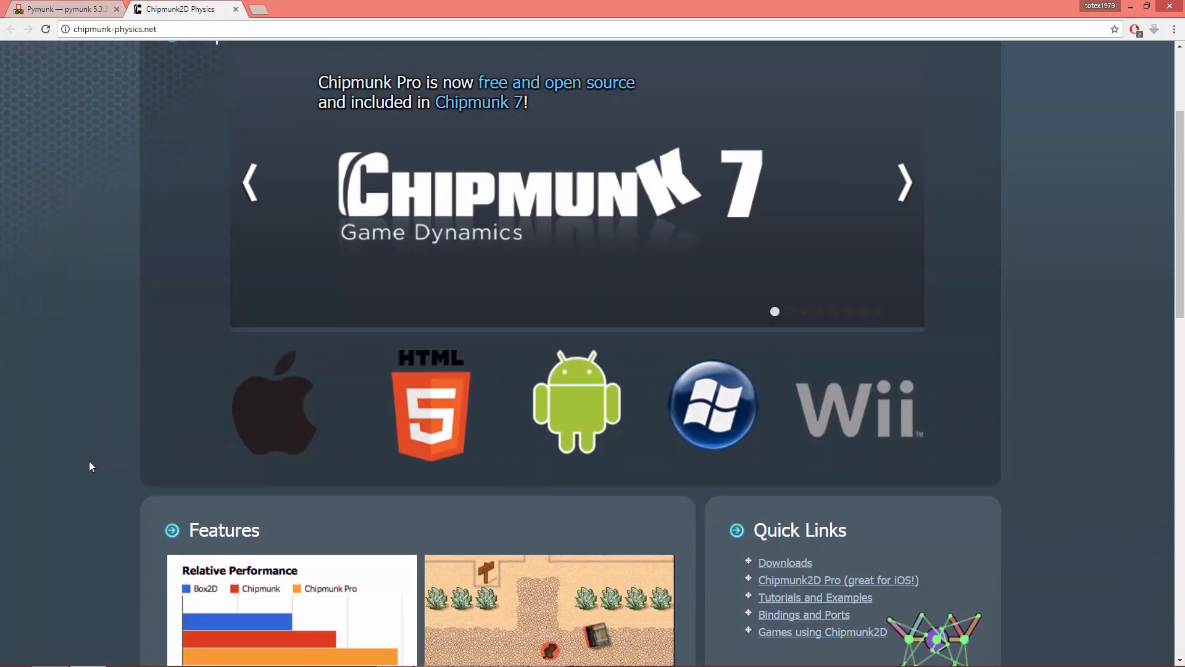
scroll("up", 3)
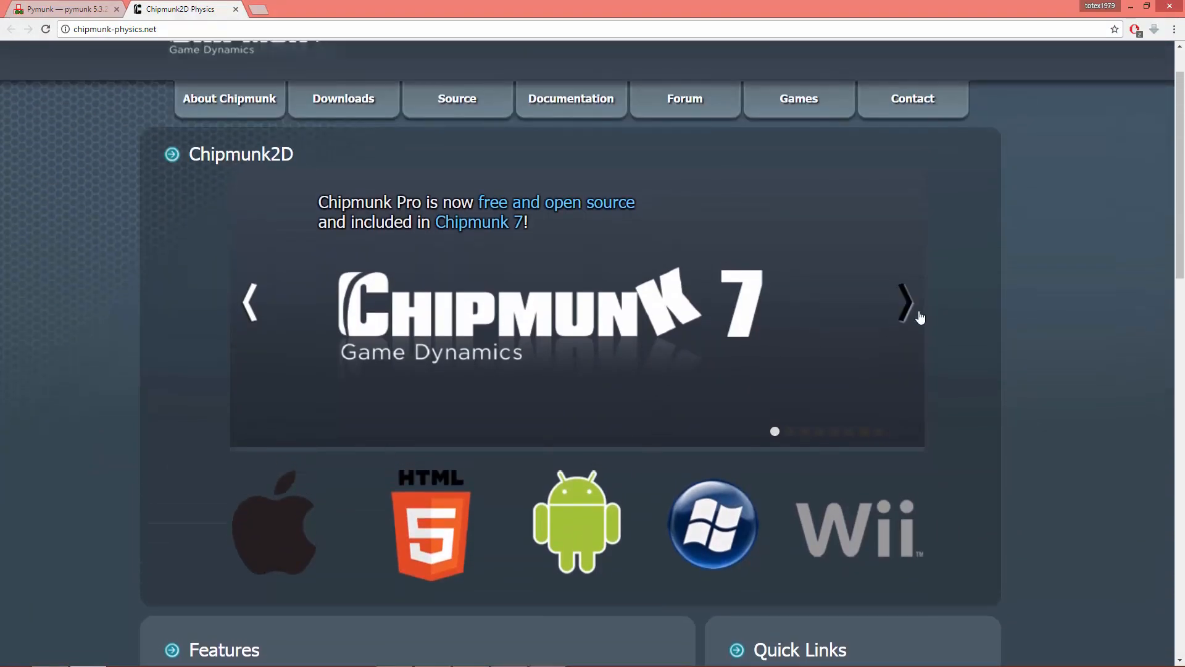
Advance the showcase slideshow five slides, then scroll down to Features and Quick Links.
left_click(905, 301)
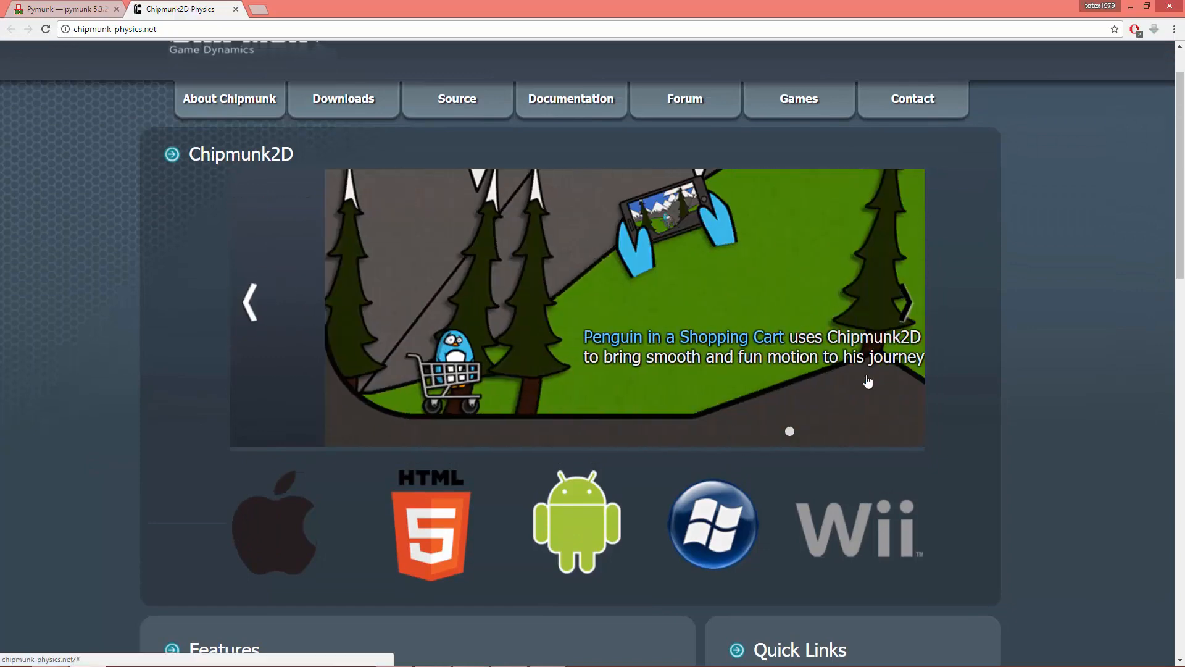
left_click(905, 302)
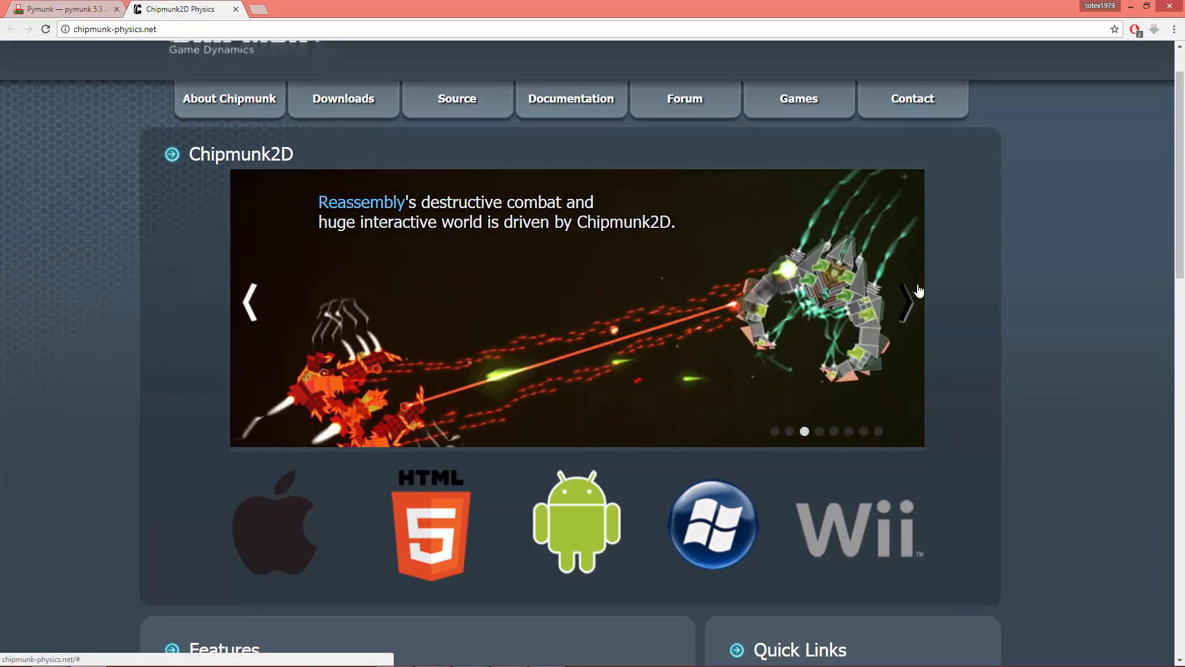
left_click(903, 302)
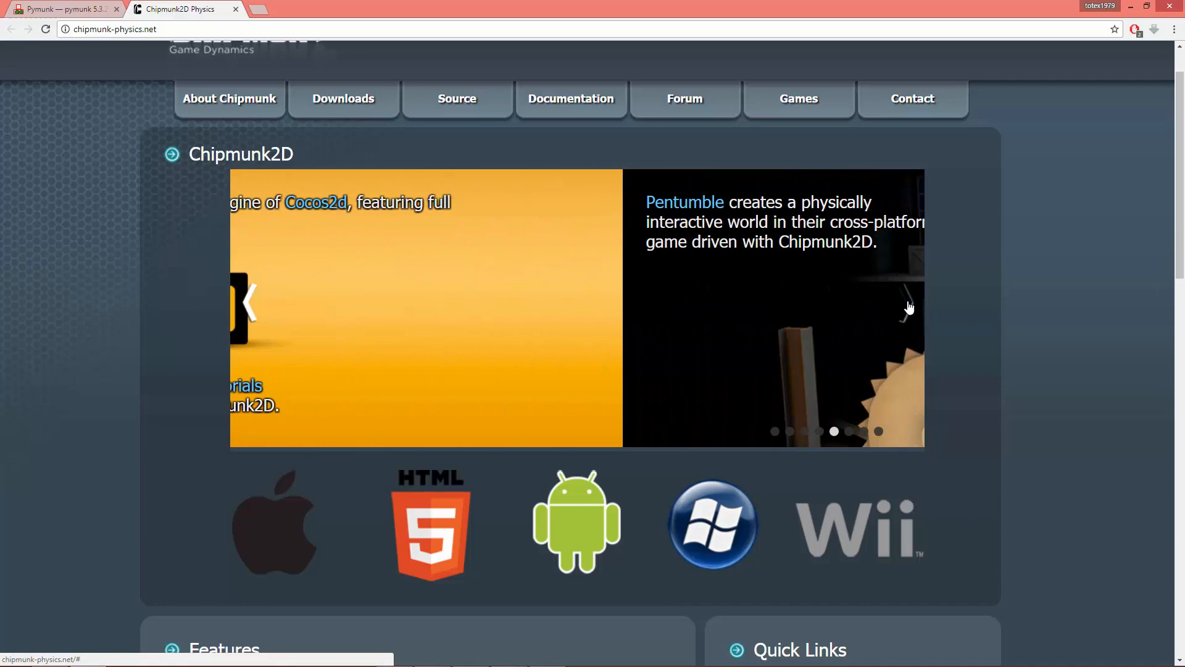
left_click(911, 303)
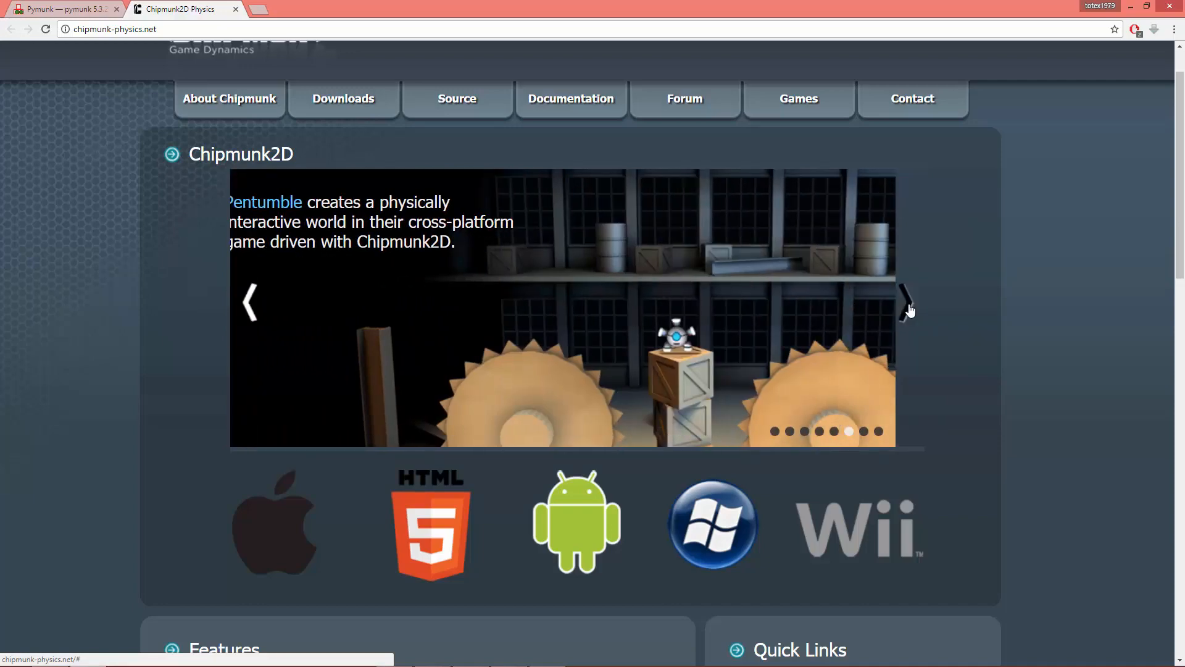
left_click(905, 302)
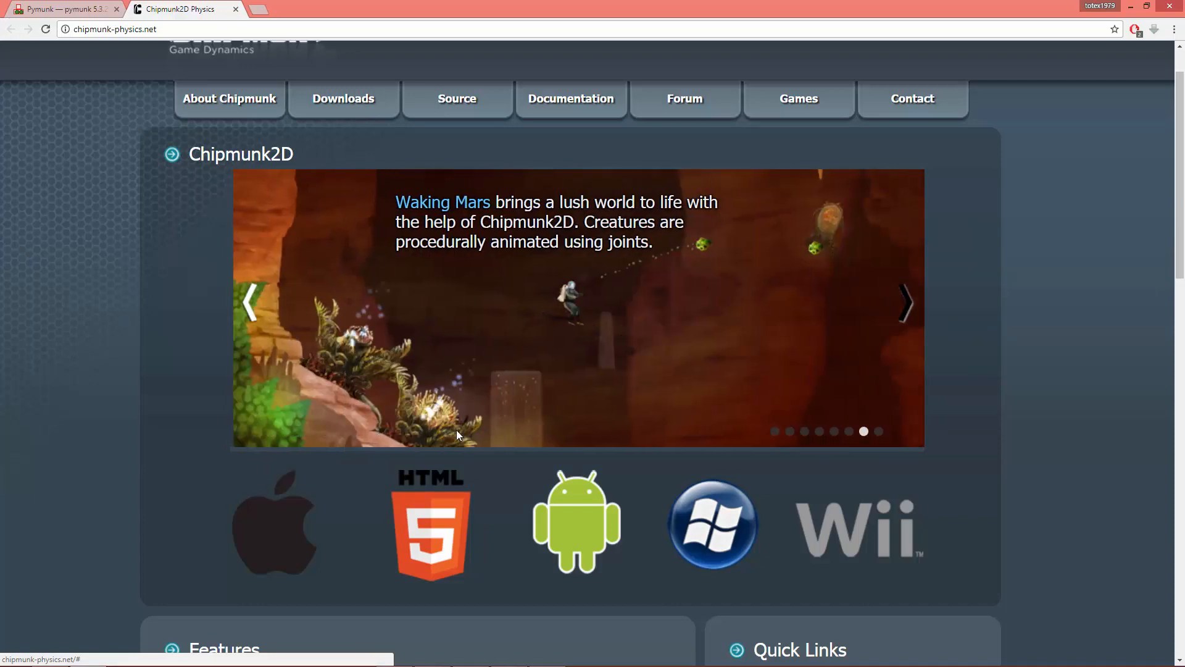
scroll("down", 3)
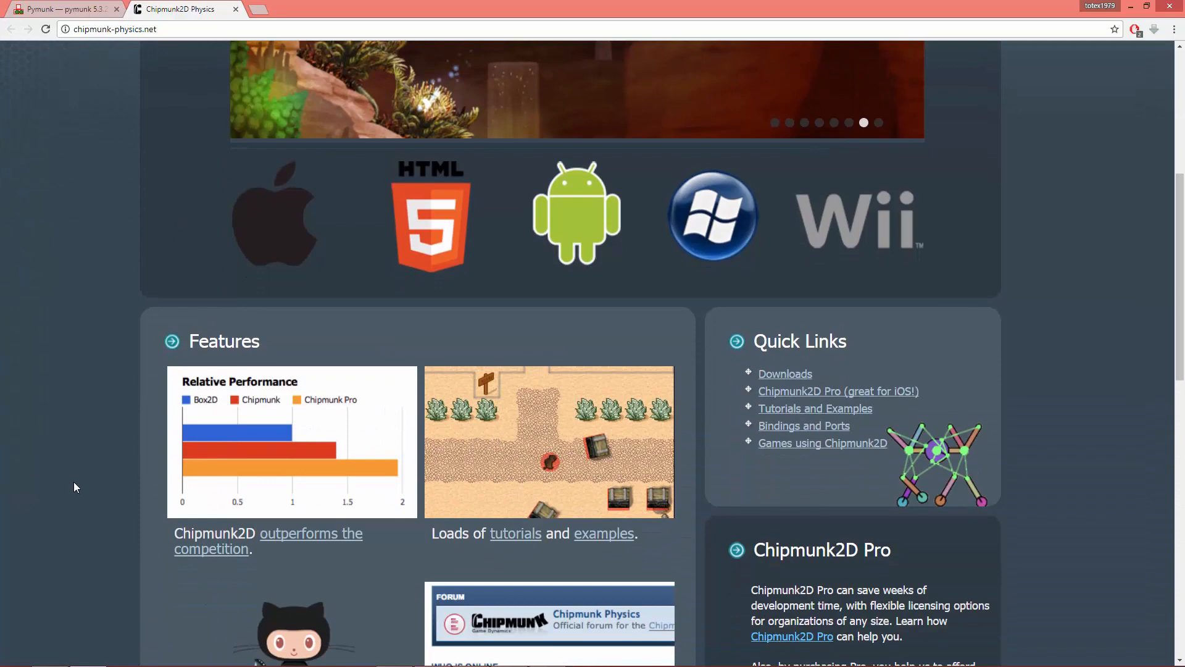
scroll("down", 3)
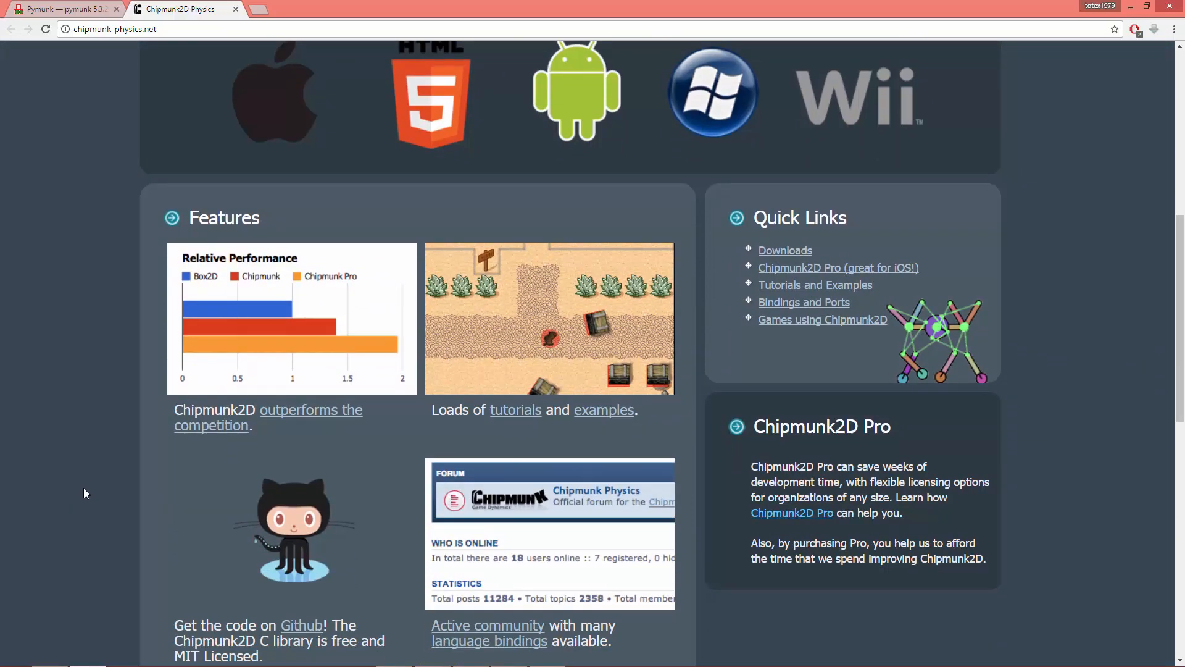
Return to the Pymunk docs tab with the Installation section's 'pip install pymunk' in view.
left_click(61, 8)
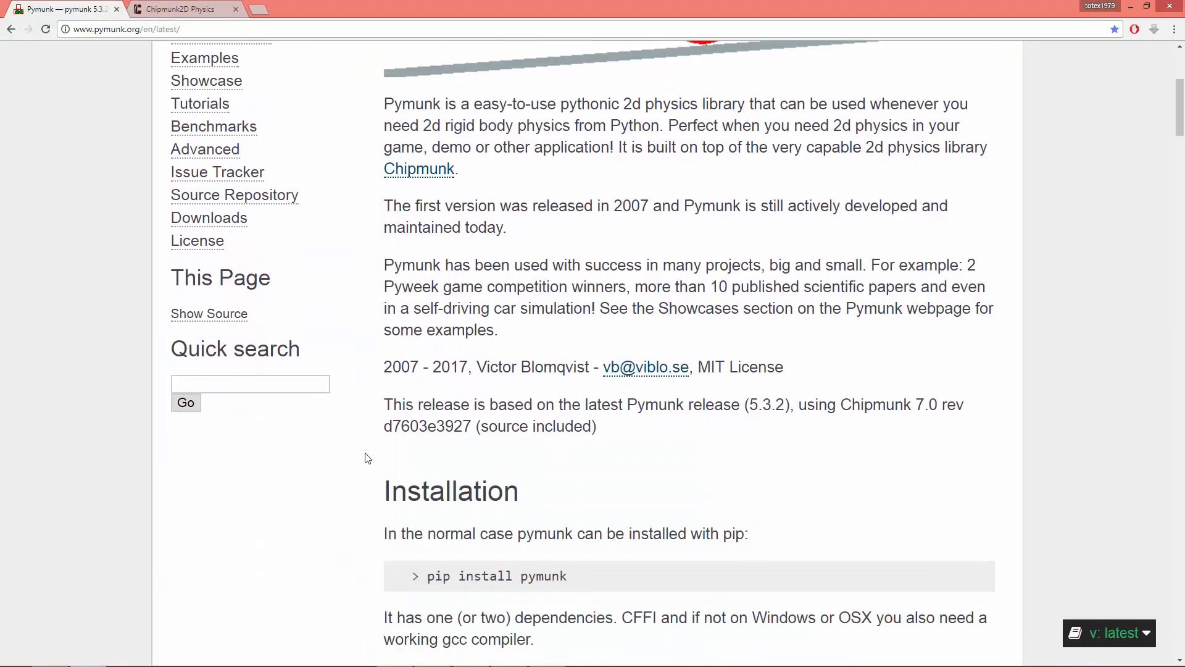
mouse_move(654, 427)
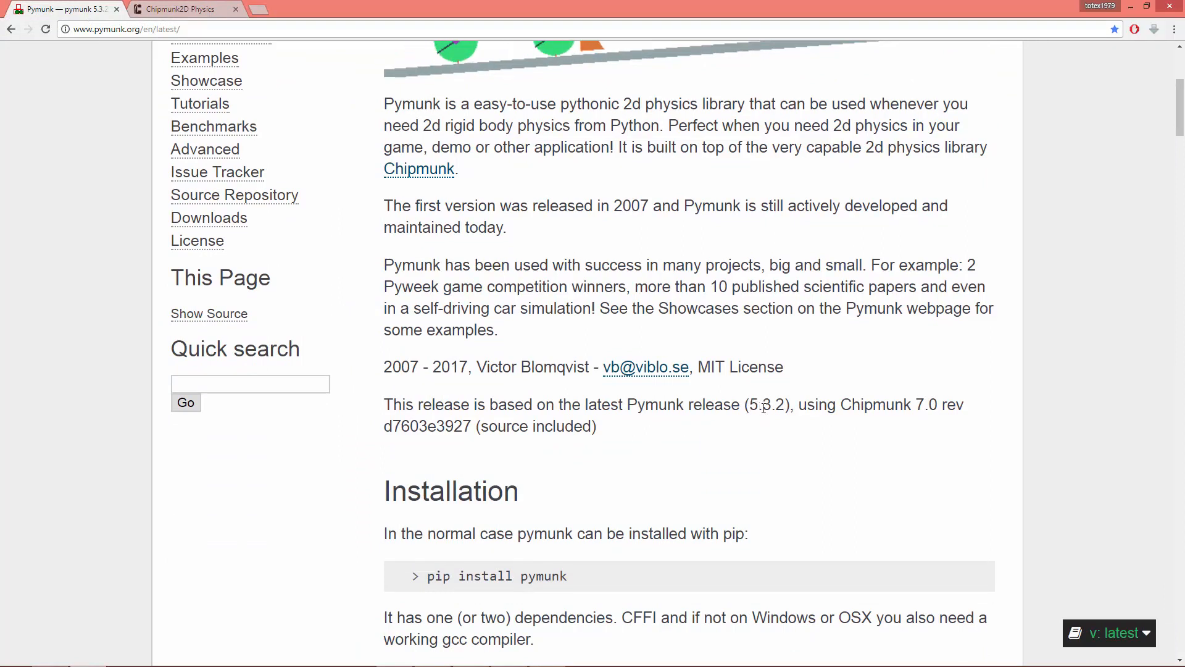
double_click(758, 404)
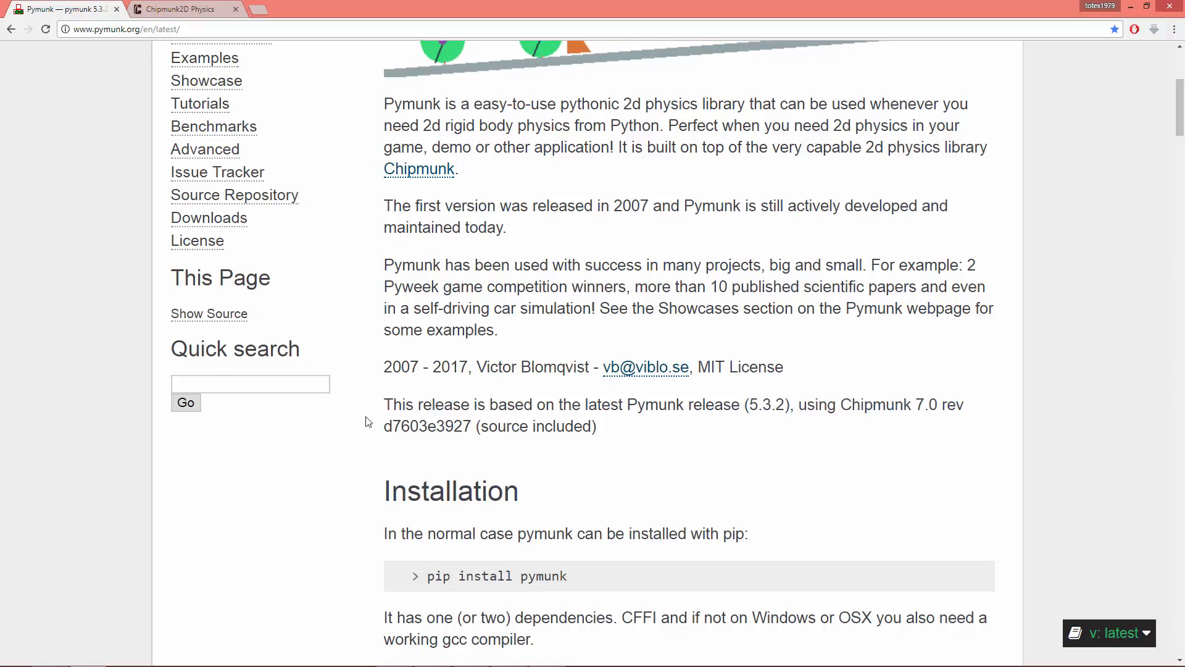
scroll("up", 3)
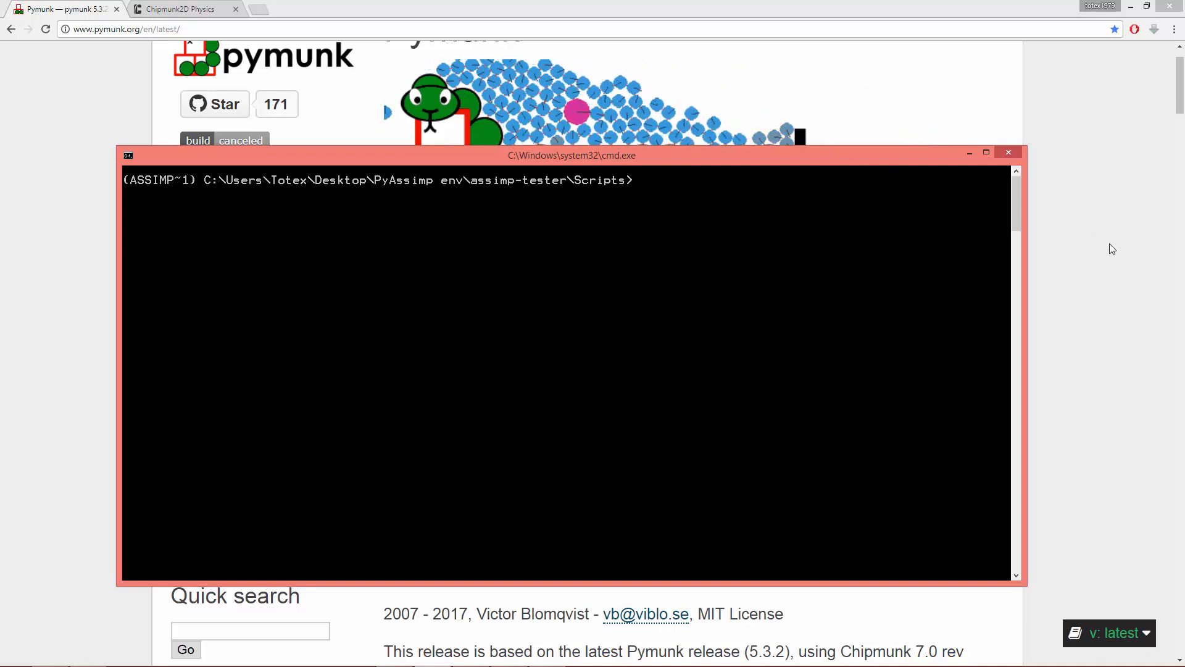
Run 'pip install pymunk' in the assimp-tester Scripts prompt, installing pymunk 5.3.2, cffi and pycparser.
type("pi")
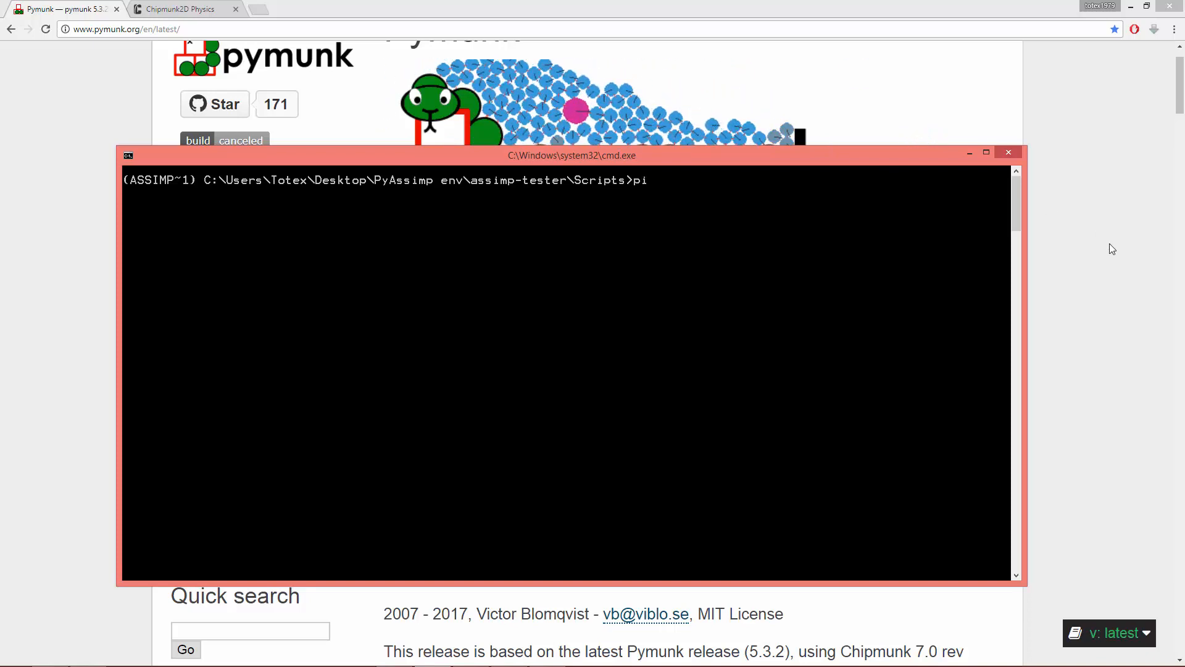
type("p")
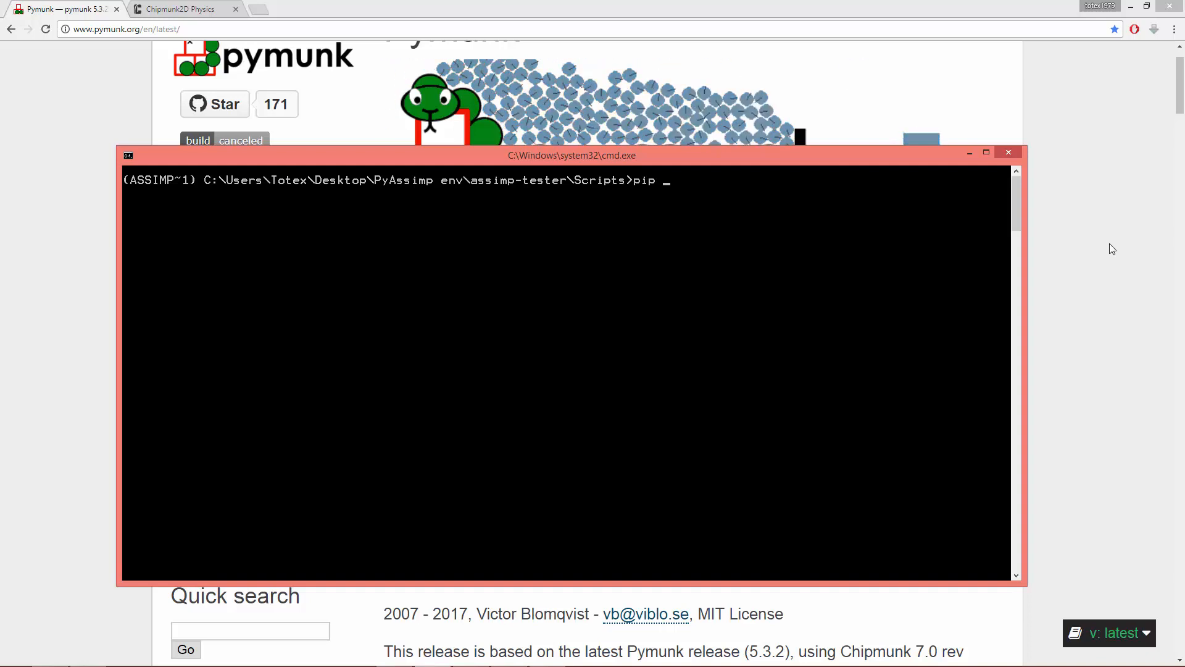
type("insta")
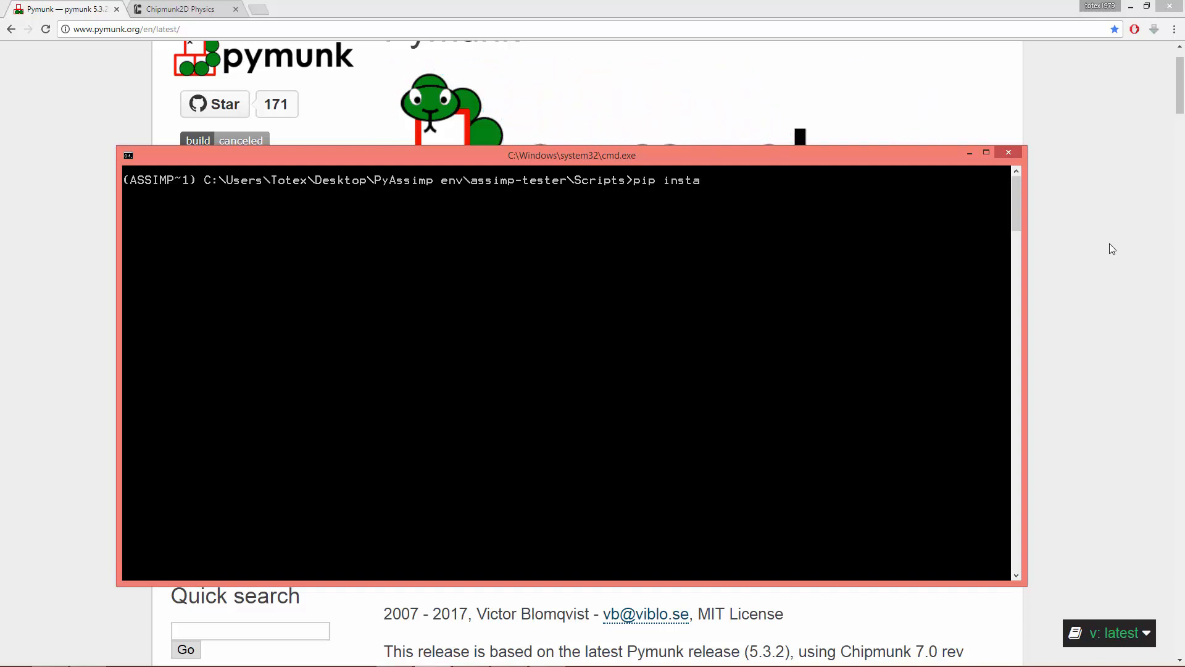
type("ll pym")
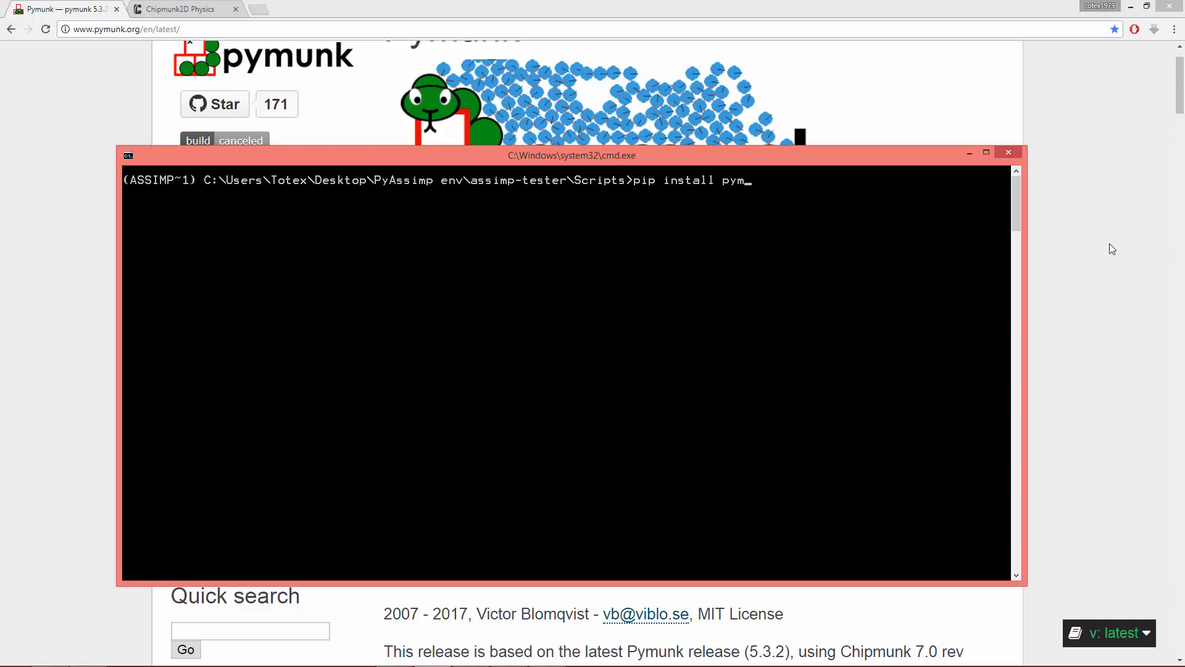
type("unk")
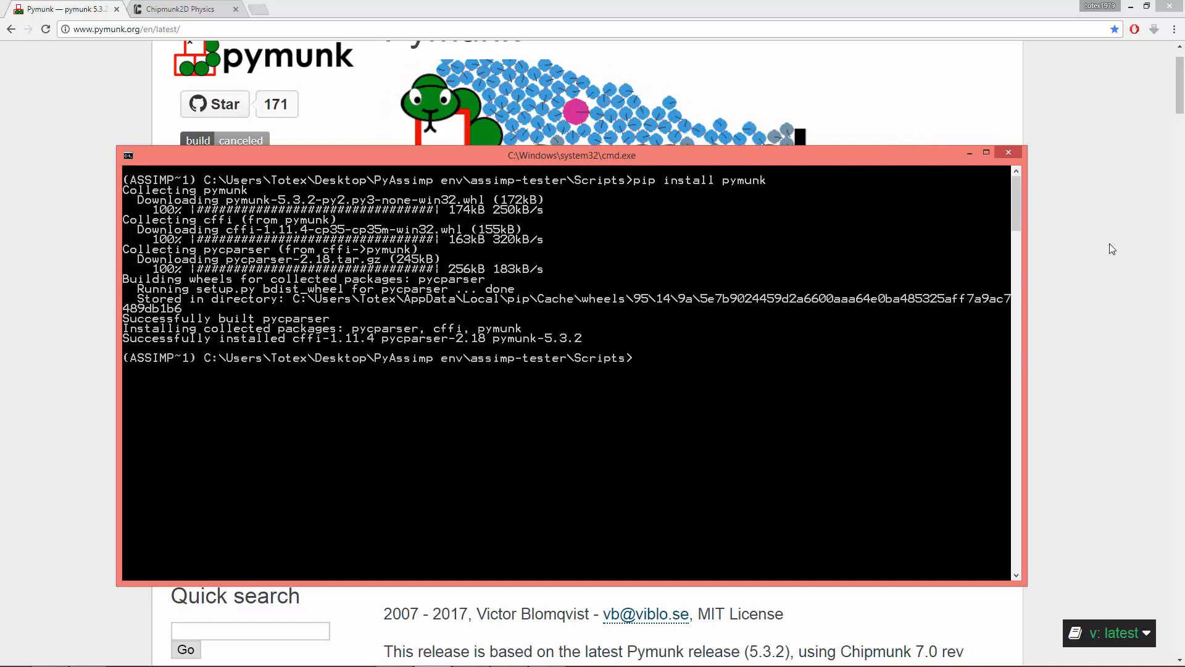
mouse_move(283, 576)
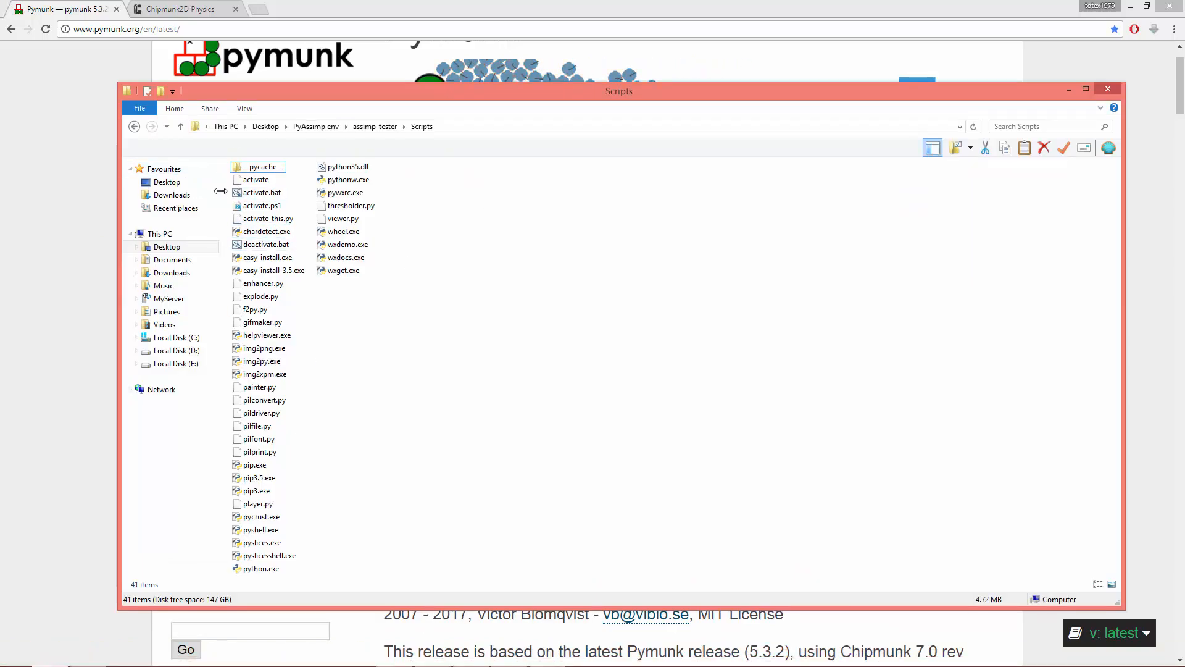
Navigate from assimp-tester into Lib\site-packages to locate the installed pymunk folders.
left_click(135, 126)
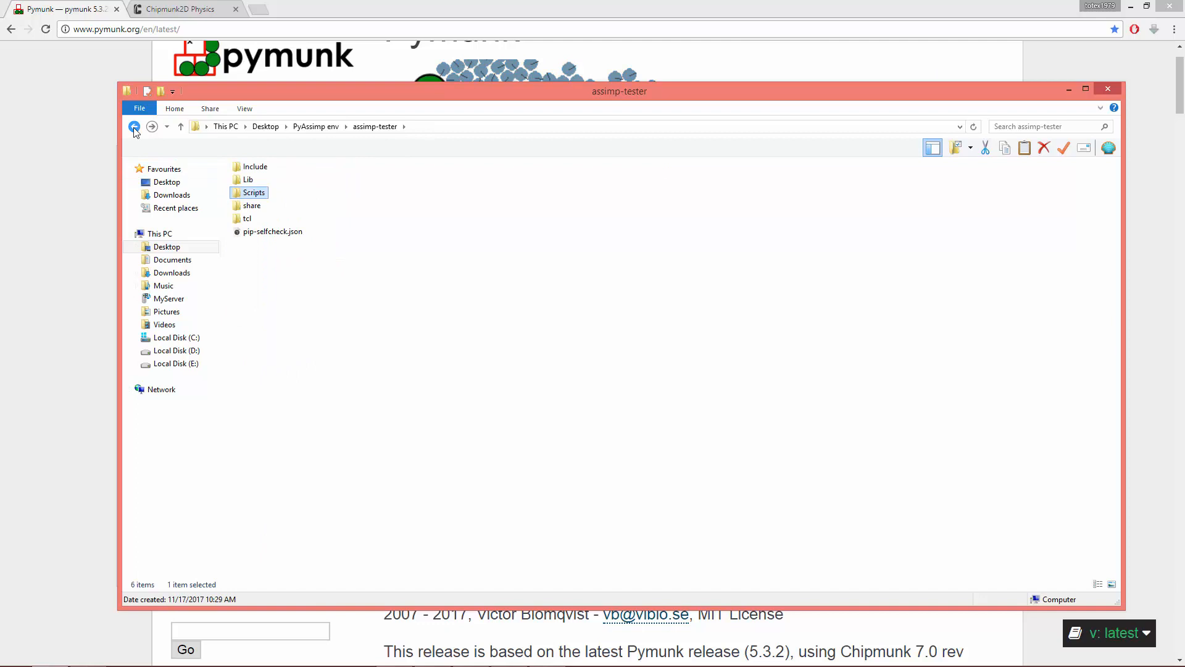
mouse_move(263, 202)
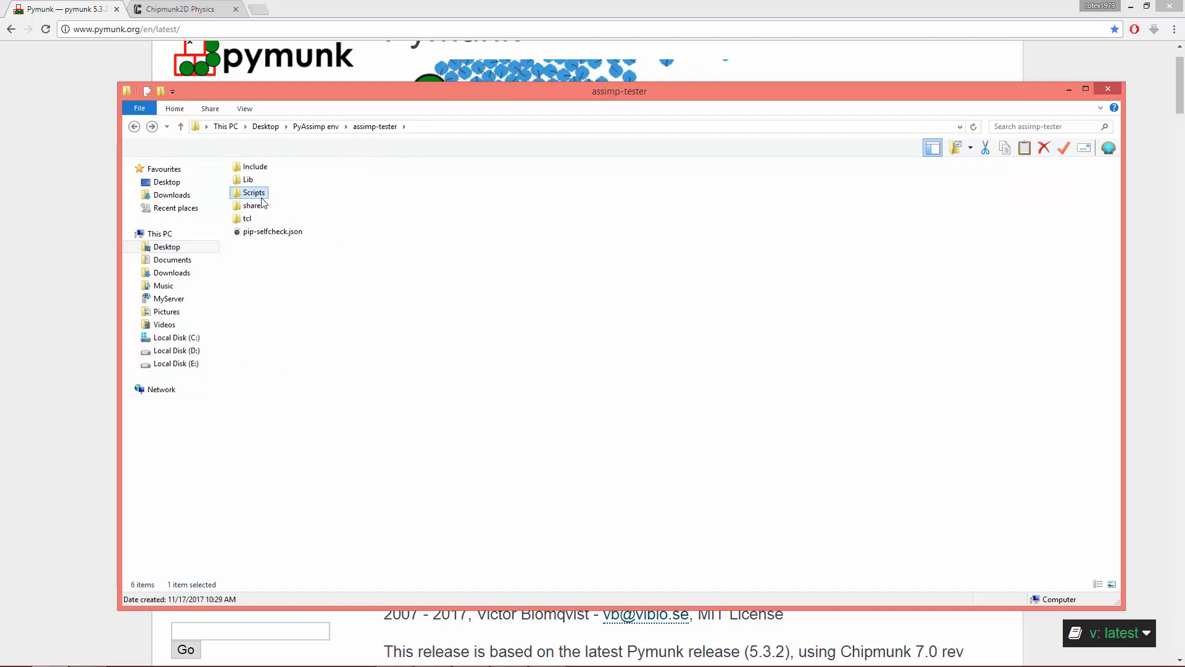
double_click(247, 179)
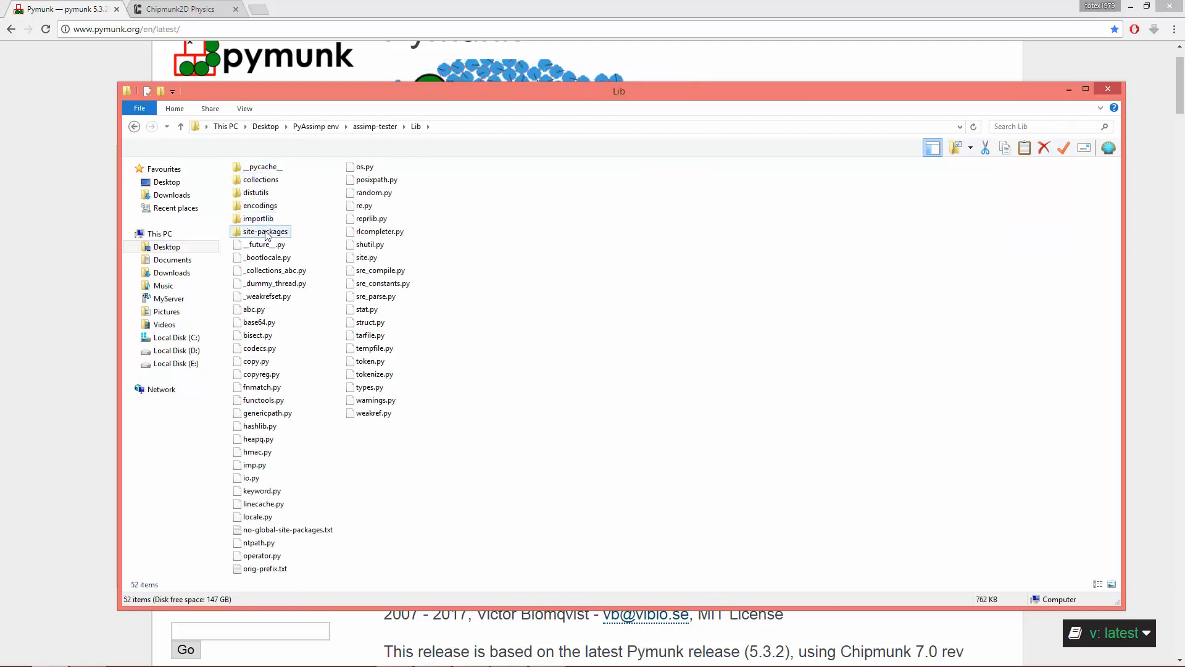
double_click(265, 232)
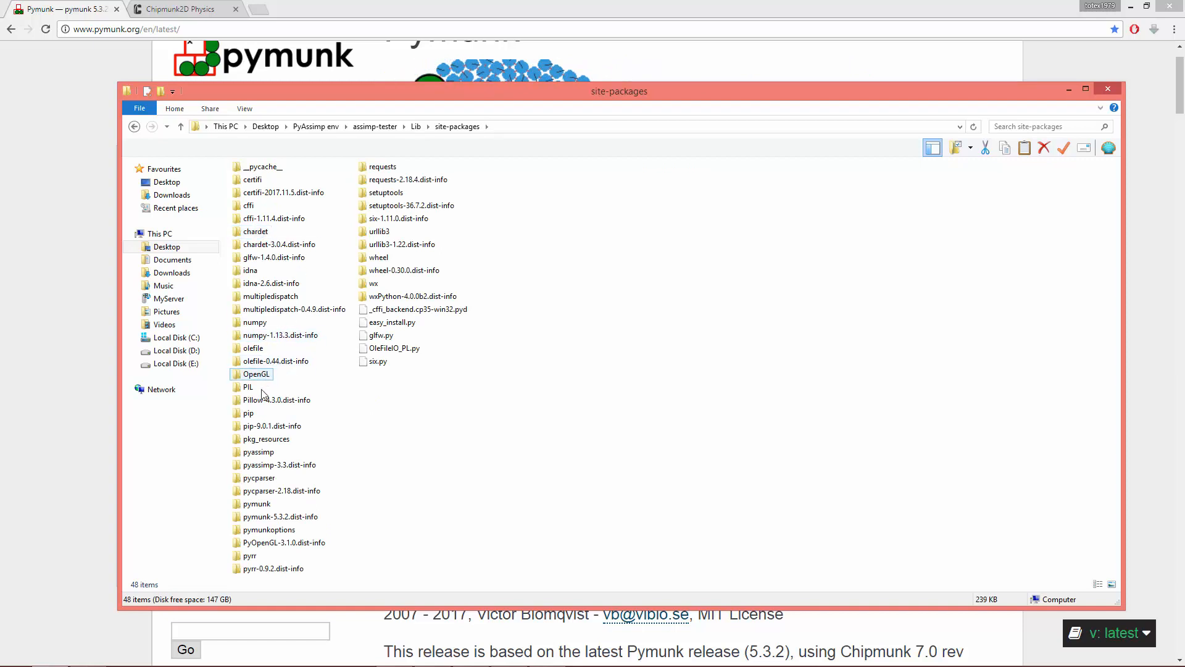
left_click(279, 516)
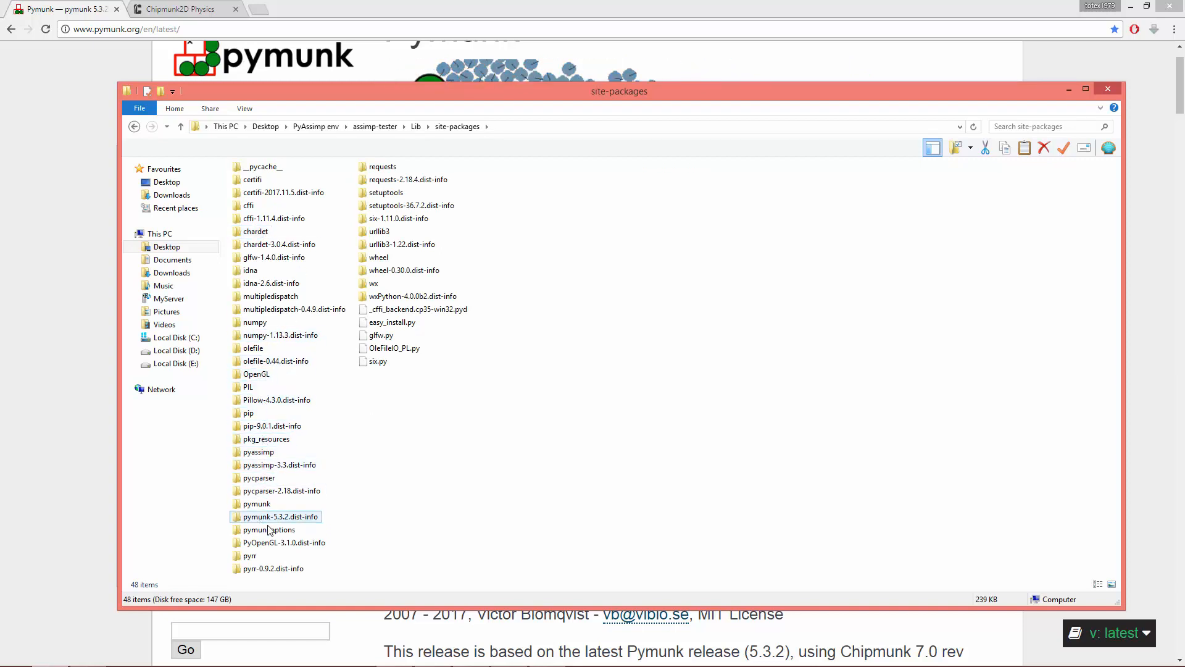
Inspect chipmunk.dll inside the pymunk package folder, then return to the PyCharm script.
double_click(256, 504)
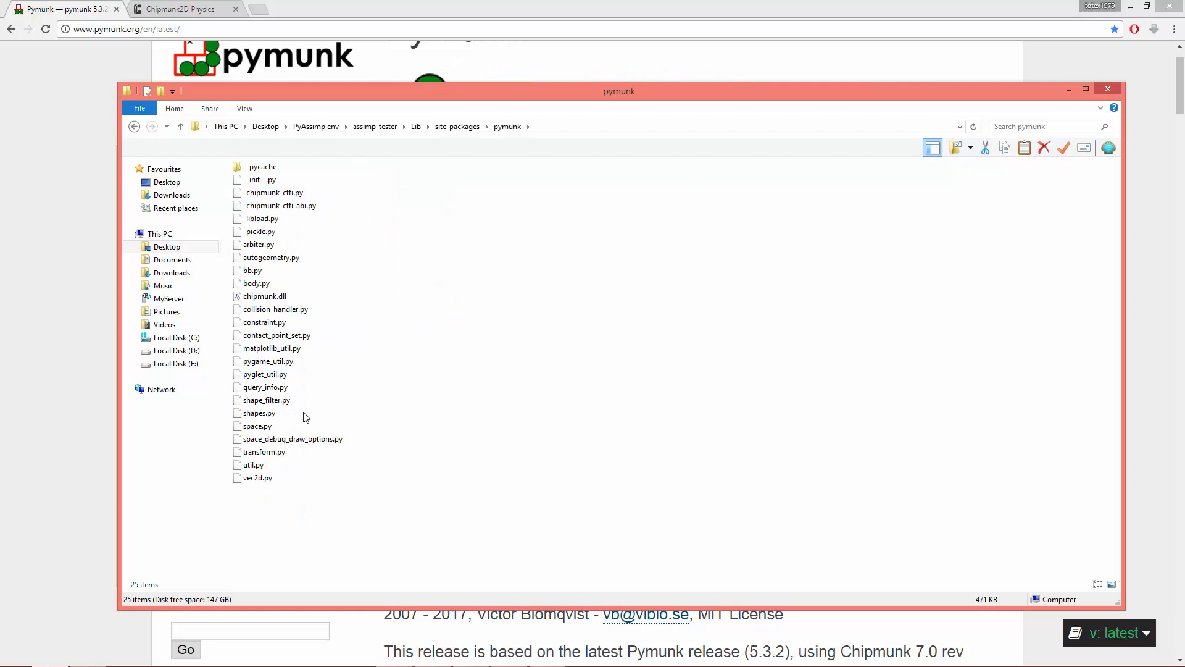
left_click(264, 296)
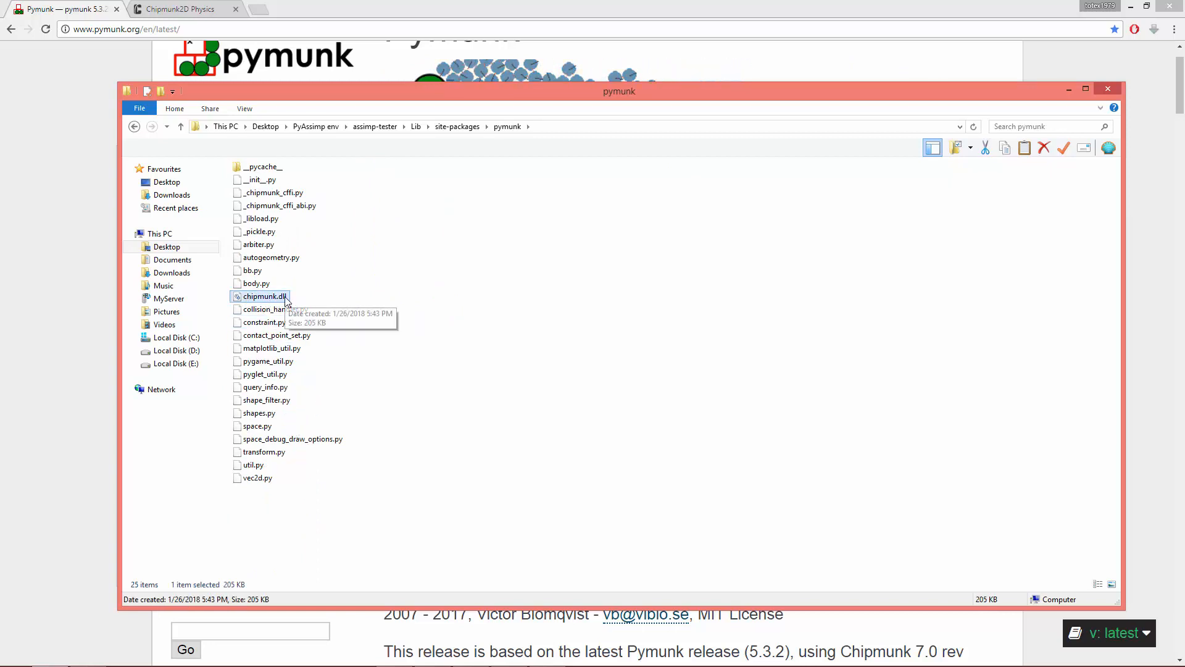
mouse_move(291, 414)
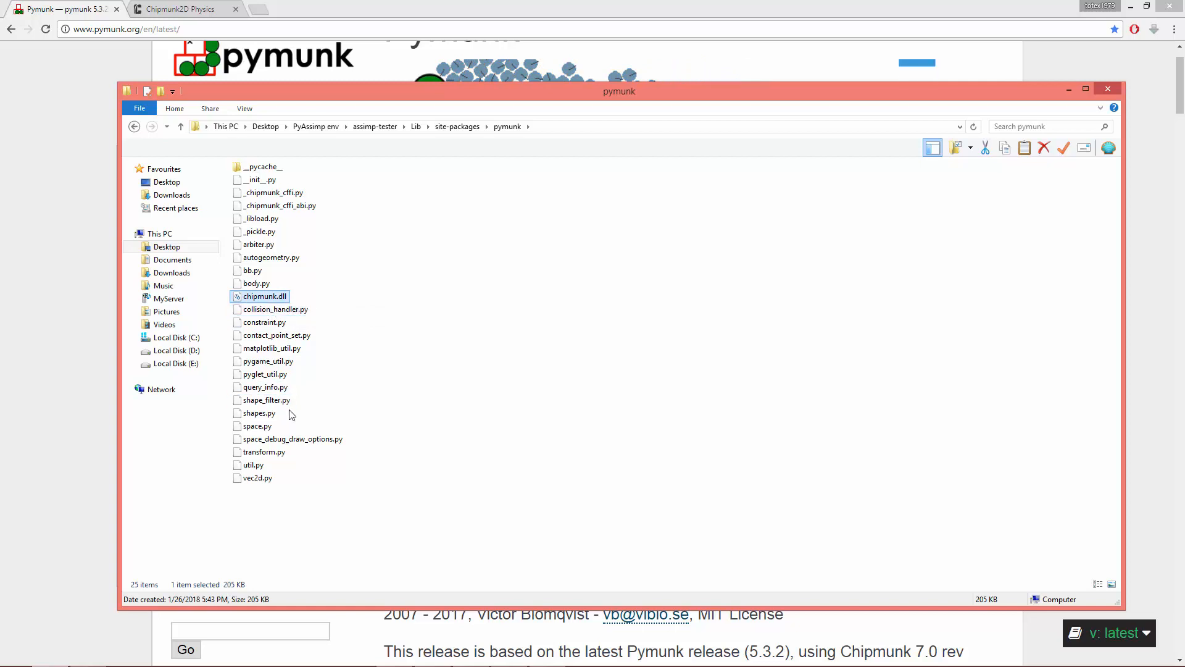
mouse_move(306, 412)
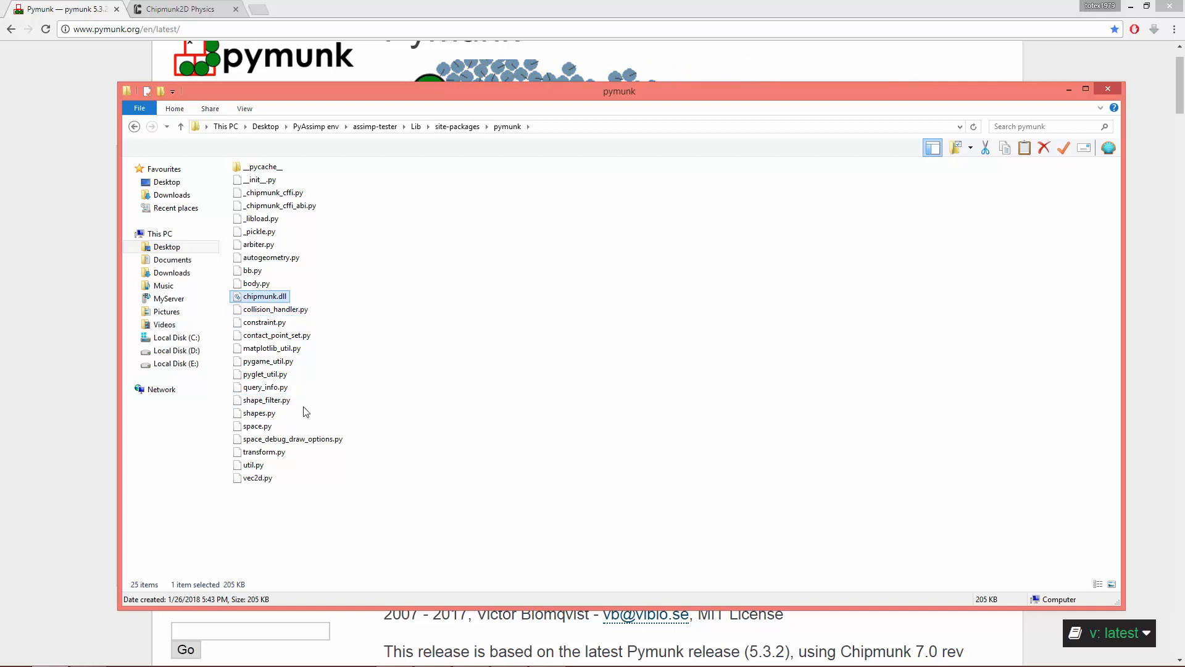
mouse_move(302, 412)
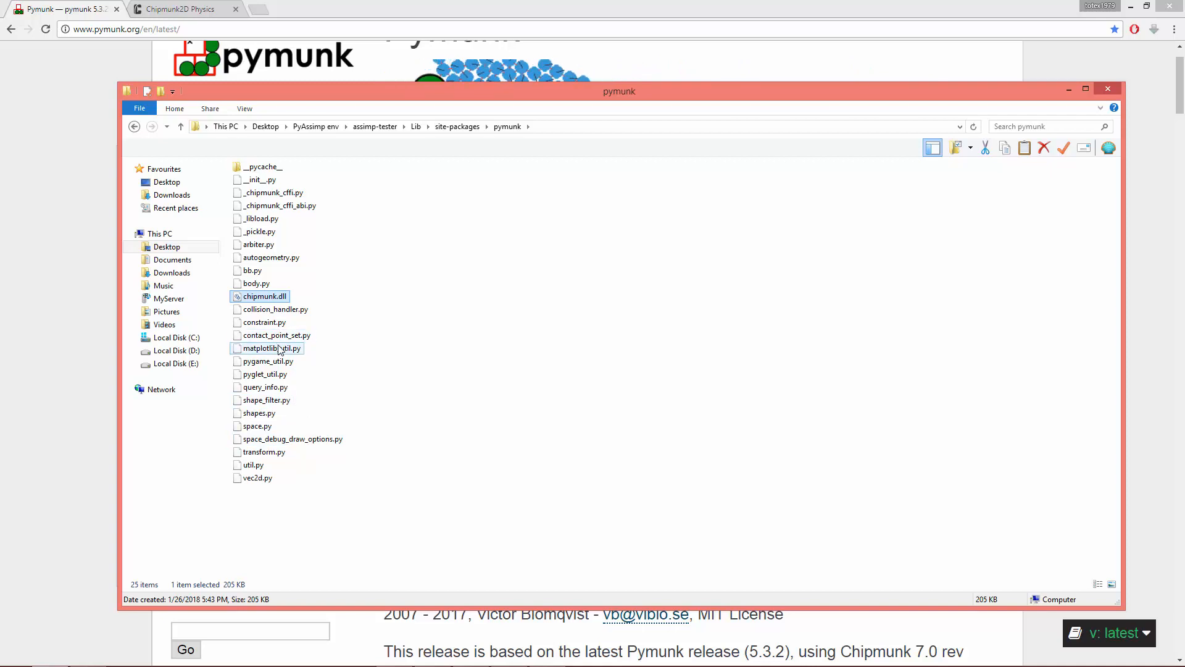
mouse_move(275, 335)
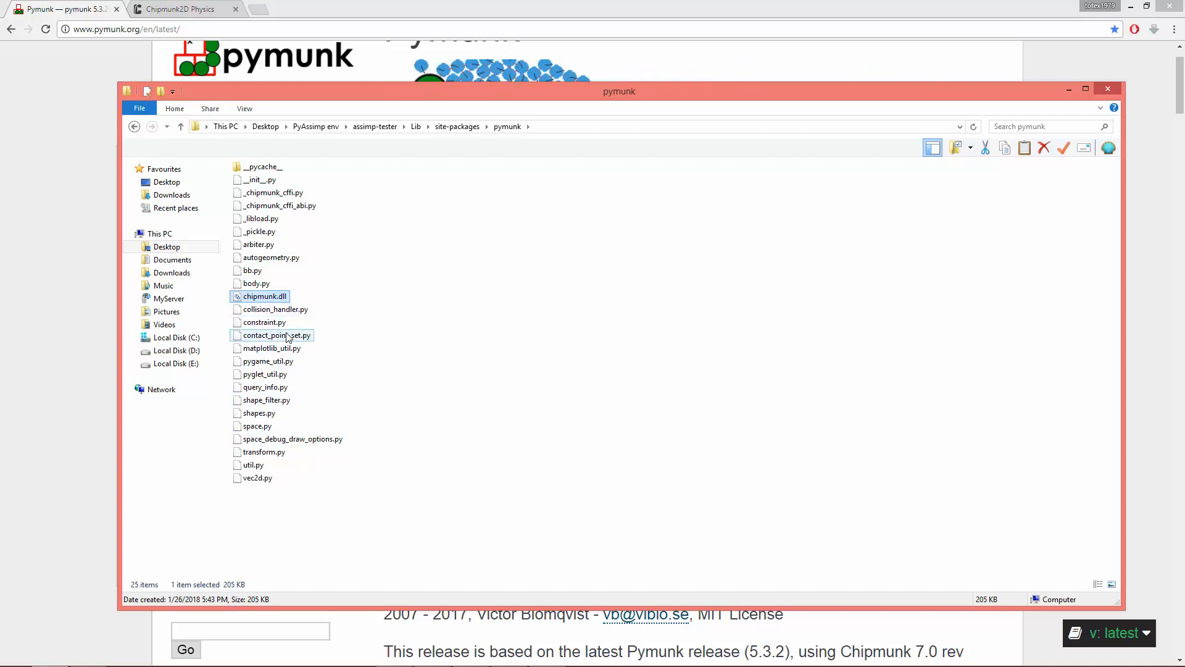
left_click(276, 309)
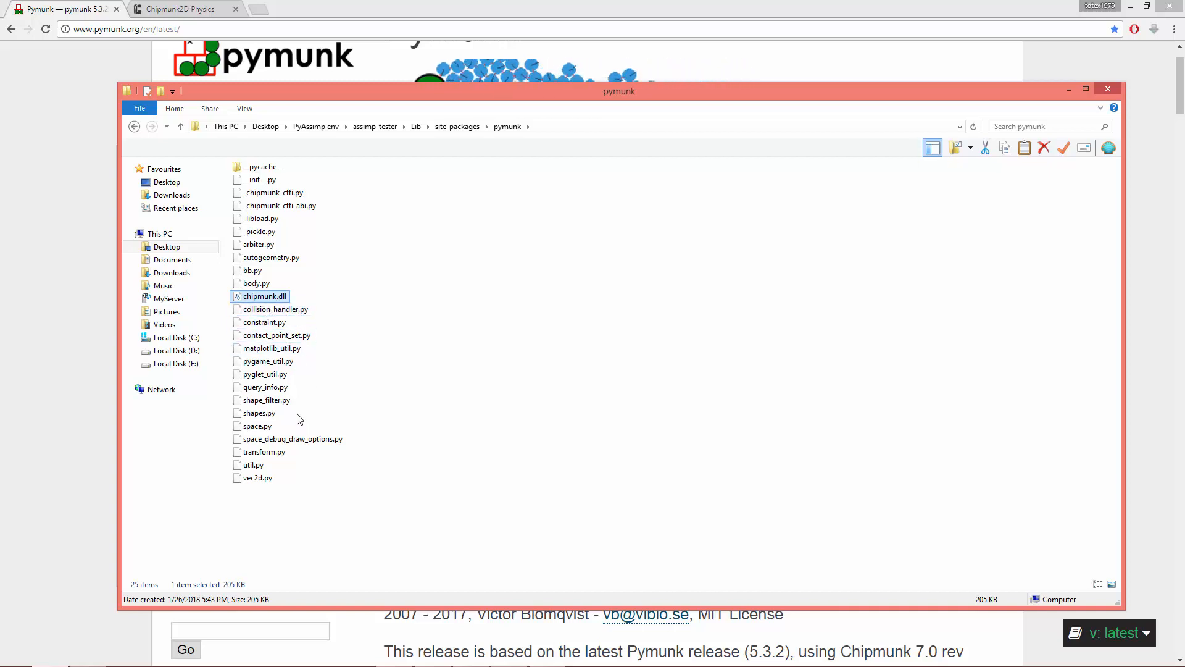
mouse_move(316, 439)
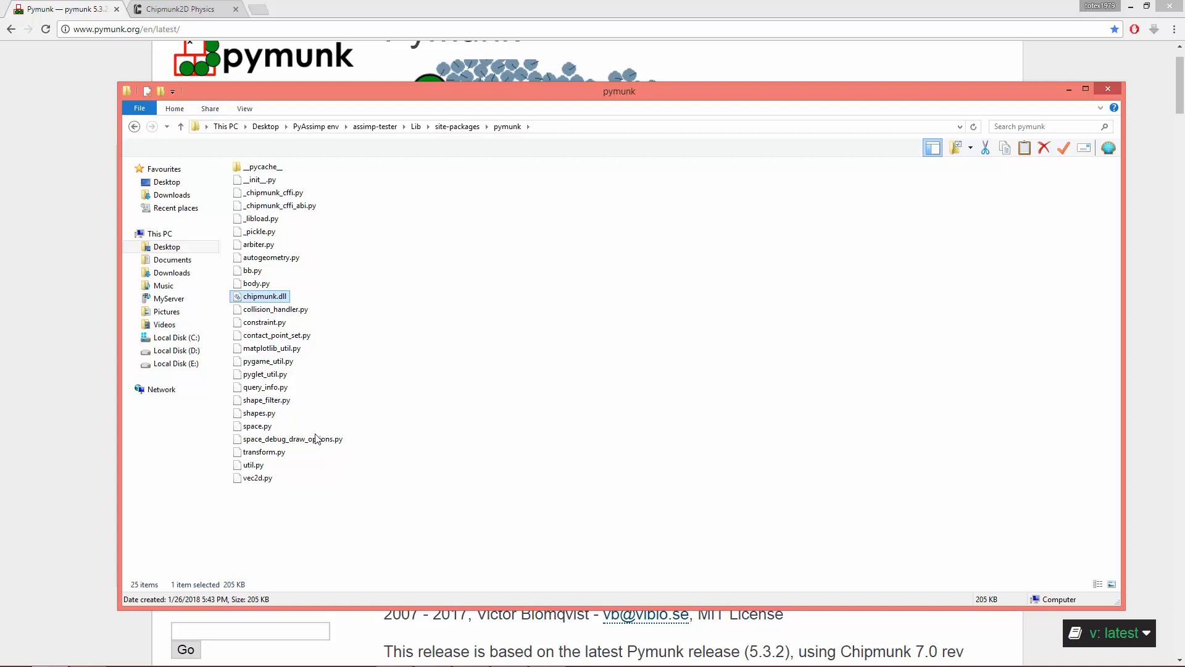
mouse_move(324, 461)
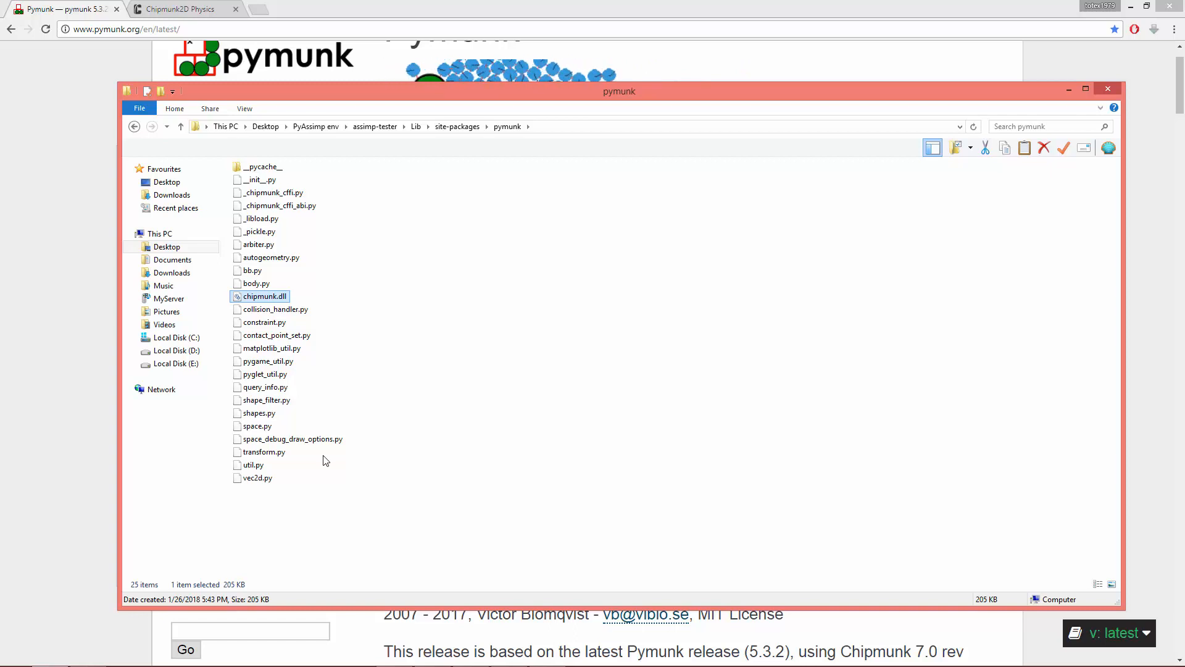
mouse_move(300, 472)
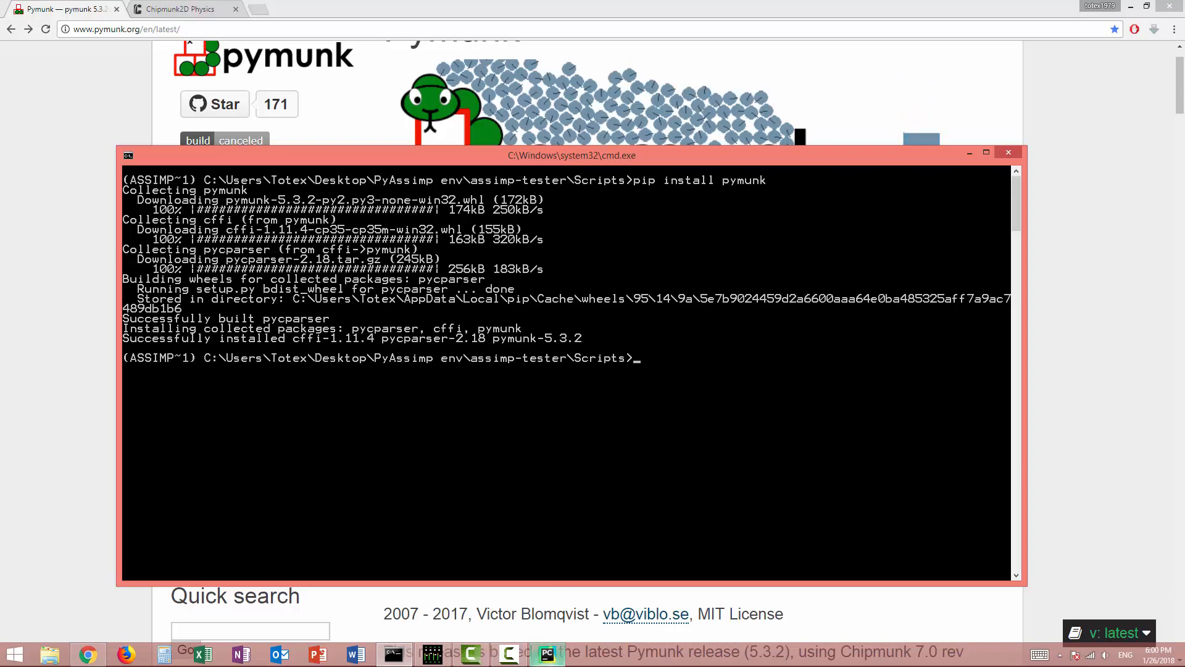
left_click(548, 654)
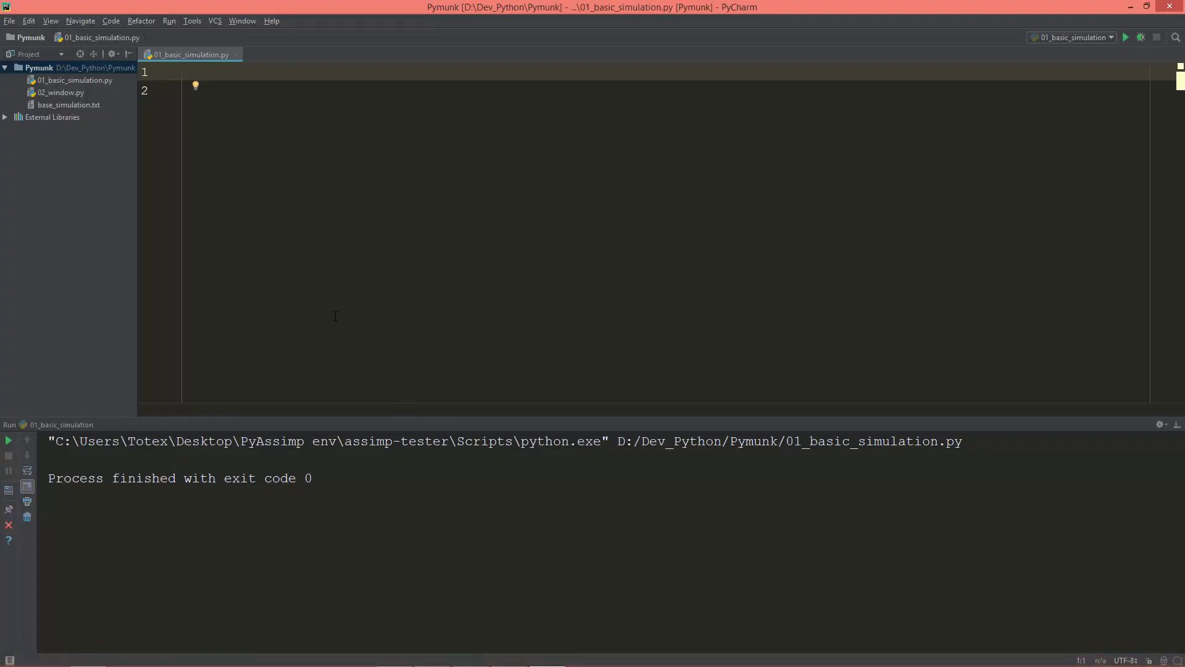
mouse_move(258, 314)
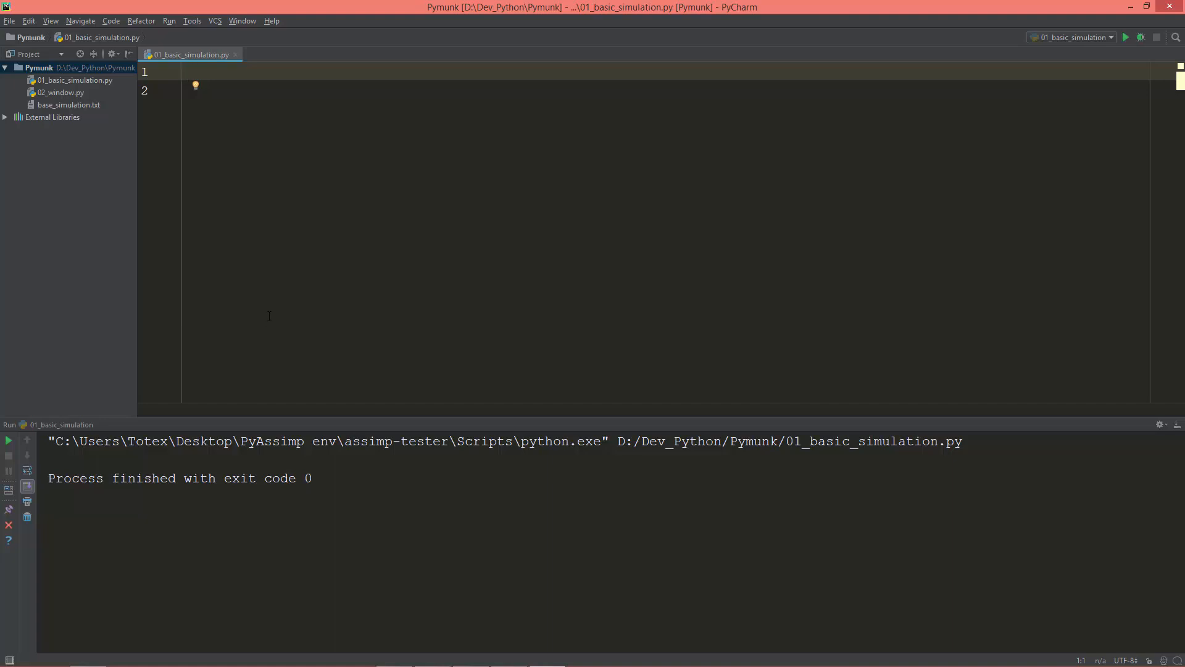
mouse_move(280, 328)
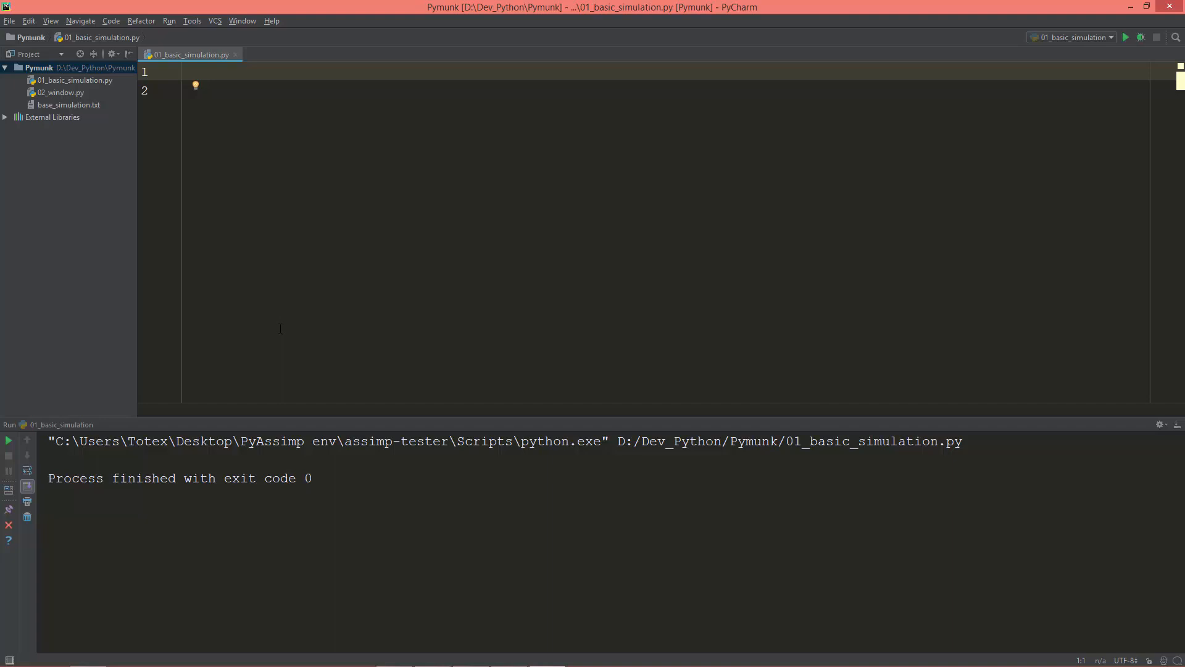
Add 'import pymunk', run the script, and select the loaded chipmunk.dll path in the console.
type("import p")
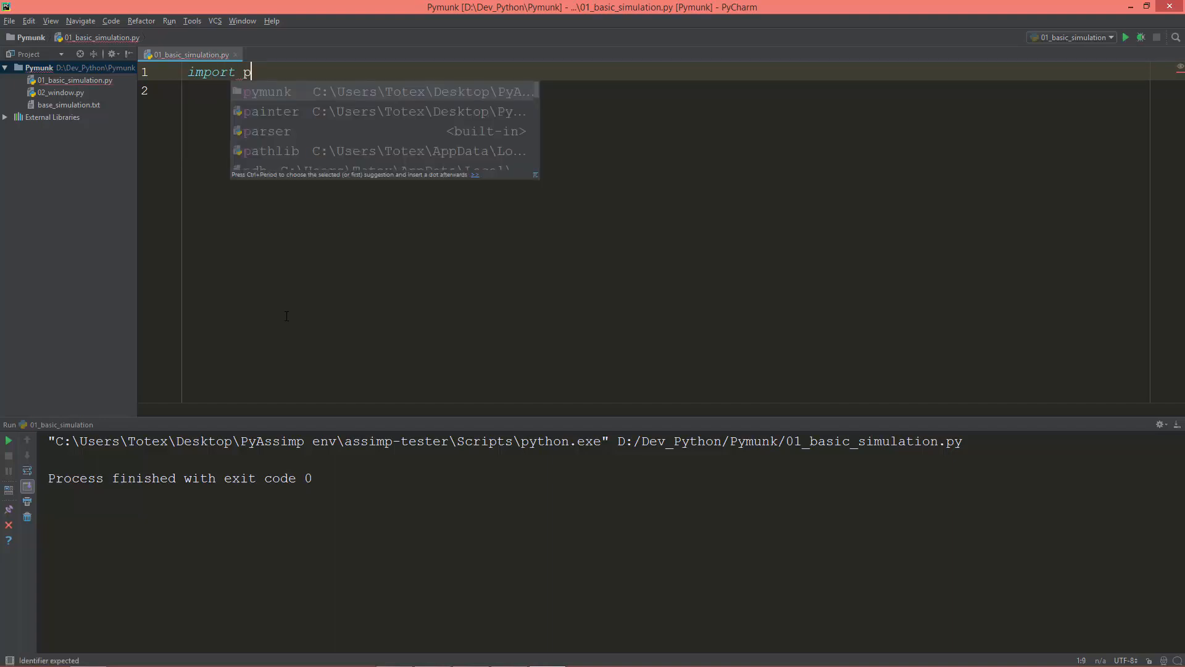
type("ymunk")
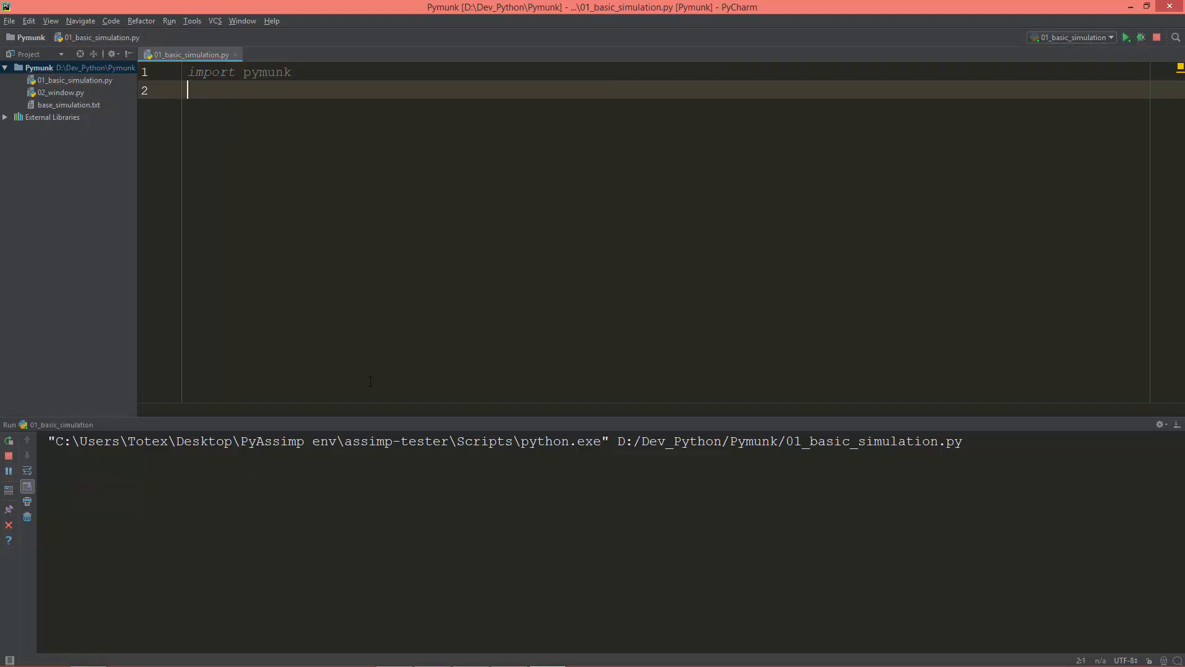
left_click(1126, 37)
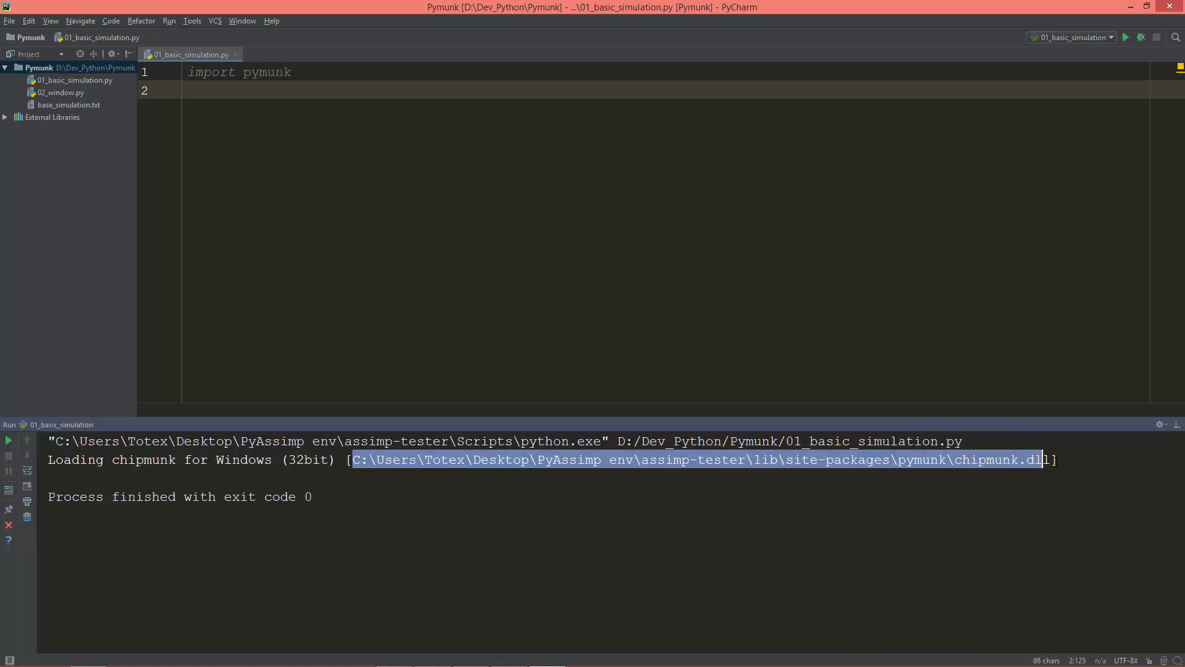
double_click(1001, 459)
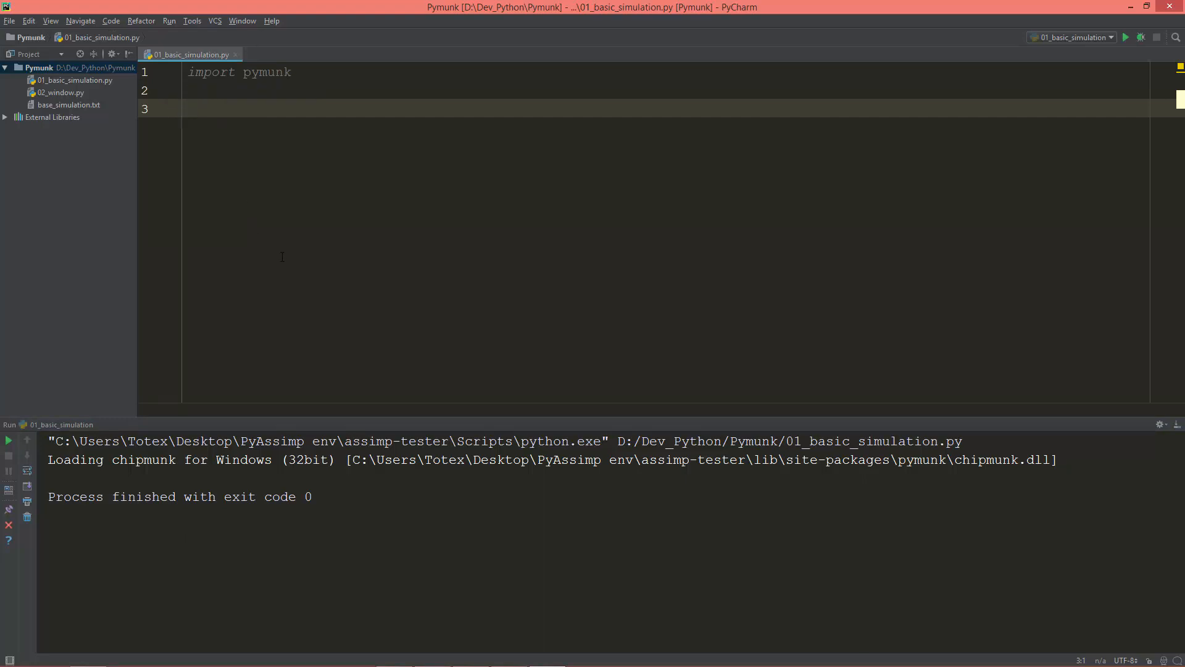
mouse_move(240, 269)
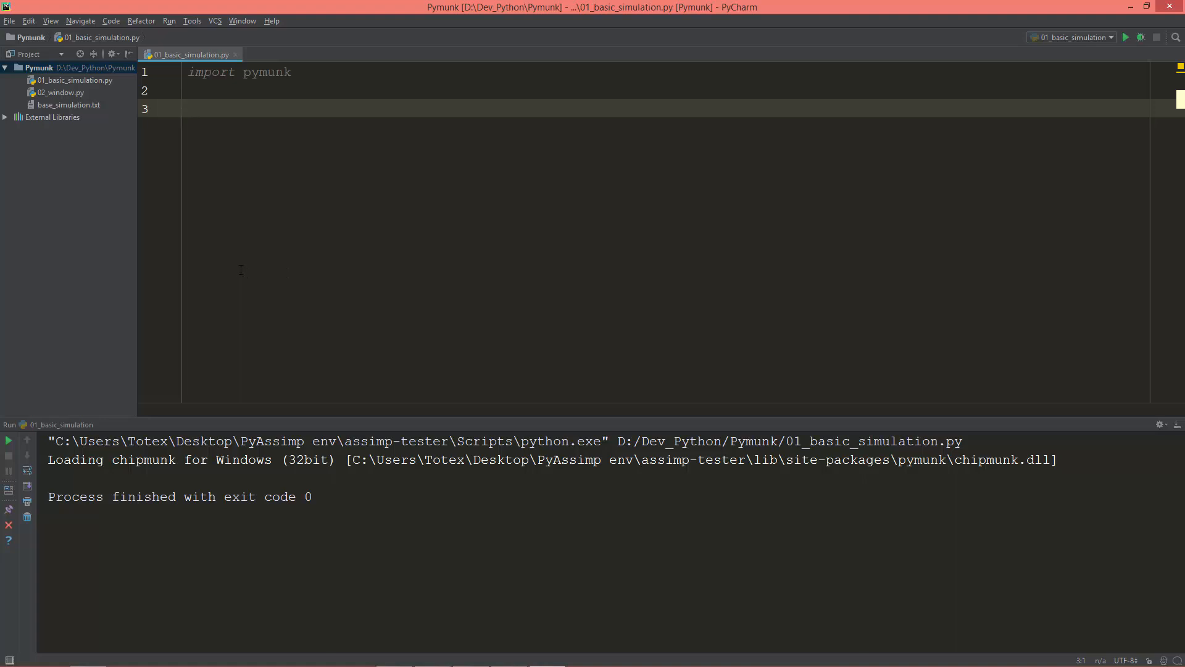
mouse_move(305, 290)
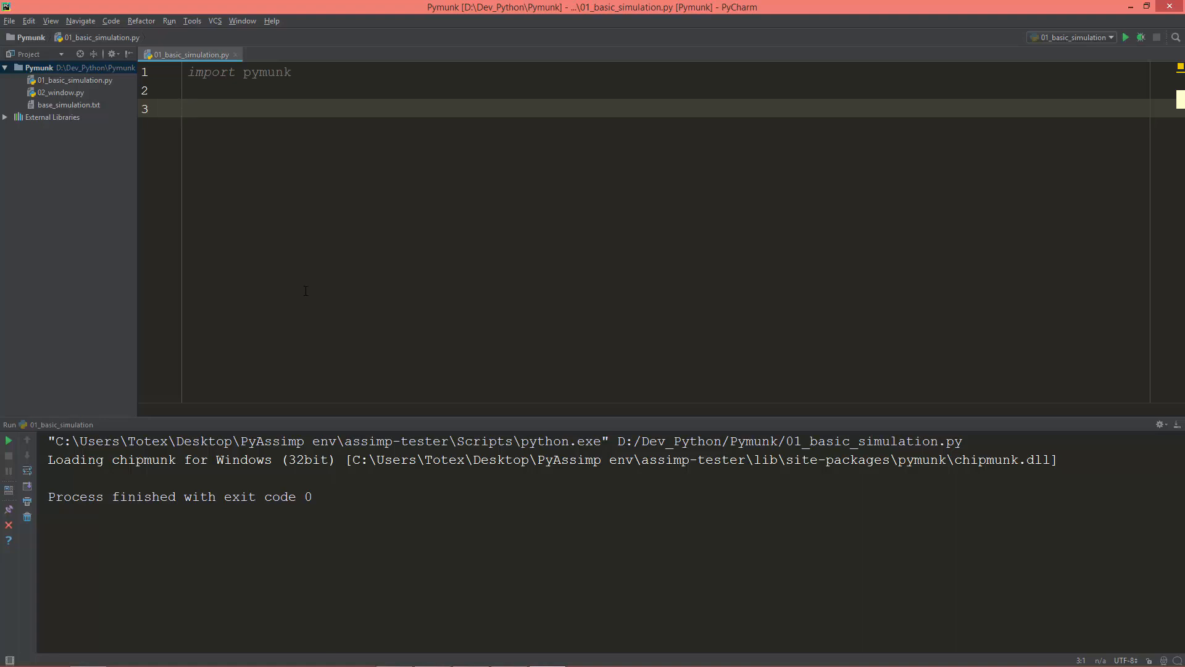
Write 'space = pymunk.Space()' on line 3 using autocomplete.
type("spc")
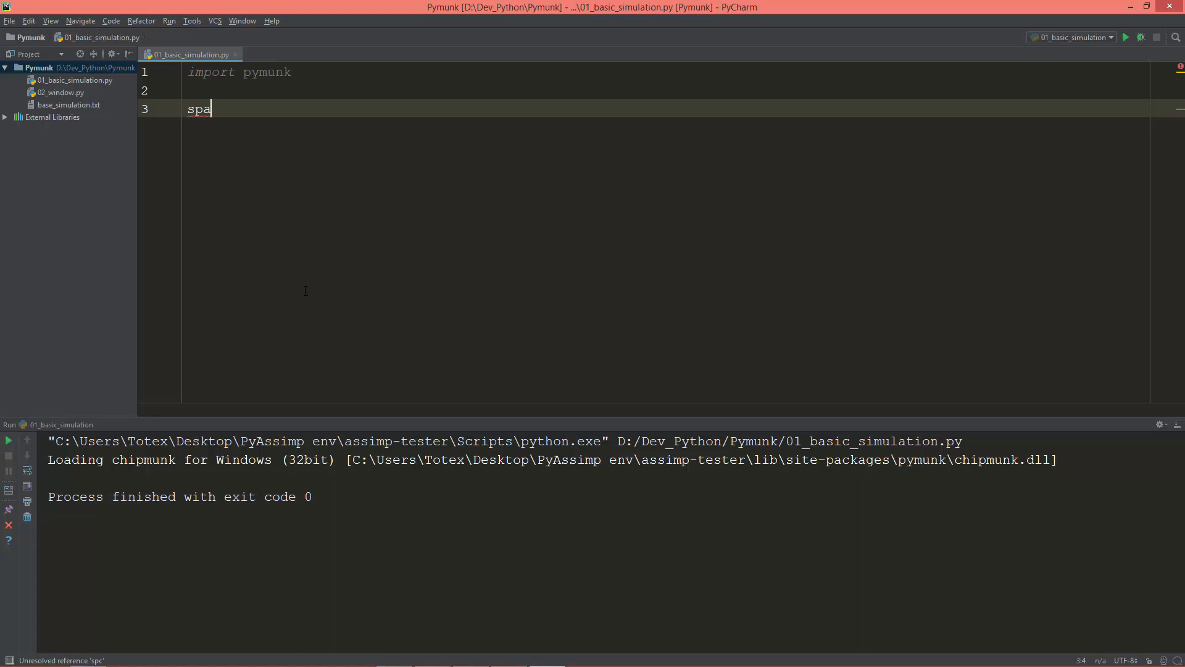
type("ce =")
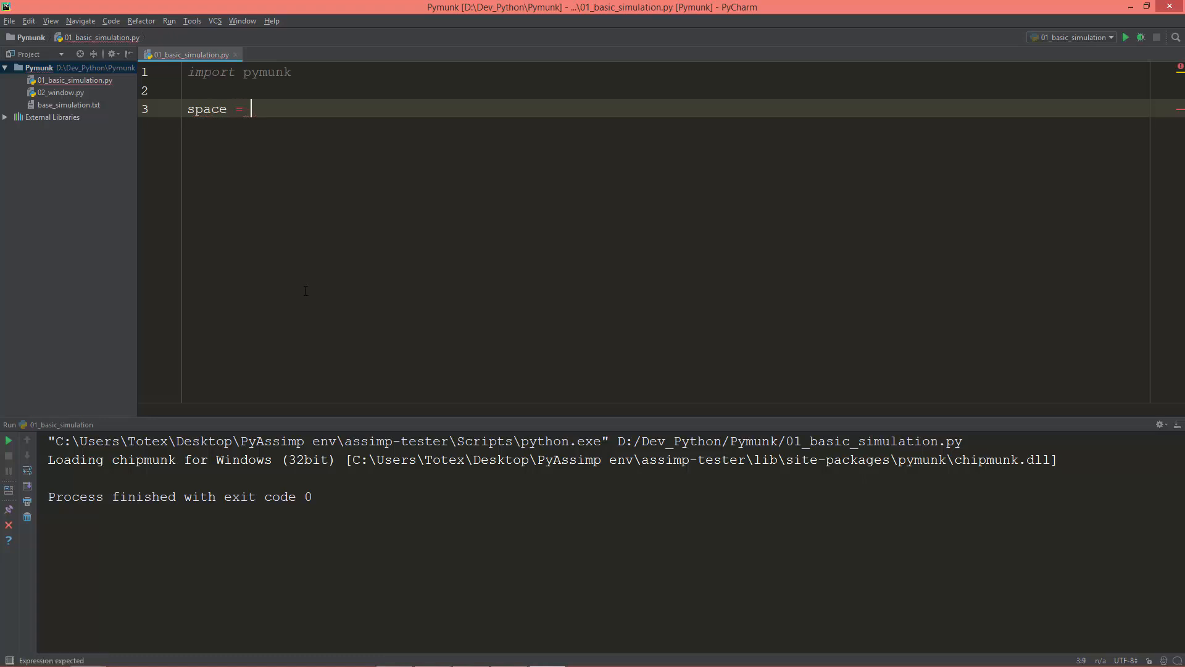
type("pymunk")
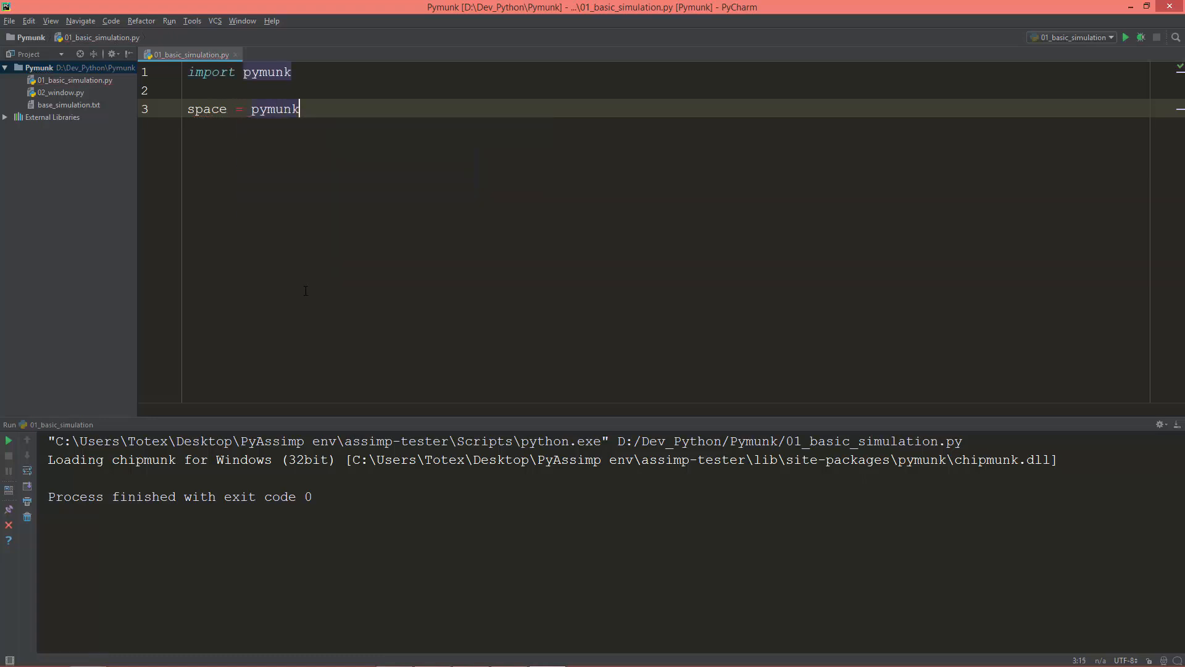
type(".S")
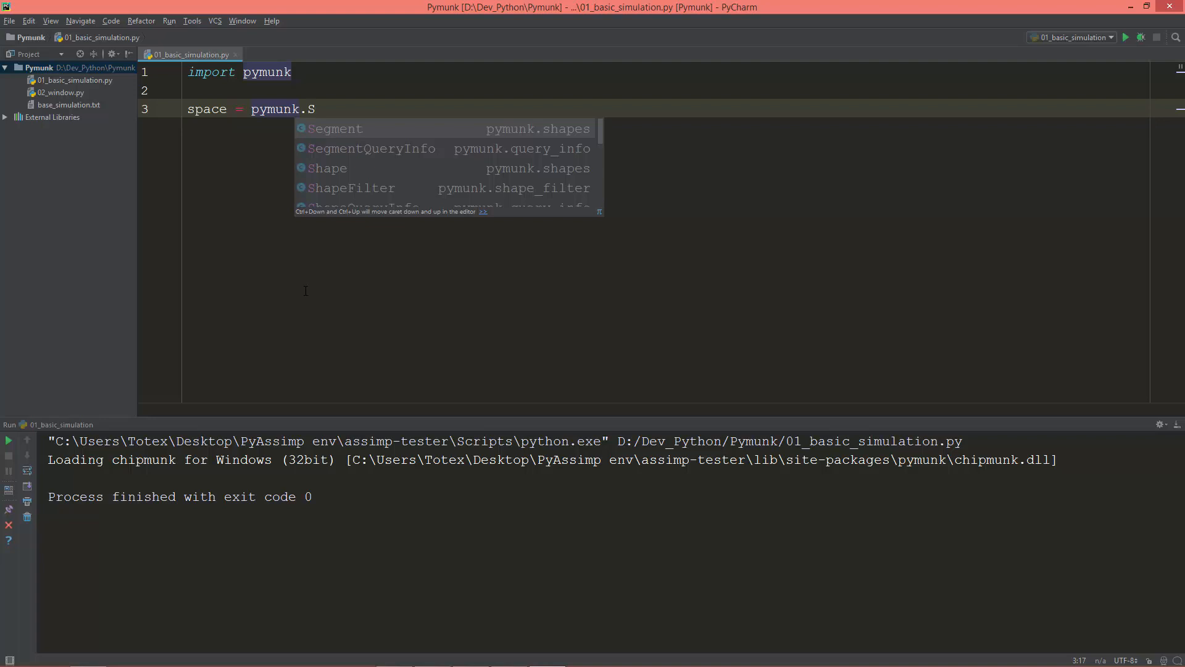
type("P")
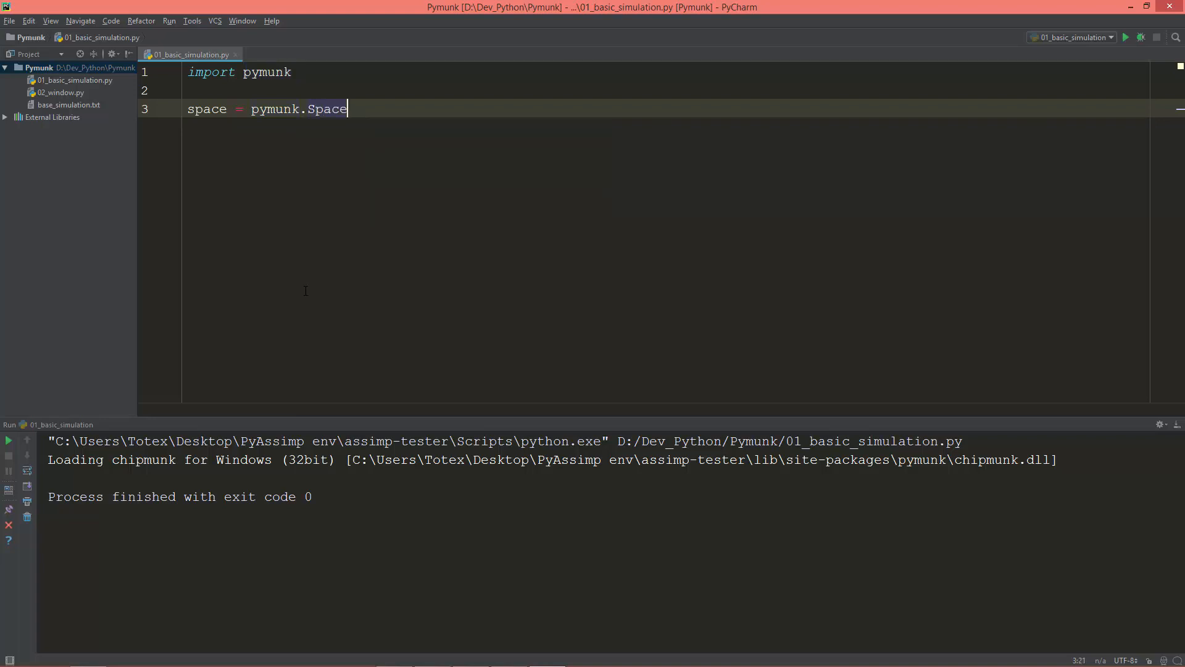
type("()")
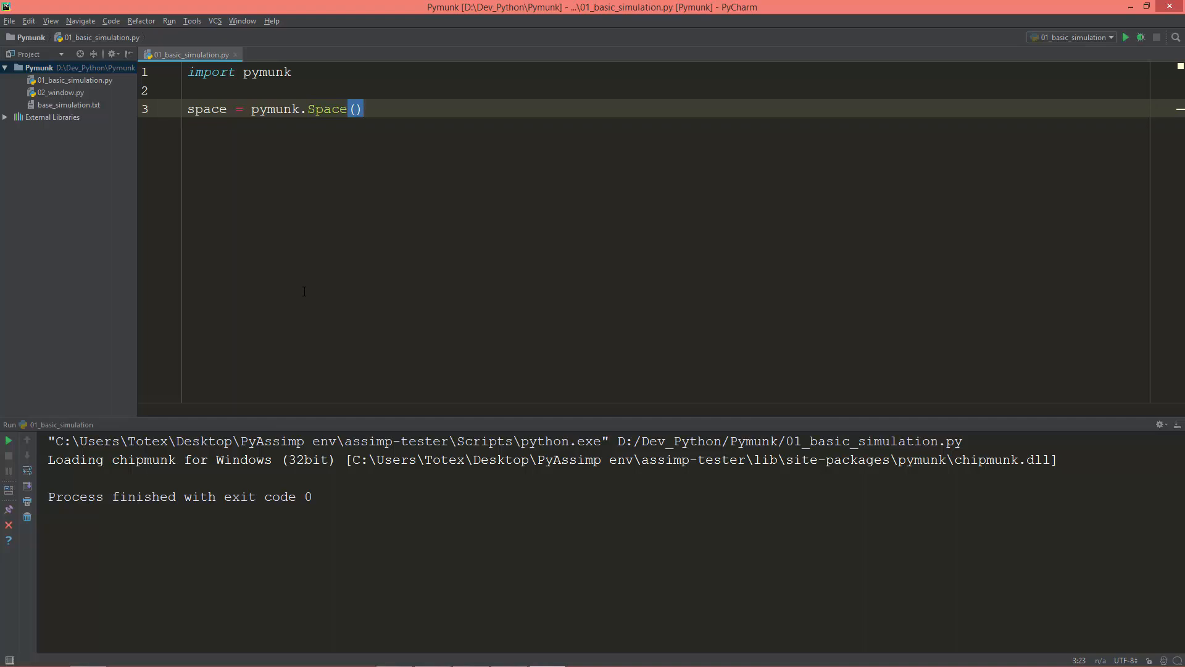
left_click(87, 654)
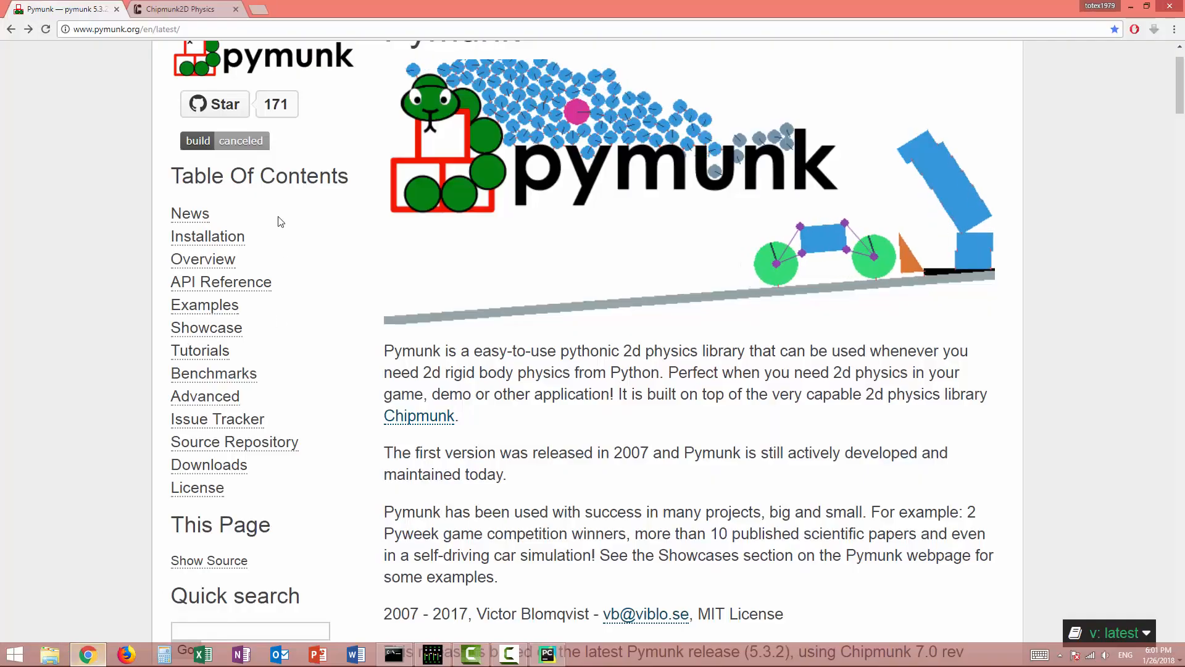
Read the Overview page's Spaces section on adding bodies and stepping the space.
scroll("down", 3)
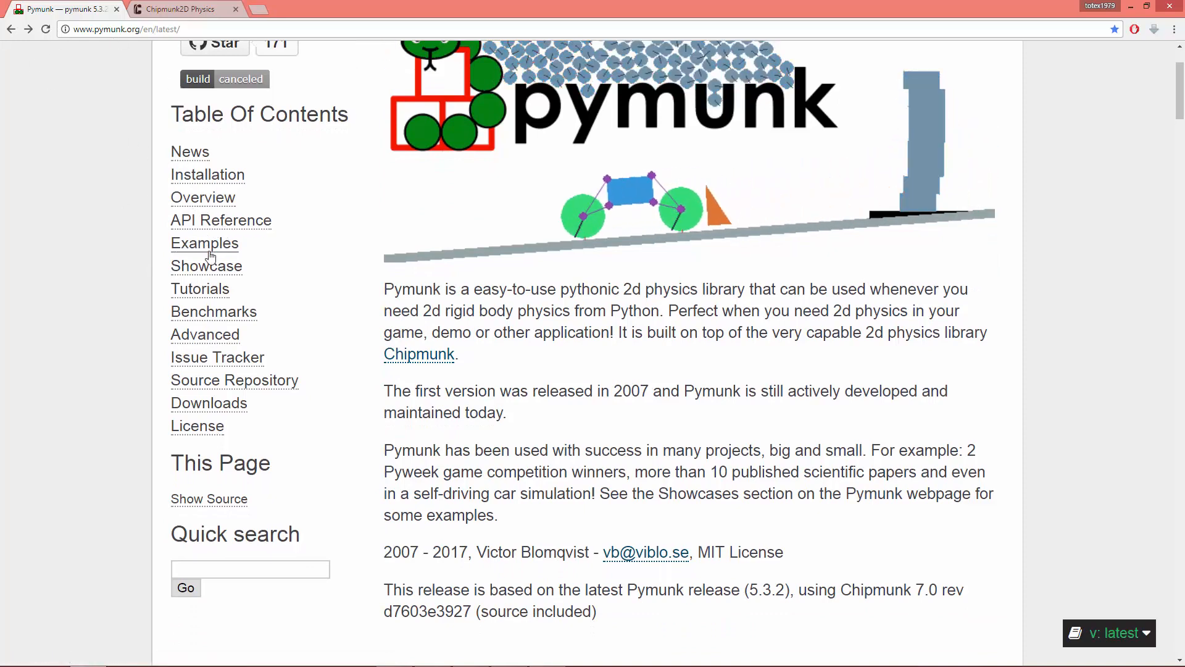
left_click(202, 198)
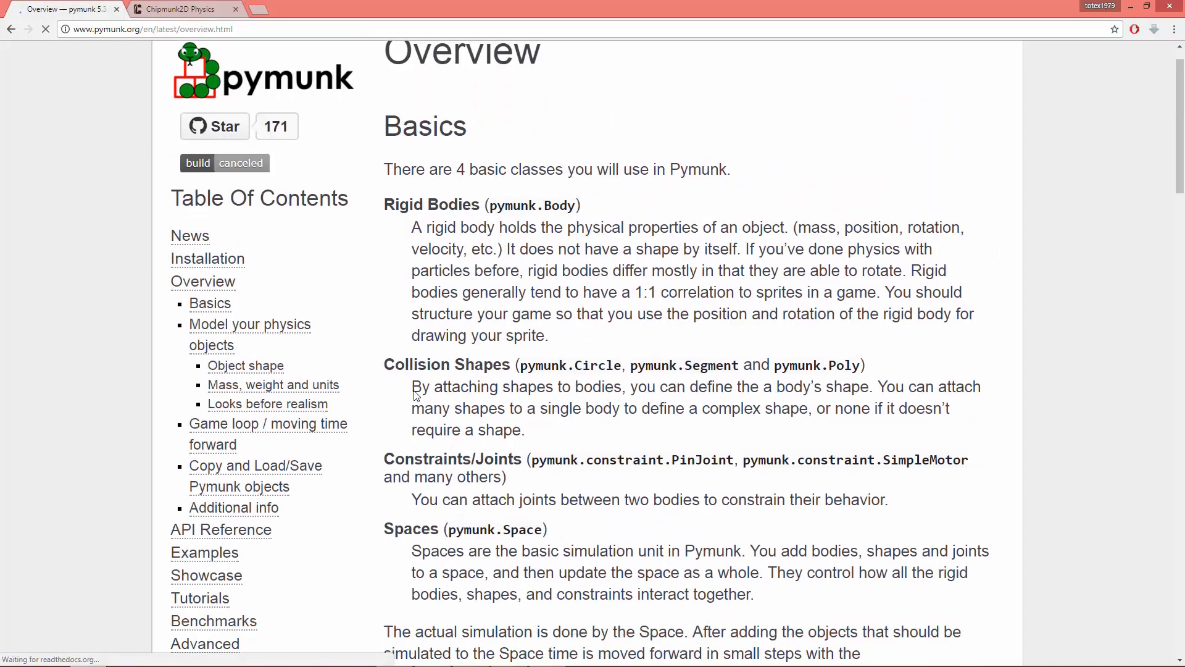
scroll("down", 3)
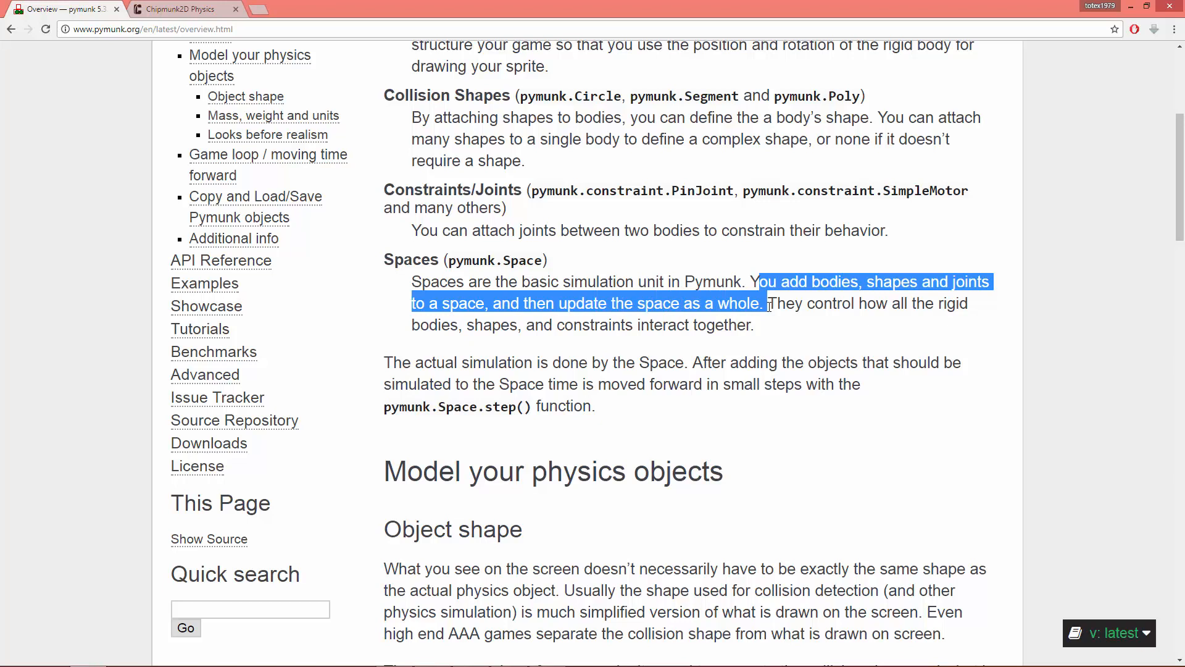
left_click(771, 303)
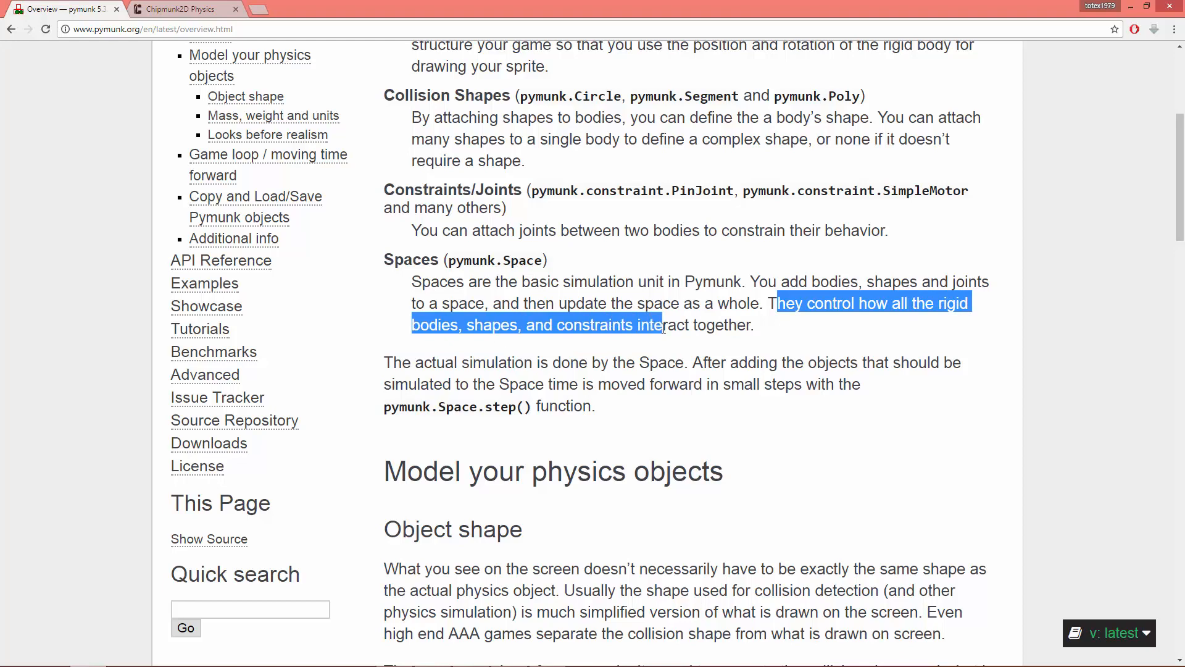
scroll("down", 3)
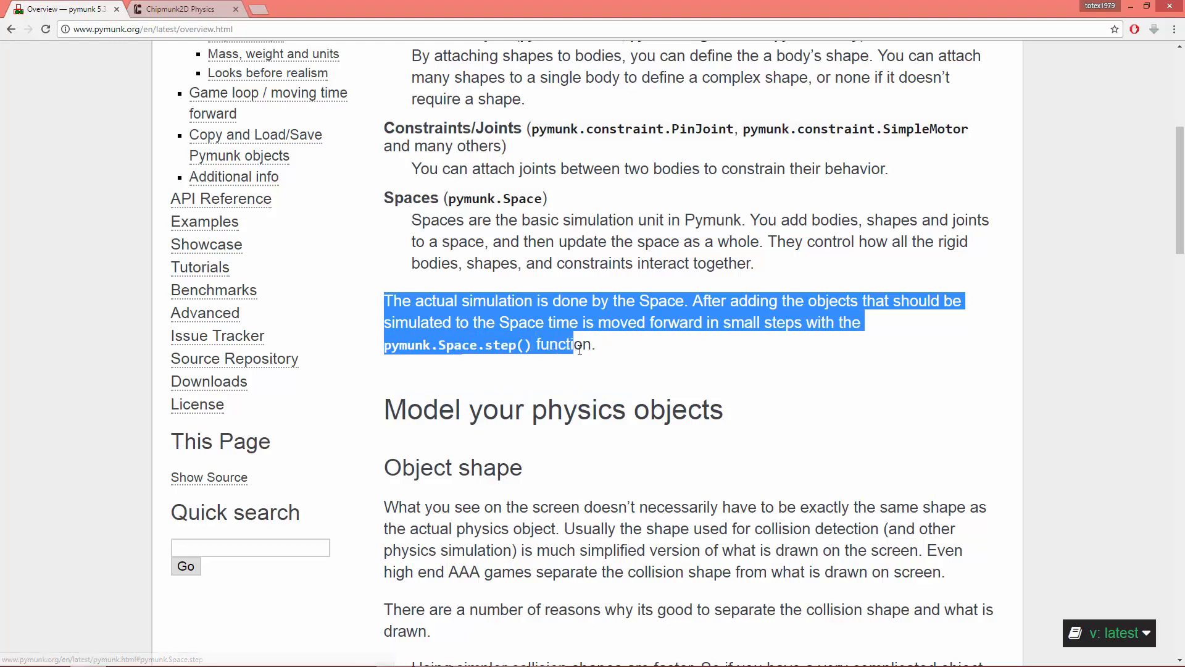
left_click(578, 346)
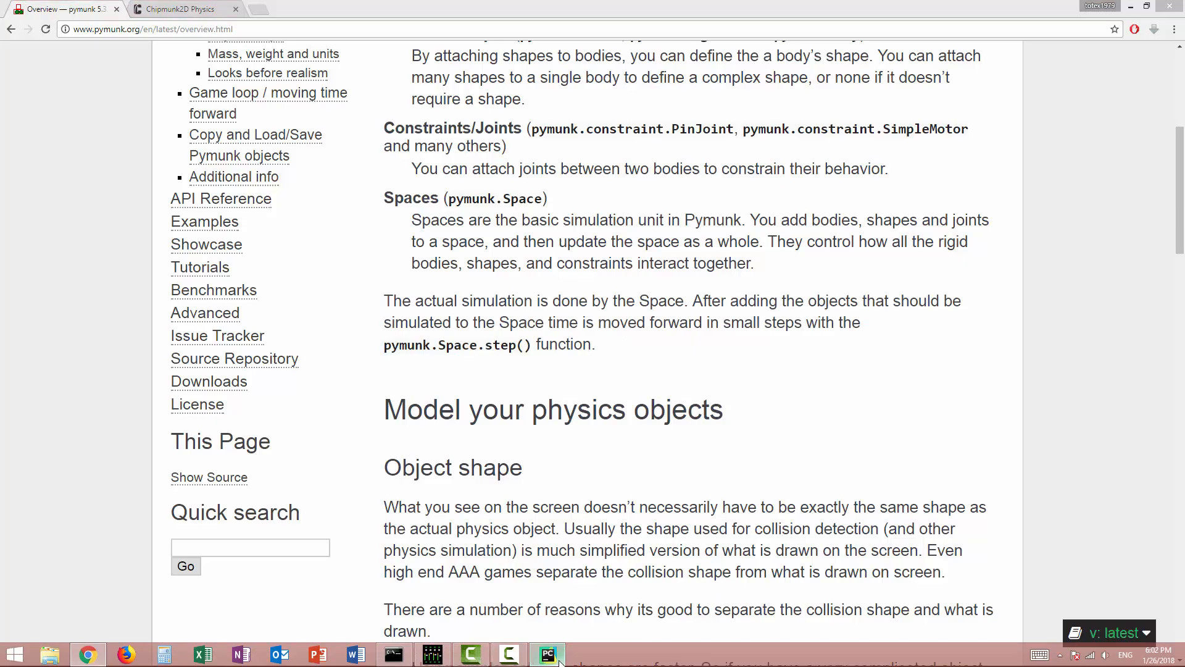
left_click(546, 654)
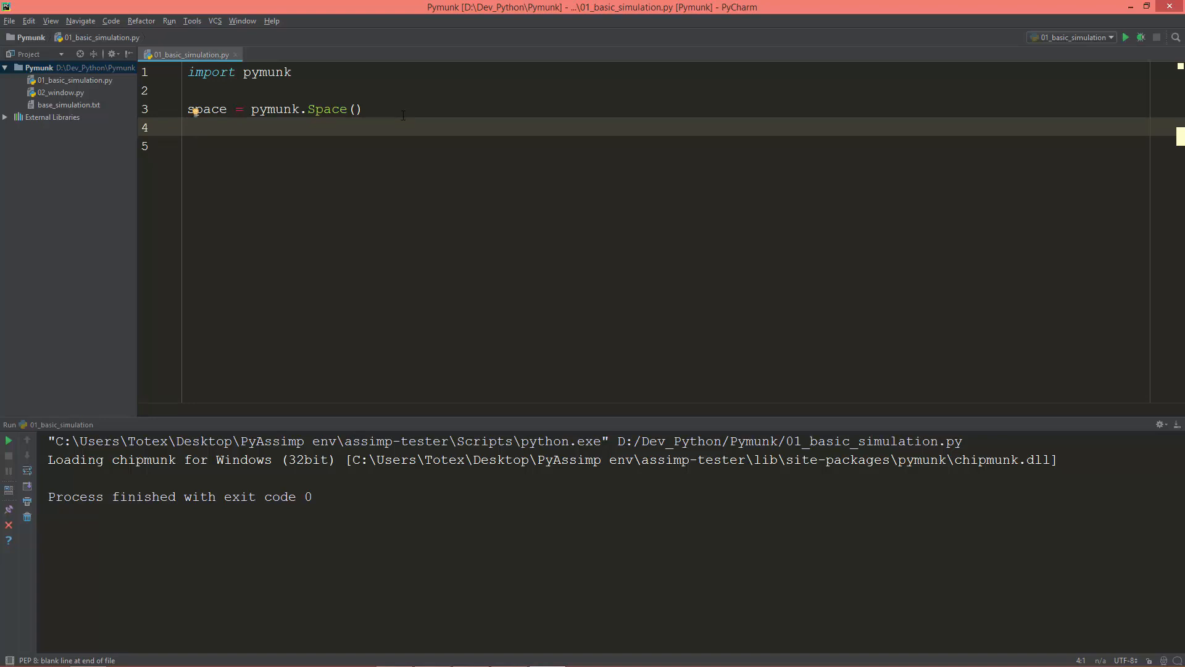
Set space.gravity to 0, -1000 and start a new line.
type("spa")
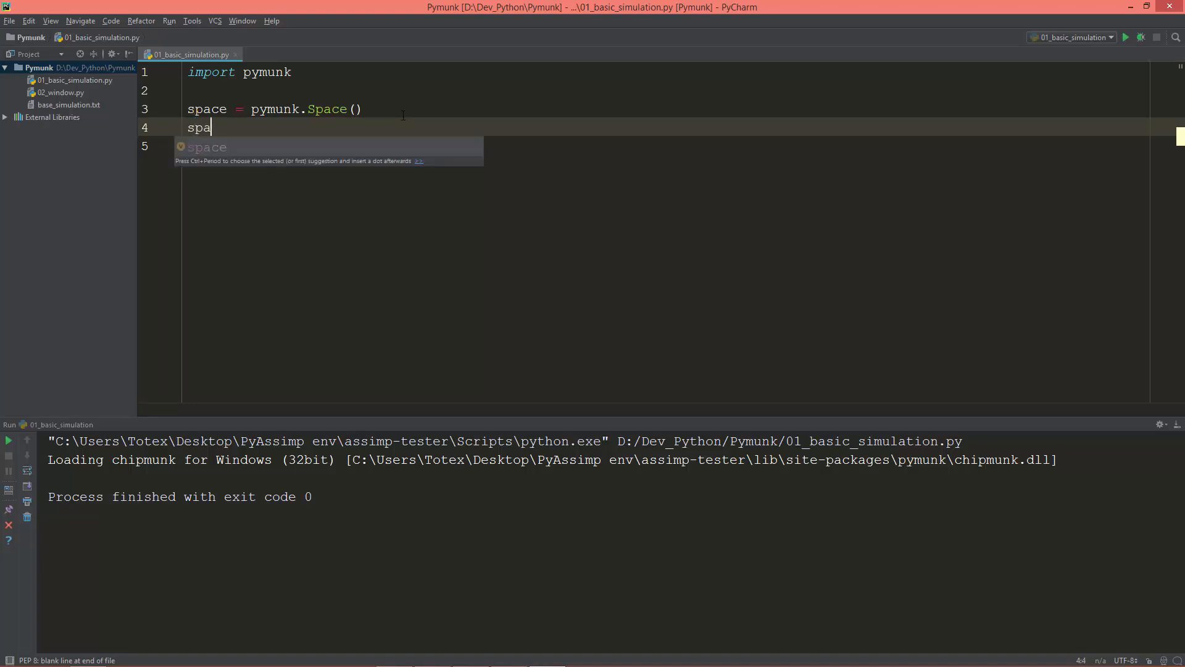
type("ce.")
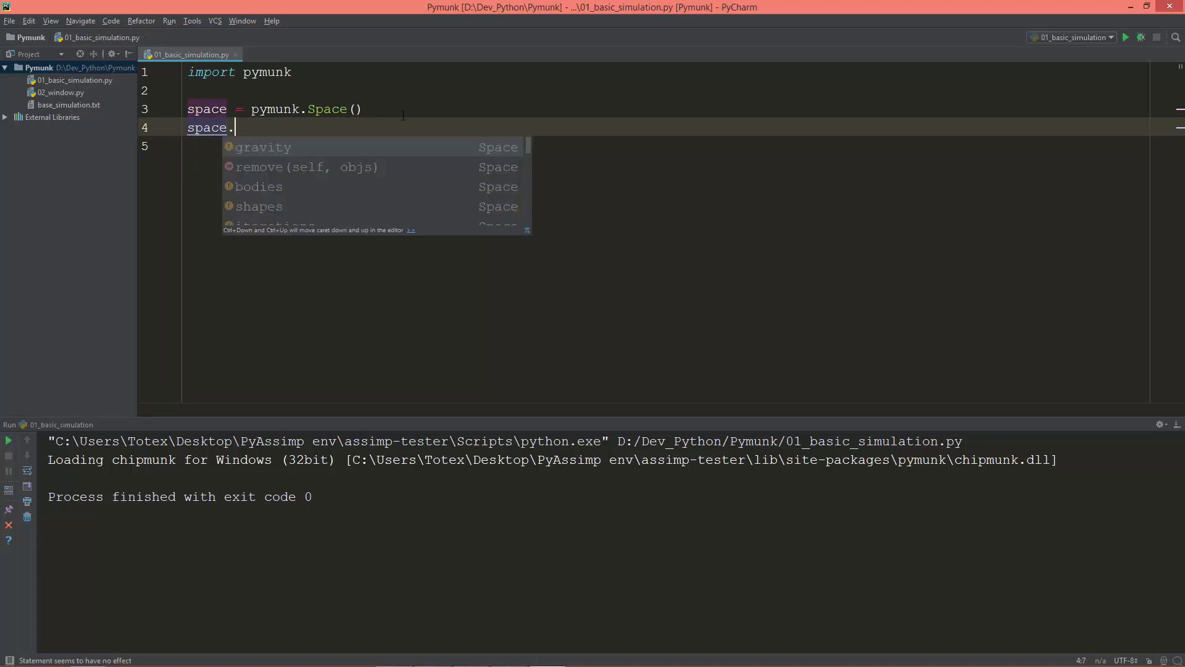
left_click(263, 147)
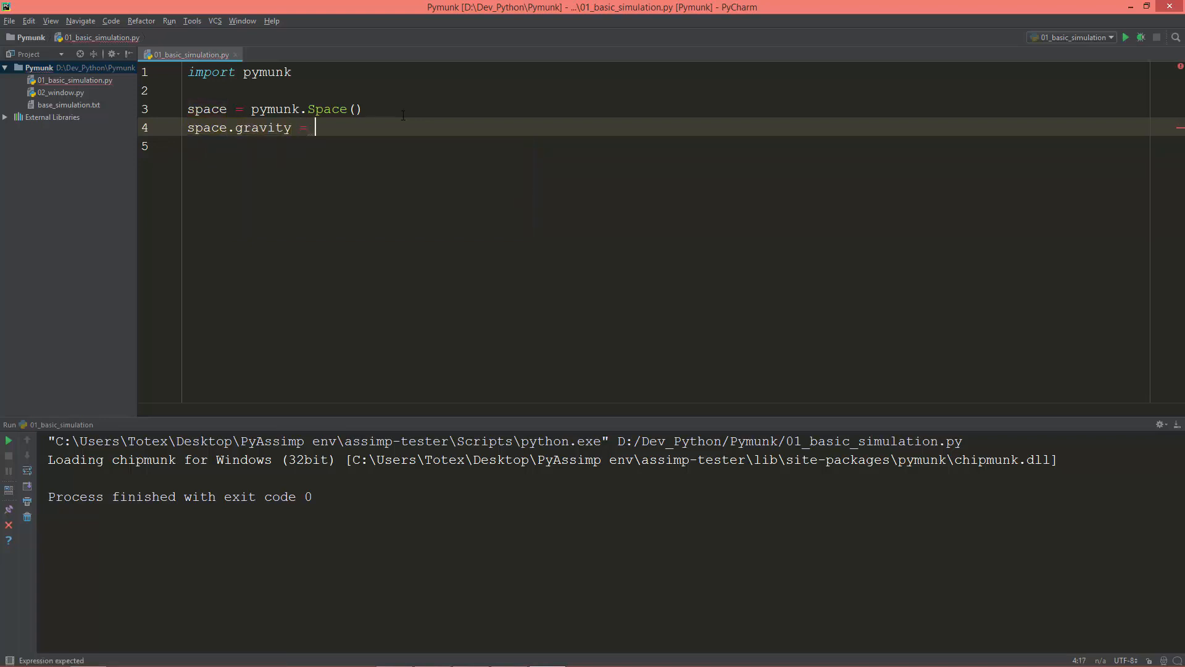
type("0,")
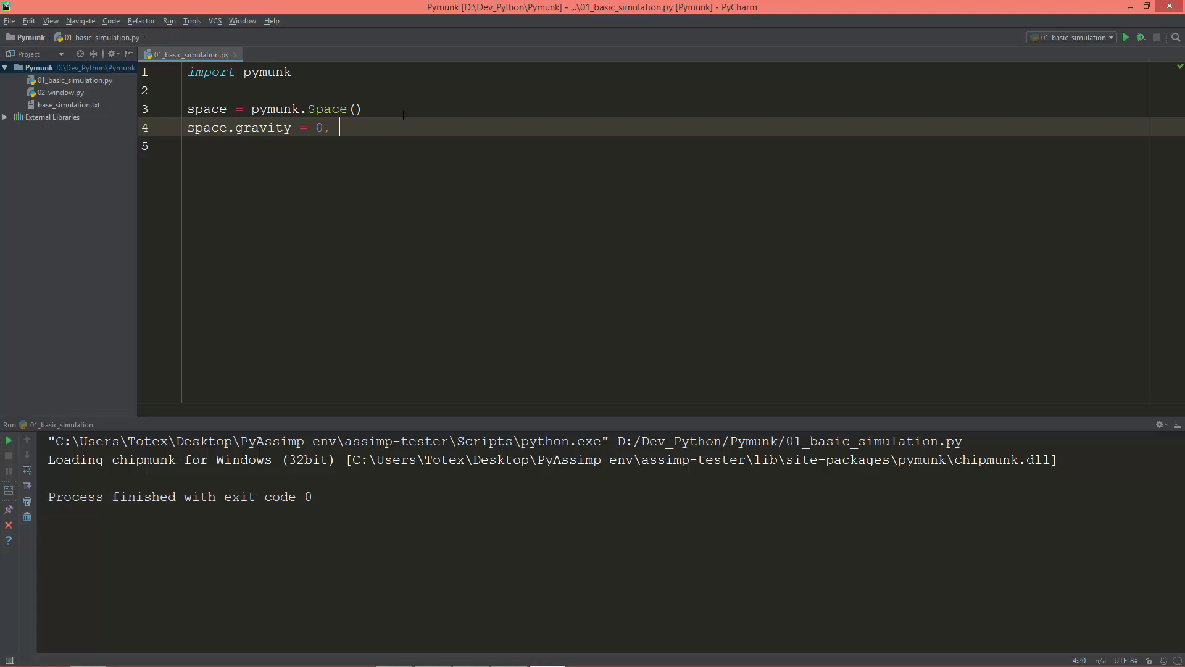
type("-1000")
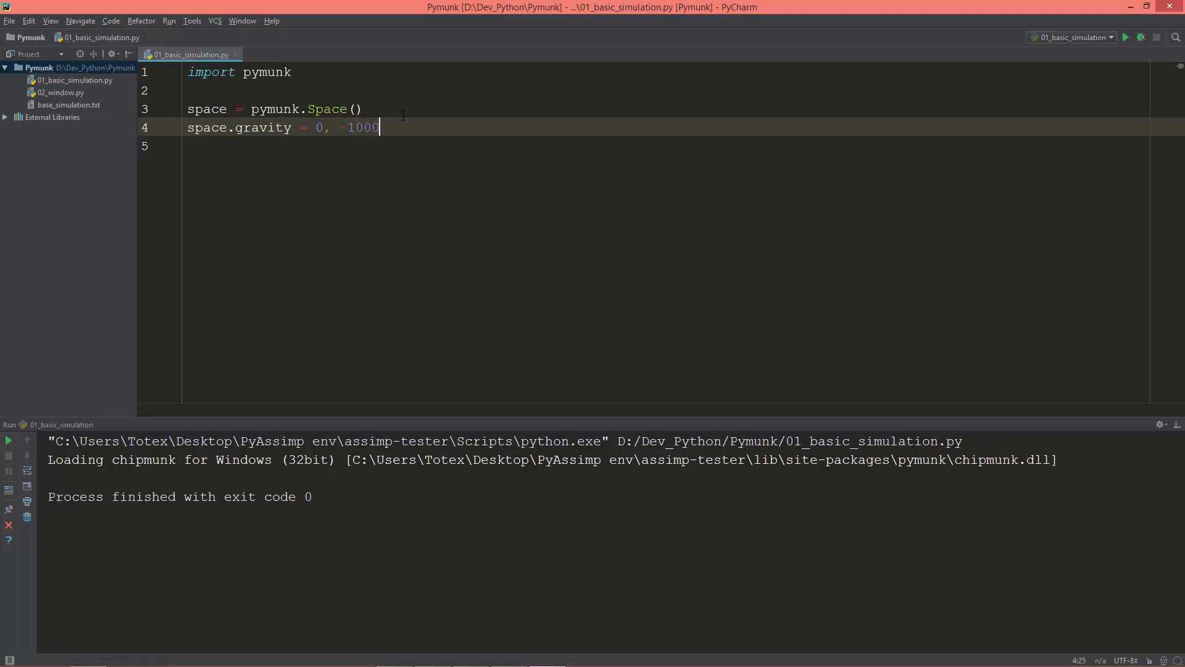
key("Return")
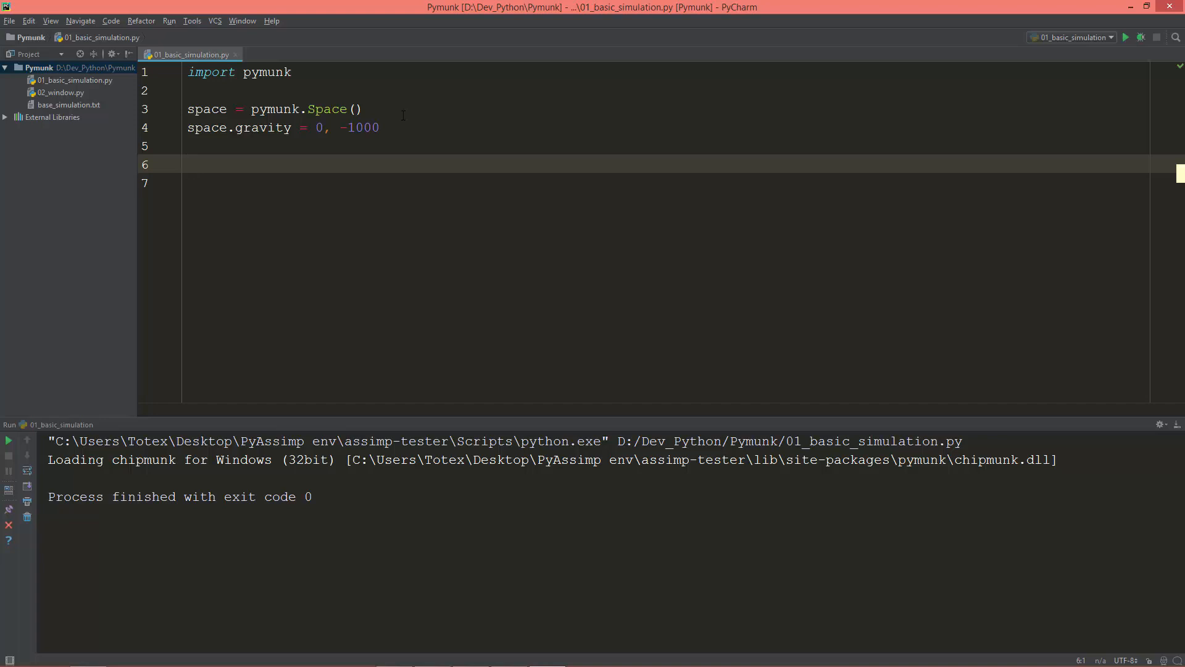
Create body = pymunk.Body(1, 1666) with mass 1 and moment 1666.
type("body = pymunk")
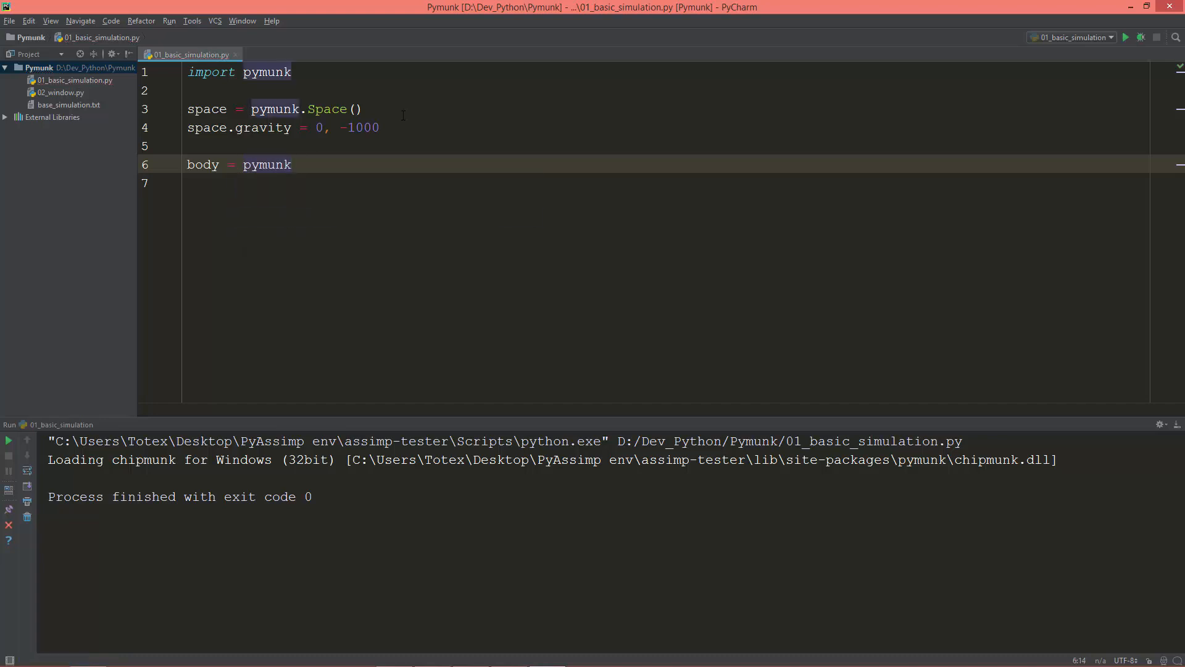
type(".Body(")
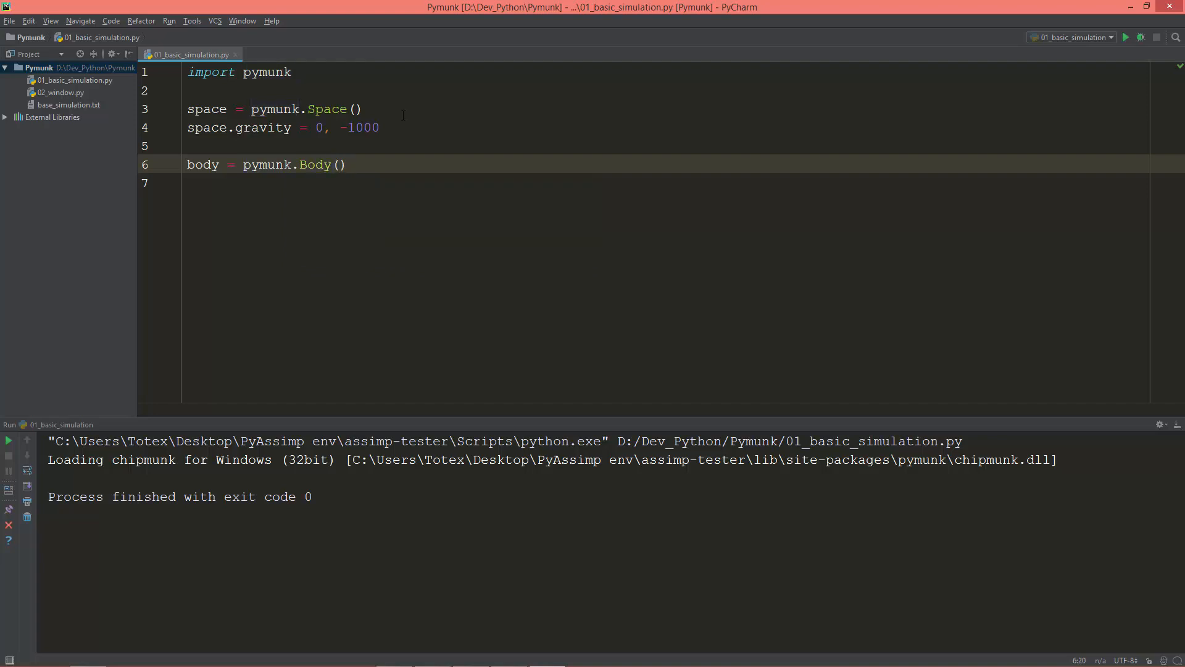
type("1,")
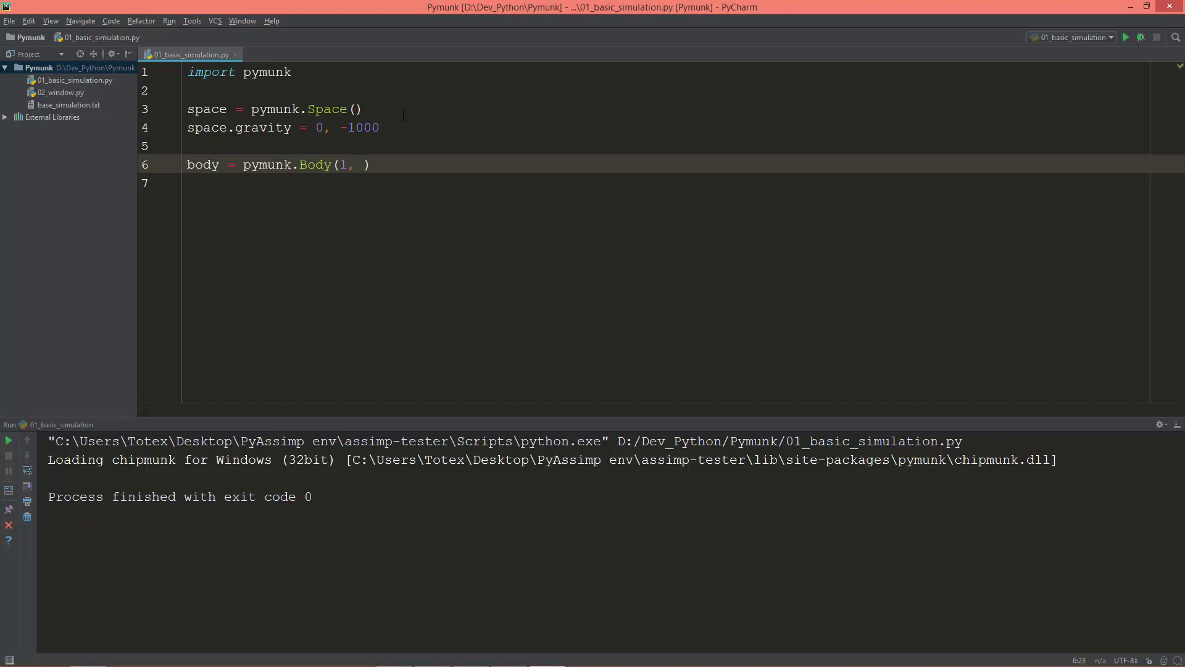
type("1")
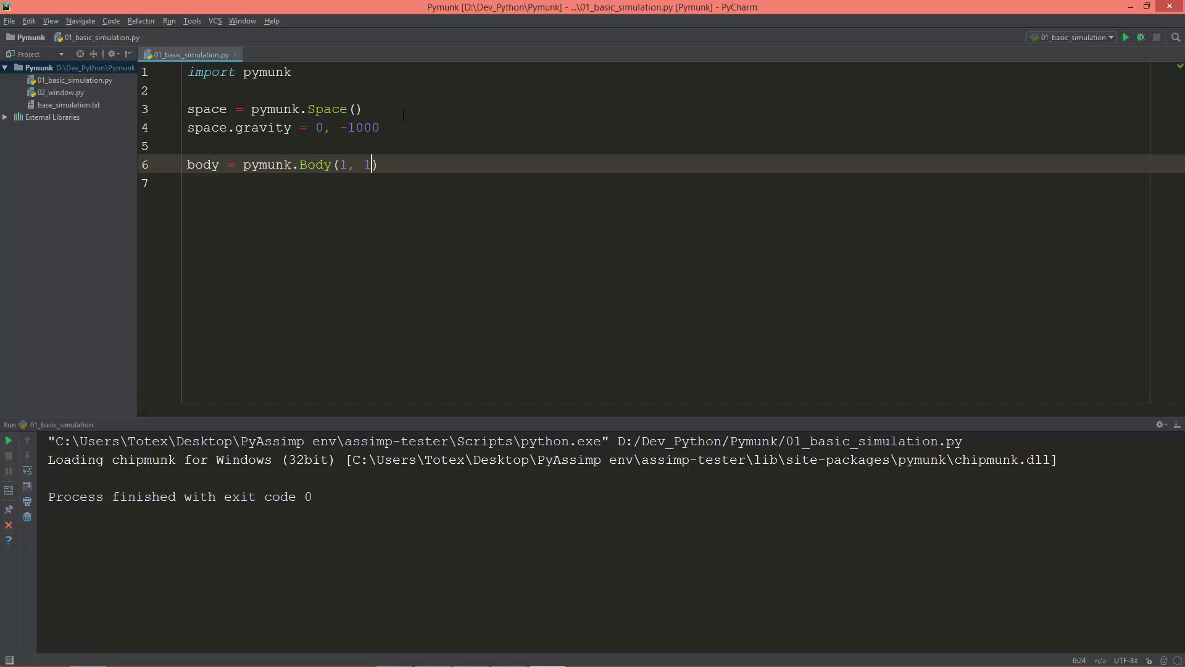
type("666")
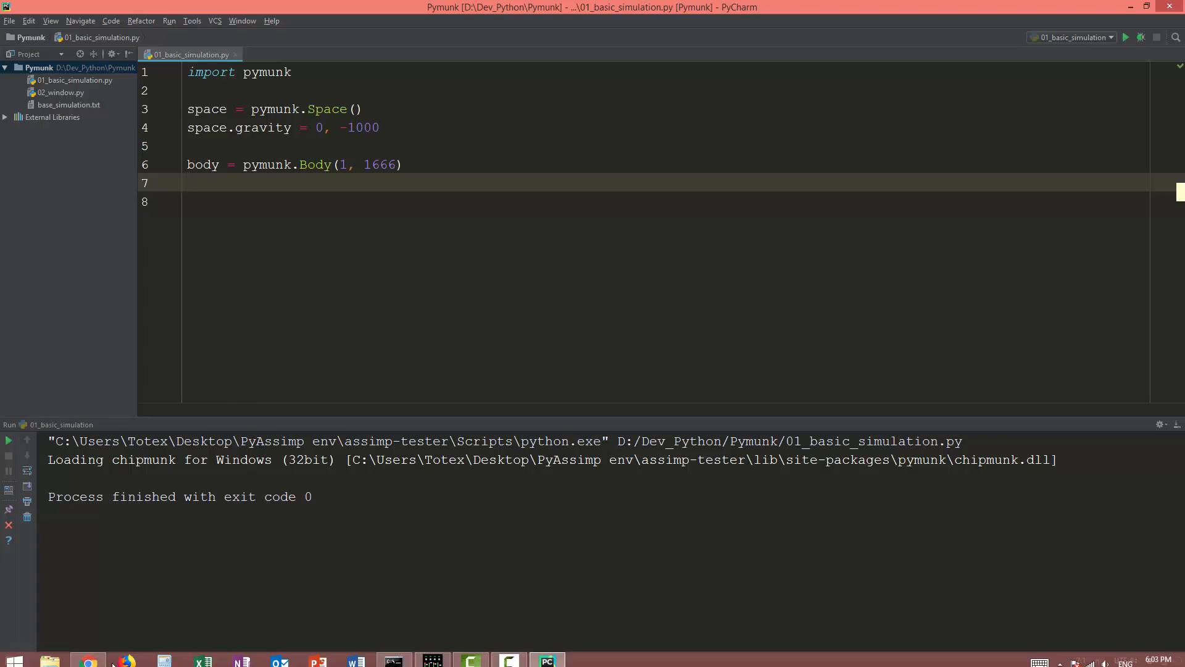
left_click(88, 663)
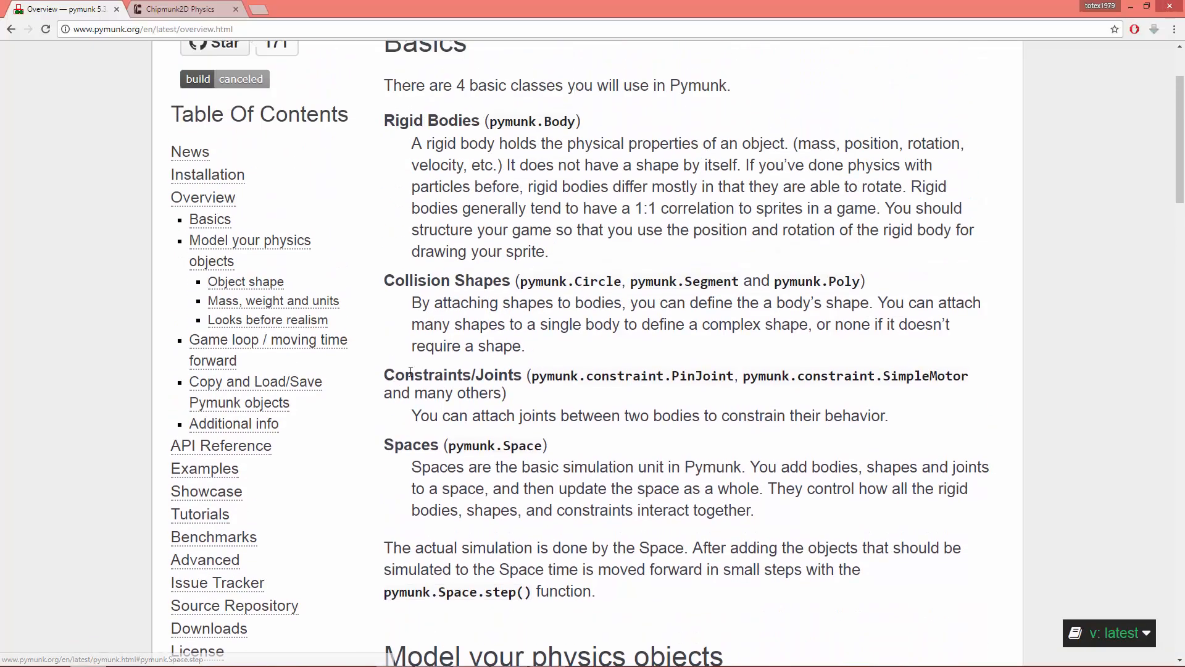
Highlight and read the Rigid Bodies paragraph in the Overview's Basics section.
scroll("up", 3)
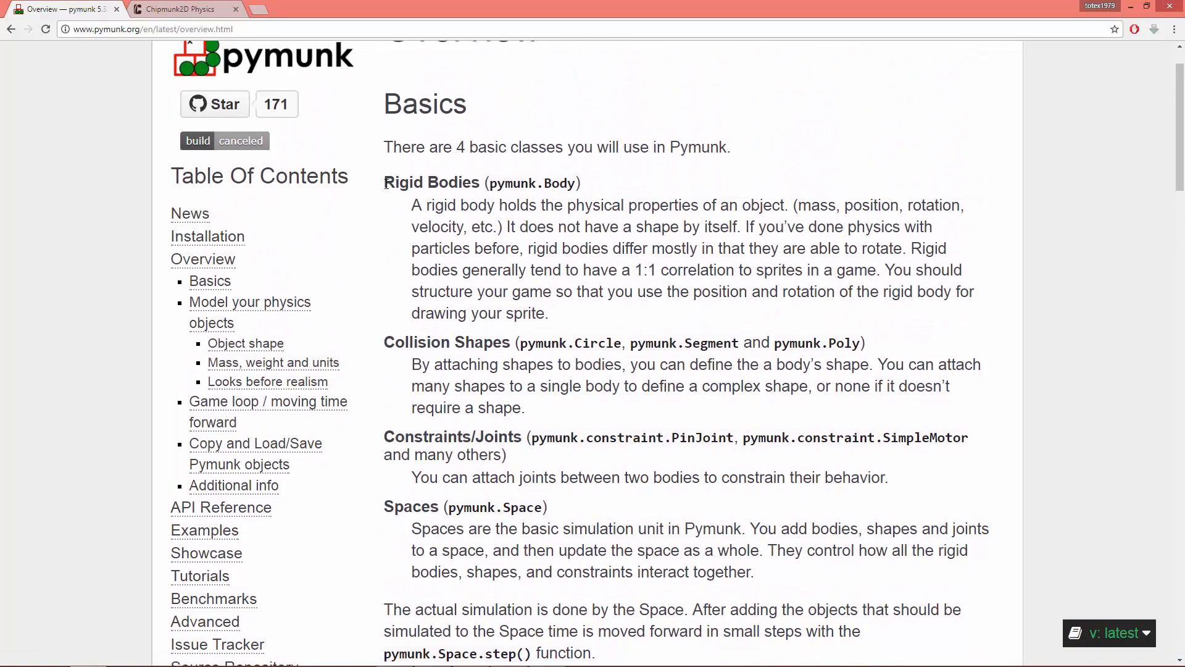
double_click(430, 182)
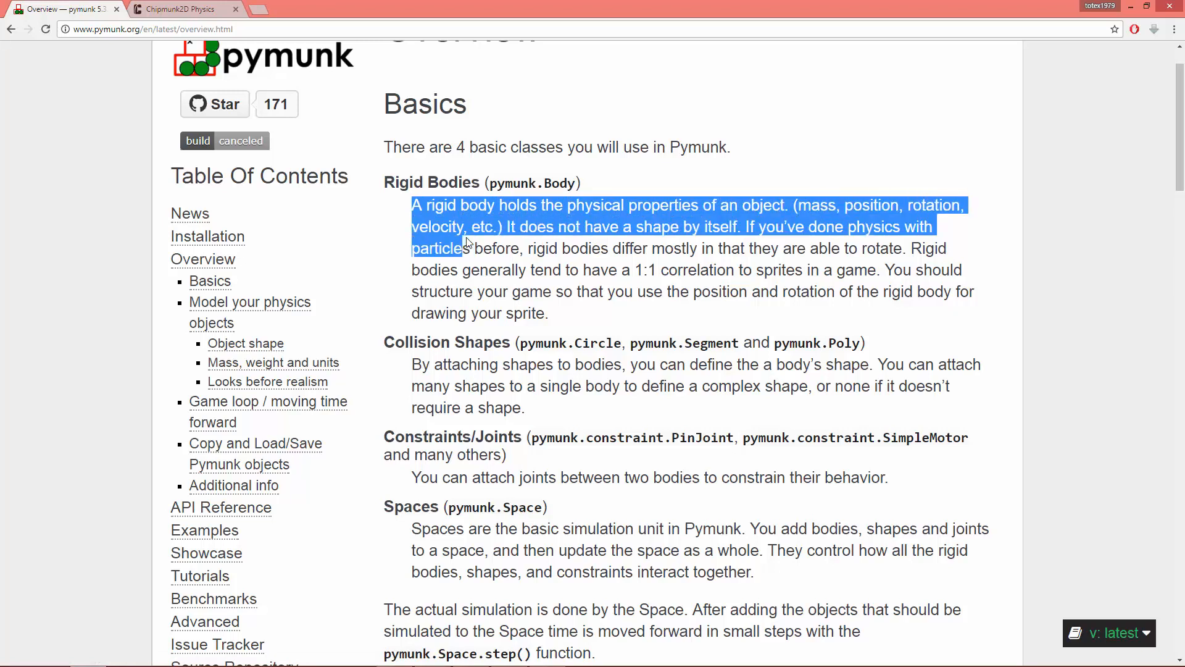
left_click_drag(465, 248, 505, 226)
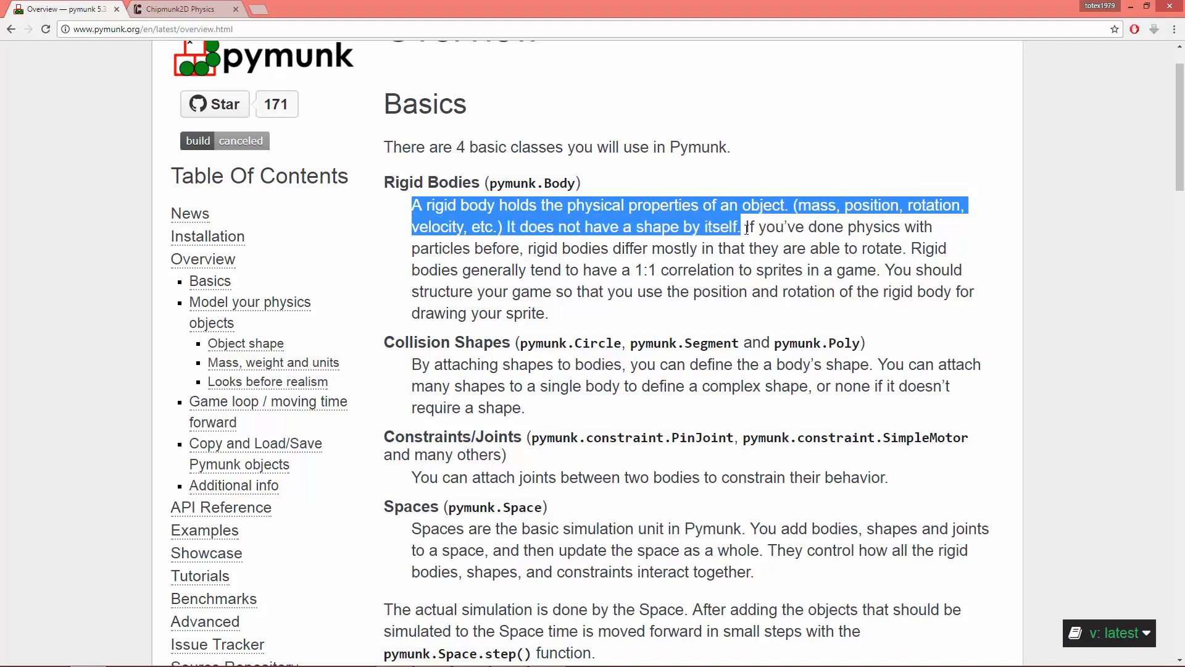
left_click(745, 243)
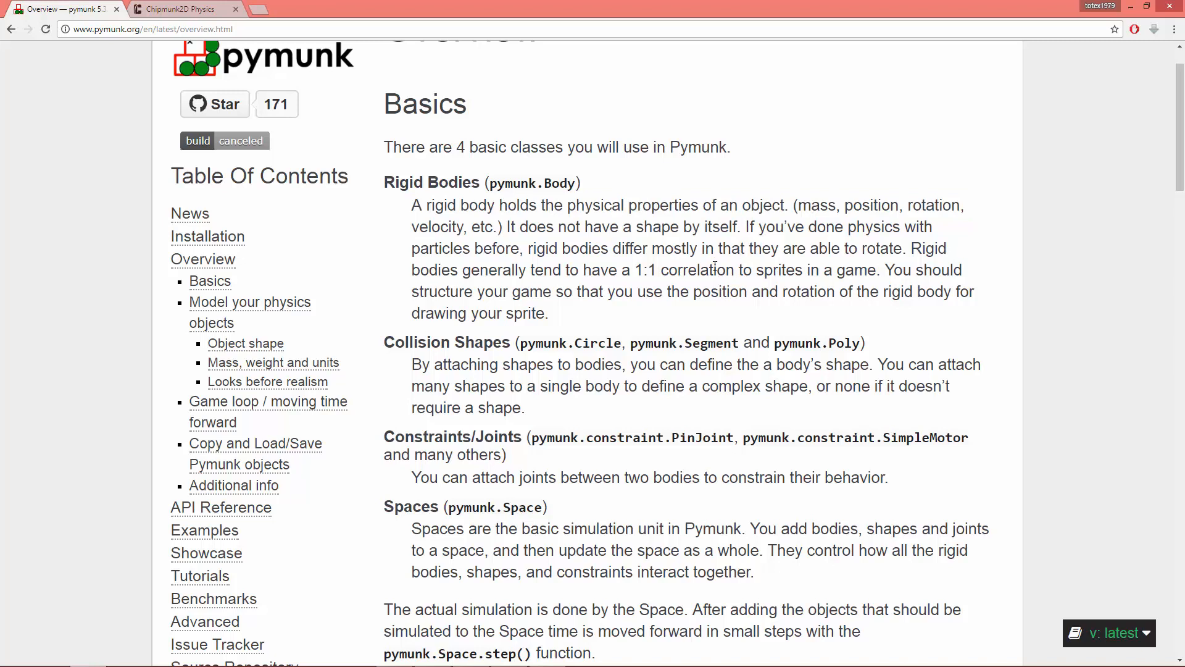
double_click(731, 226)
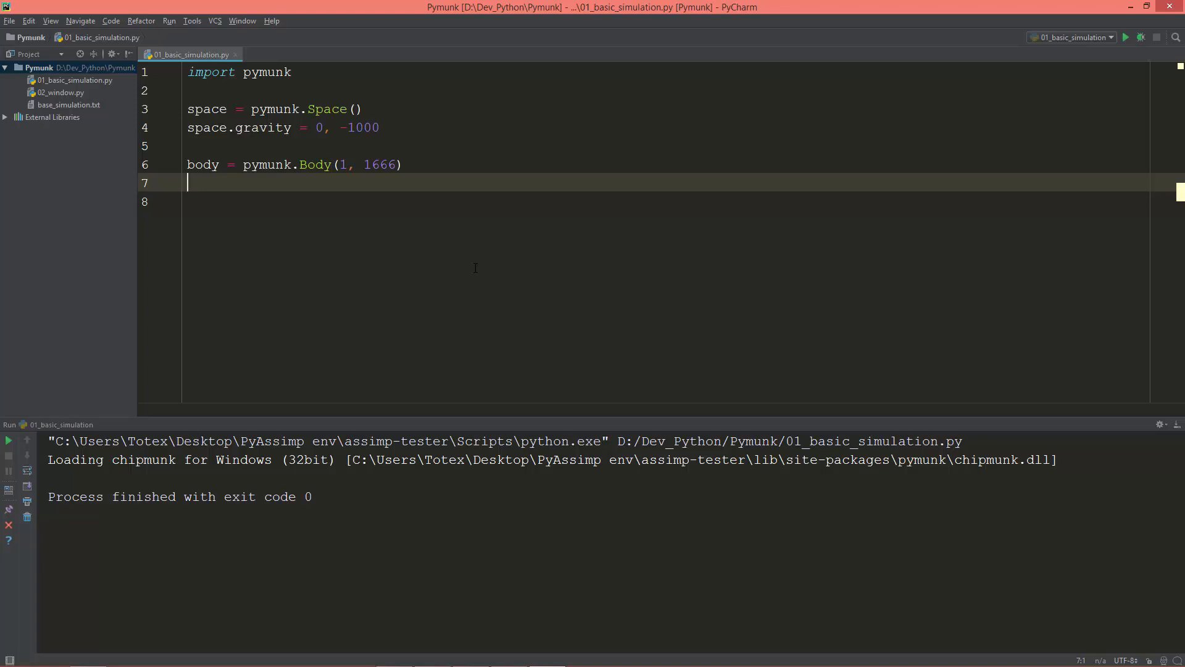
Set body.position to 50, 100.
type("bod")
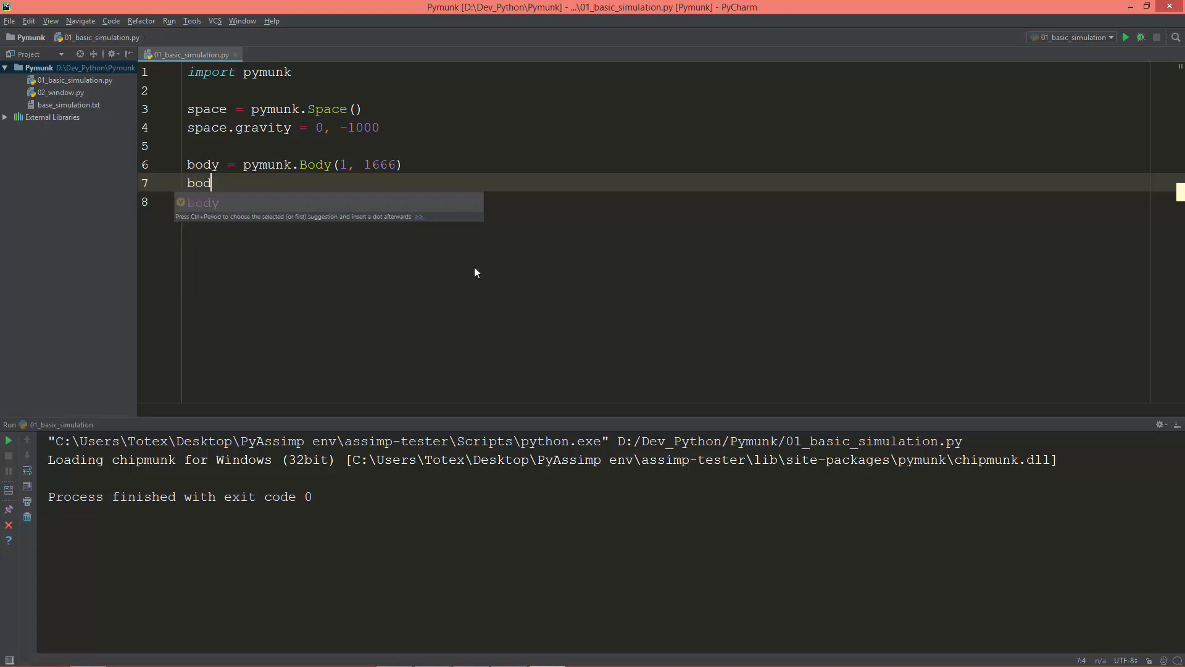
type("y.position =")
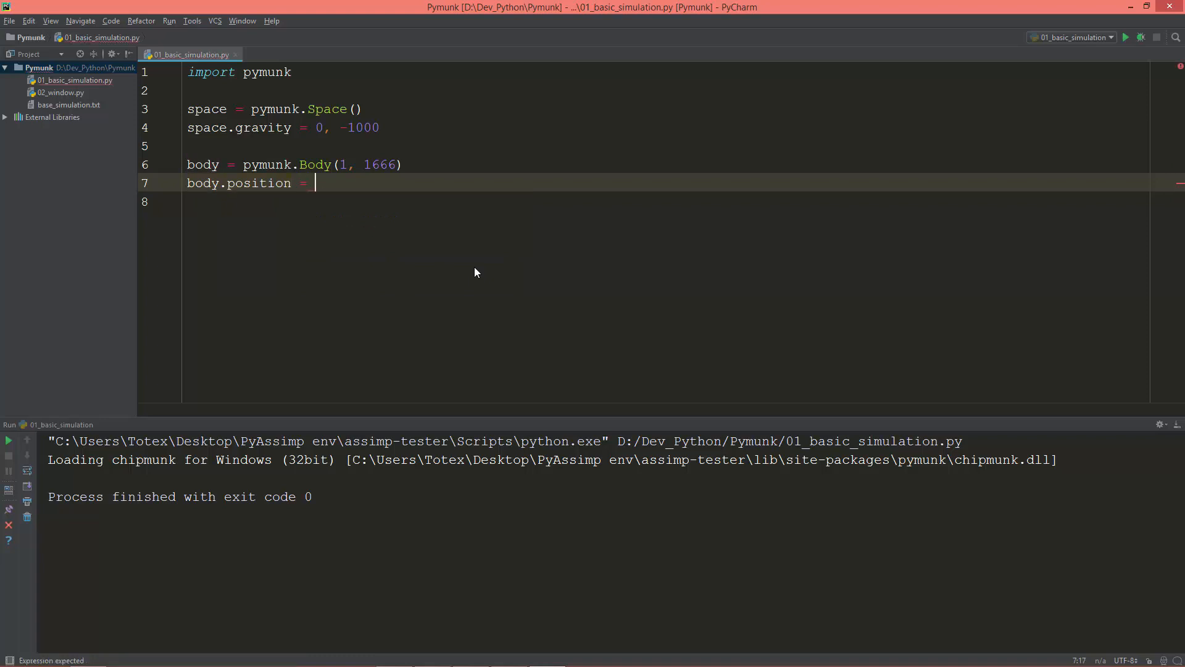
type("50")
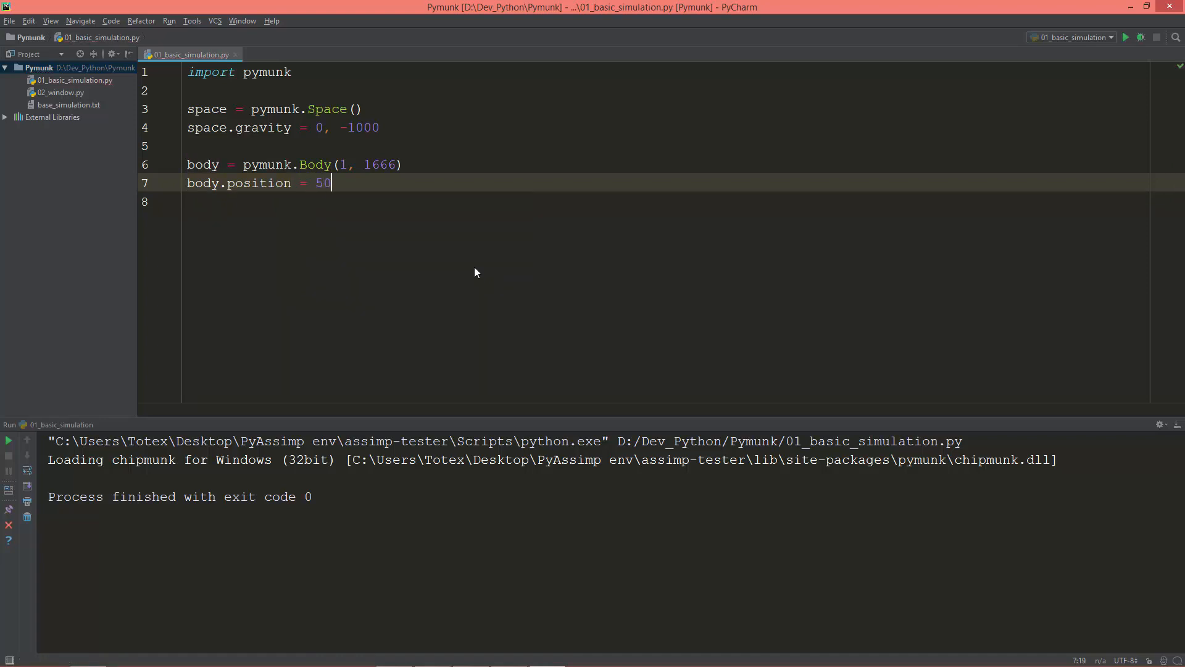
type(", 100")
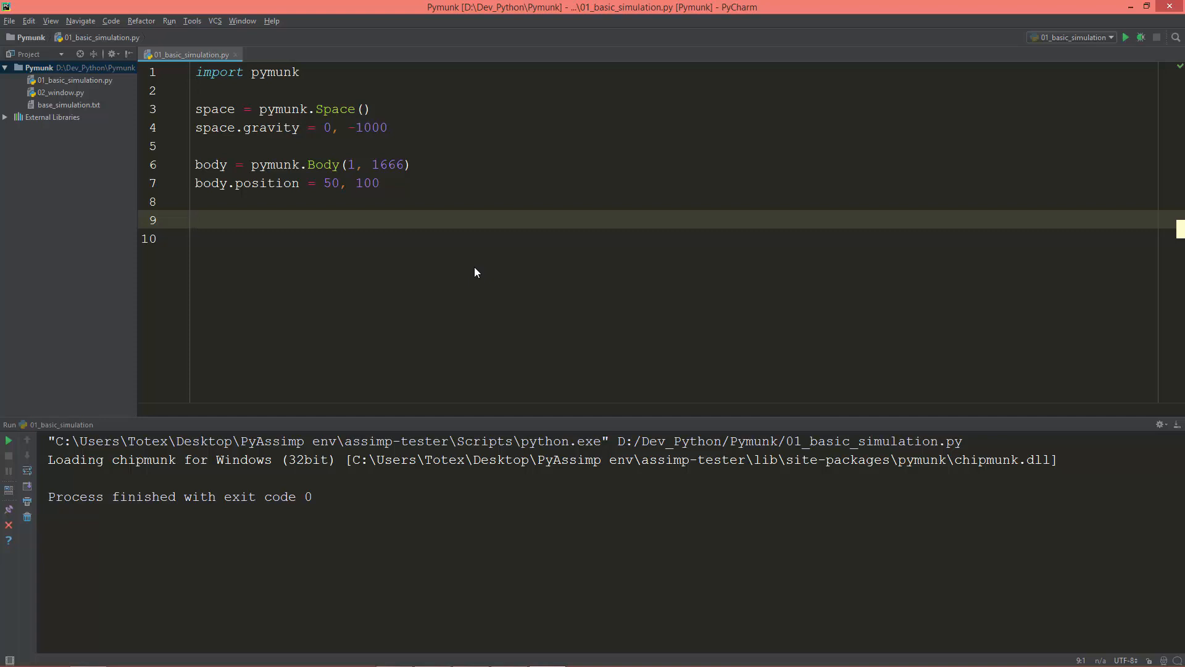
Add the body to the space with space.add(body), leaving an empty line below.
type("space")
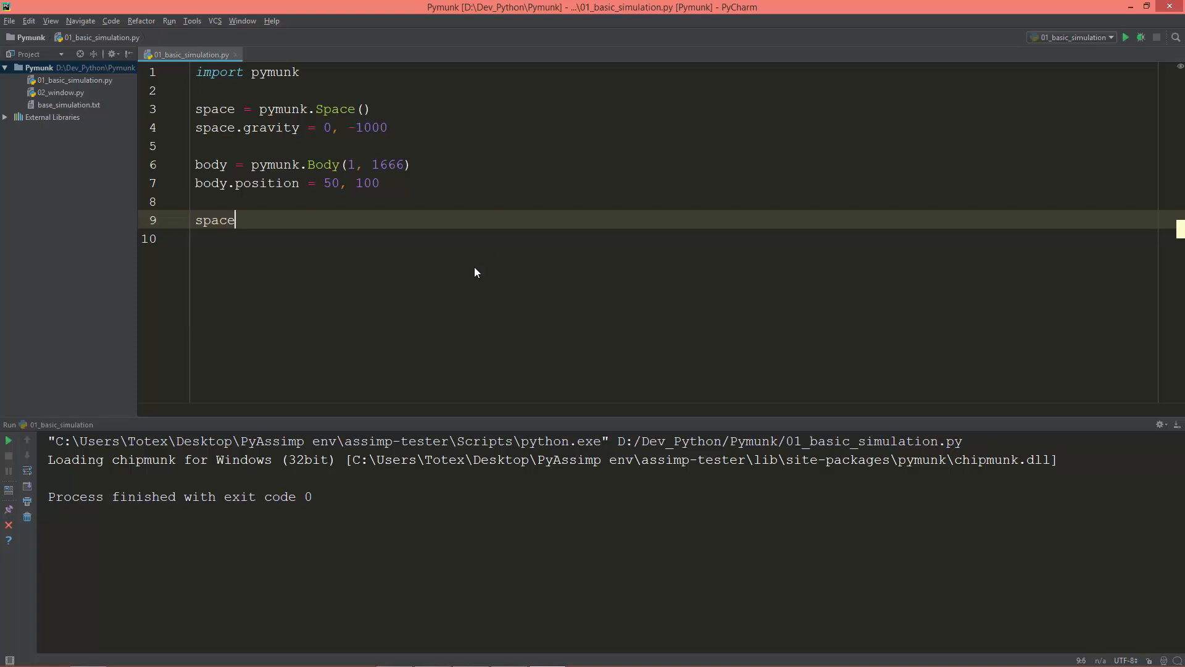
type("()")
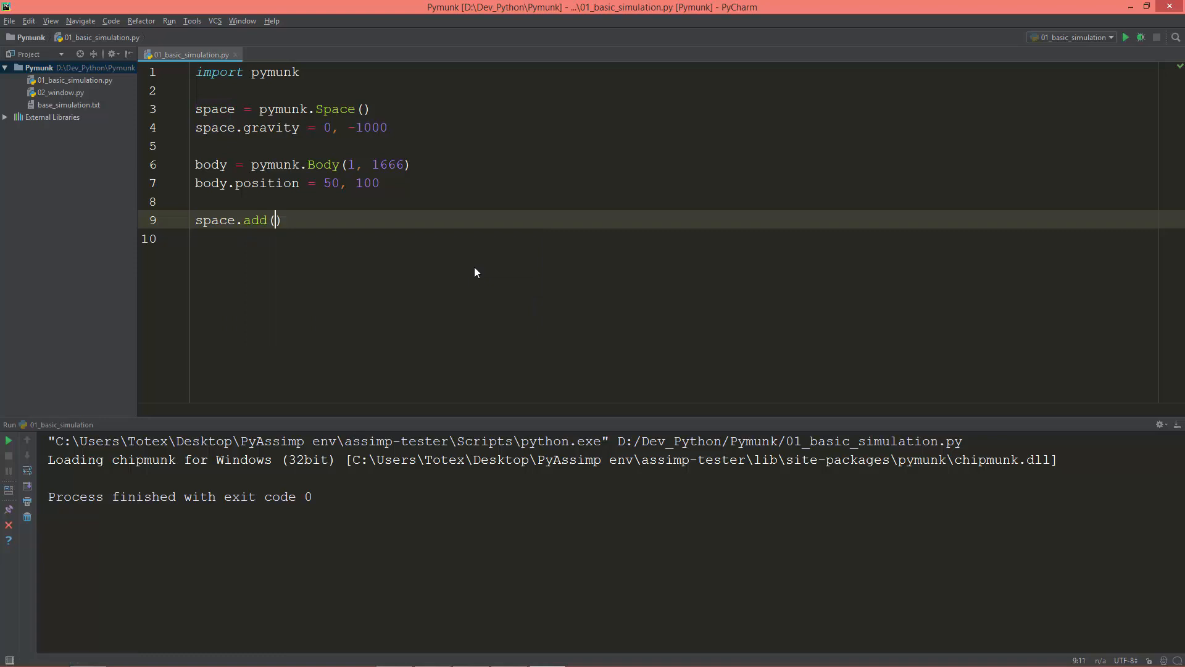
type("body")
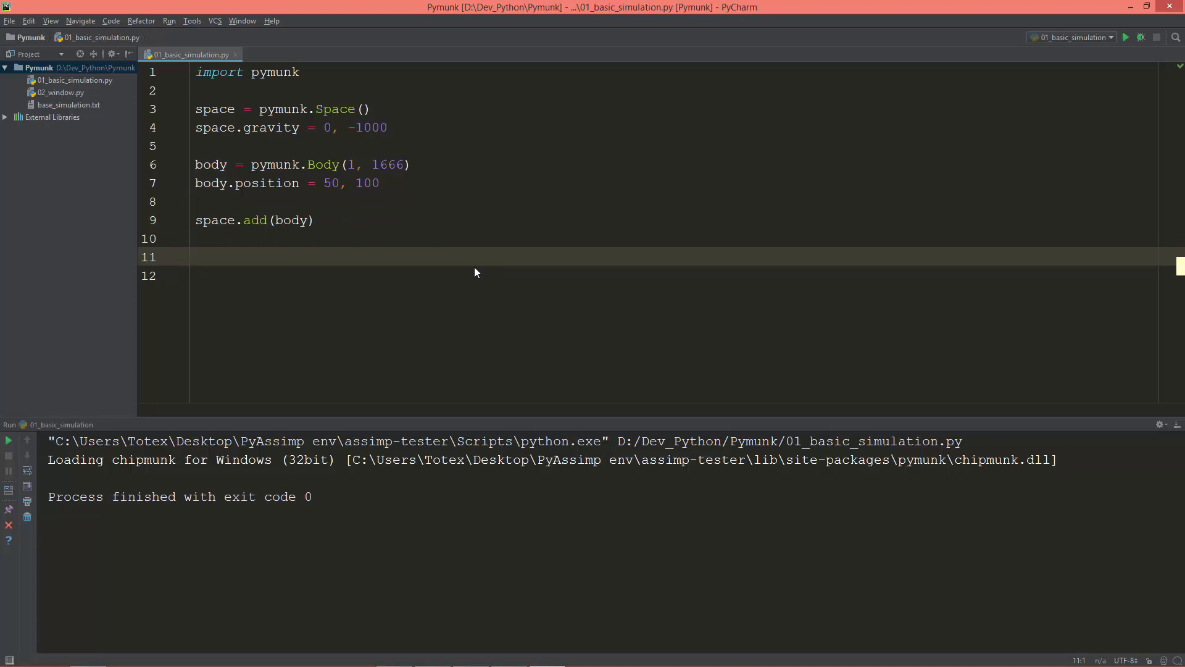
left_click(196, 257)
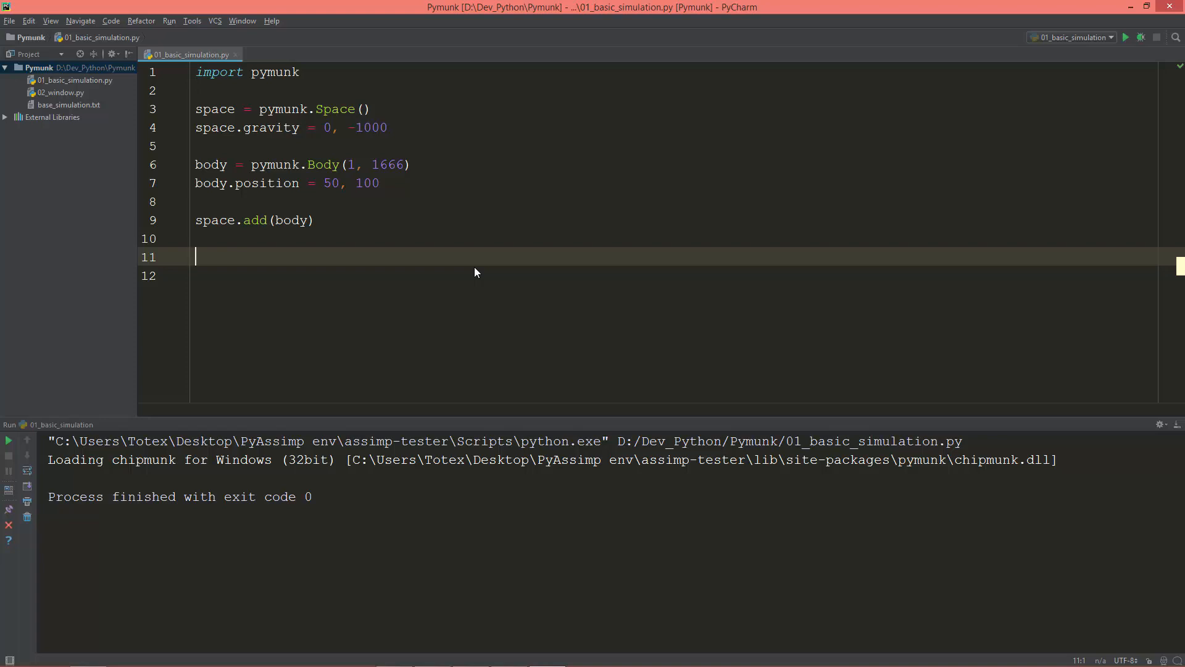
Write a while True loop that calls space.step(0.02).
type("while")
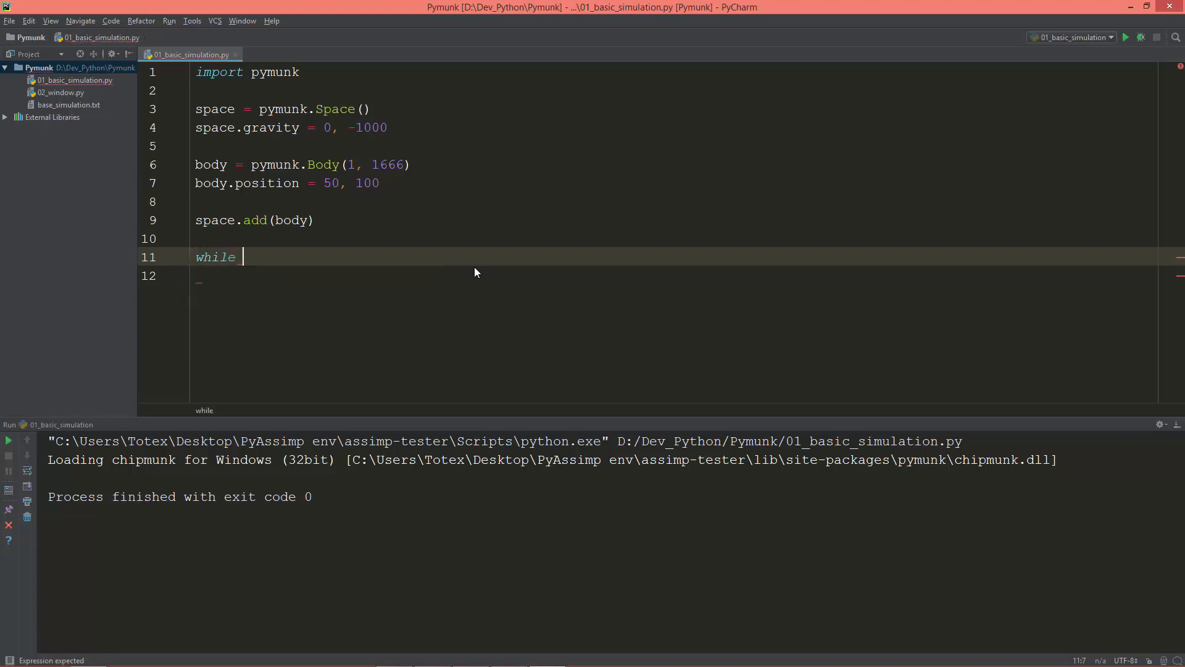
type("True:")
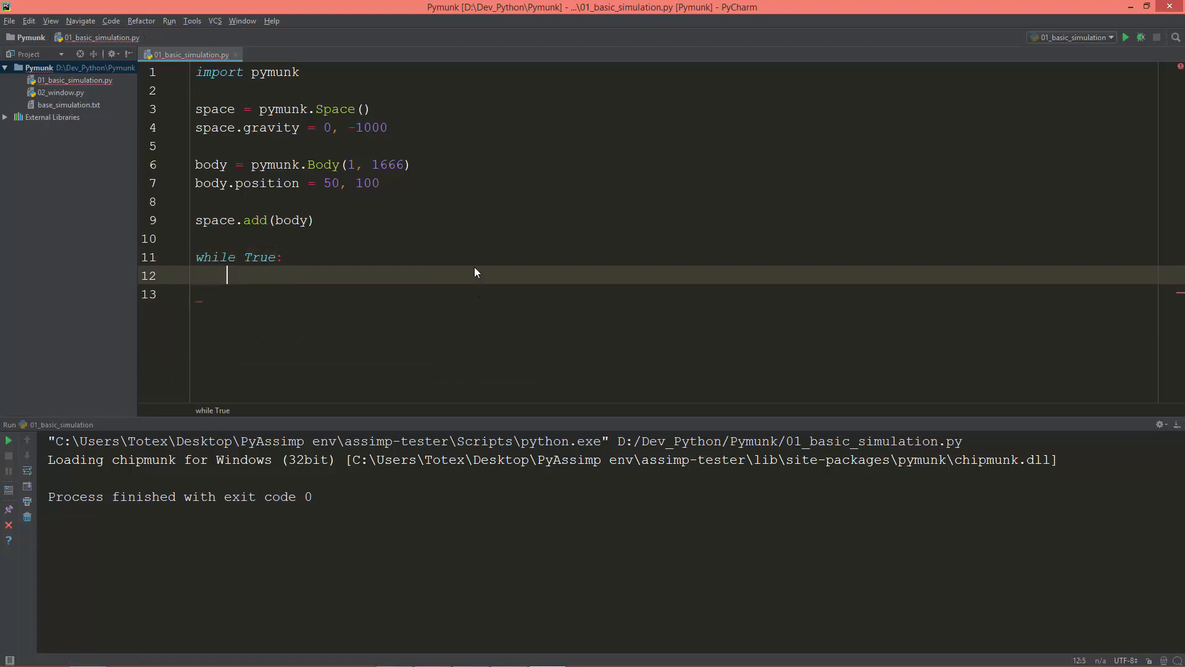
type("s")
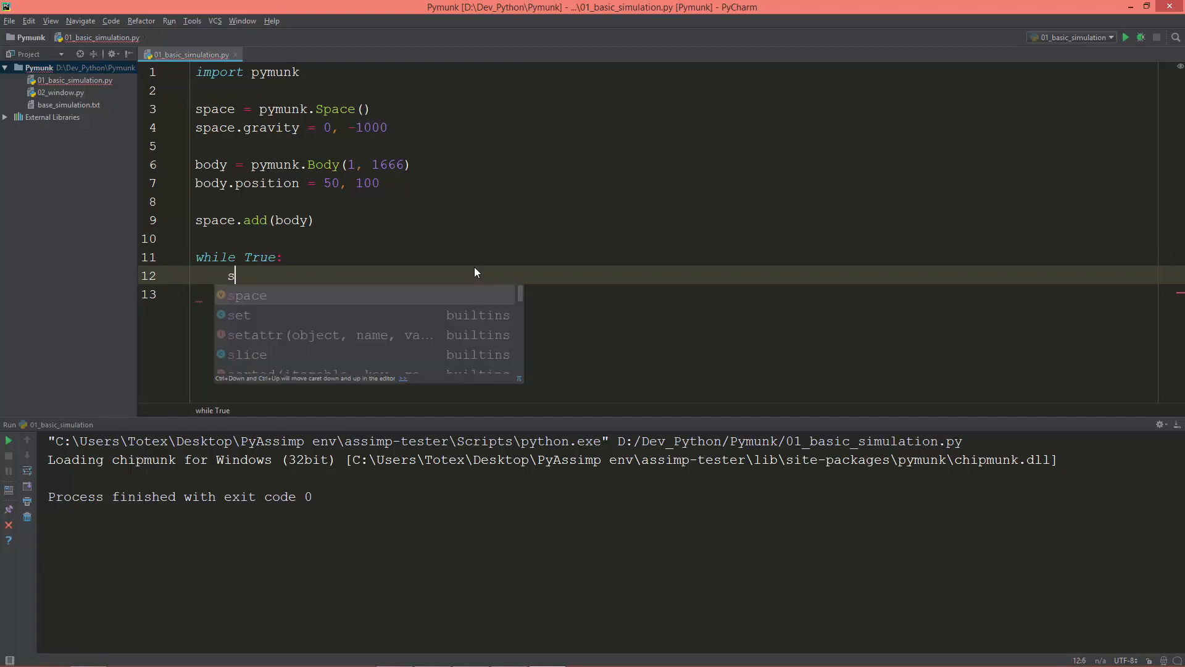
type("pce")
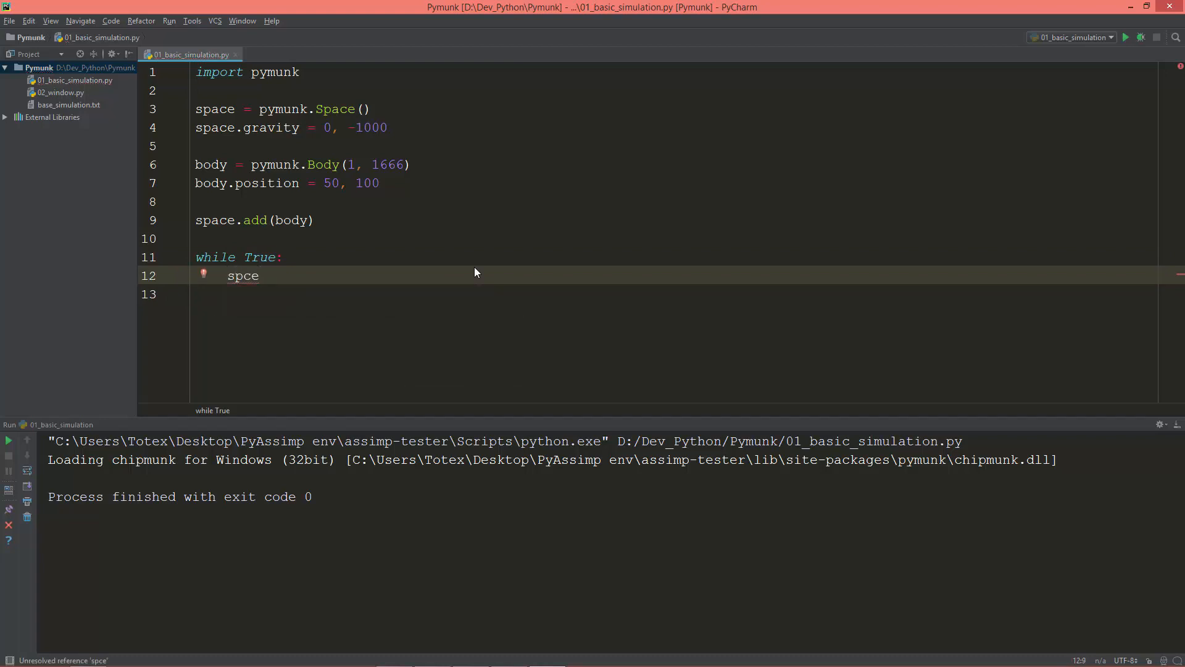
type("space.")
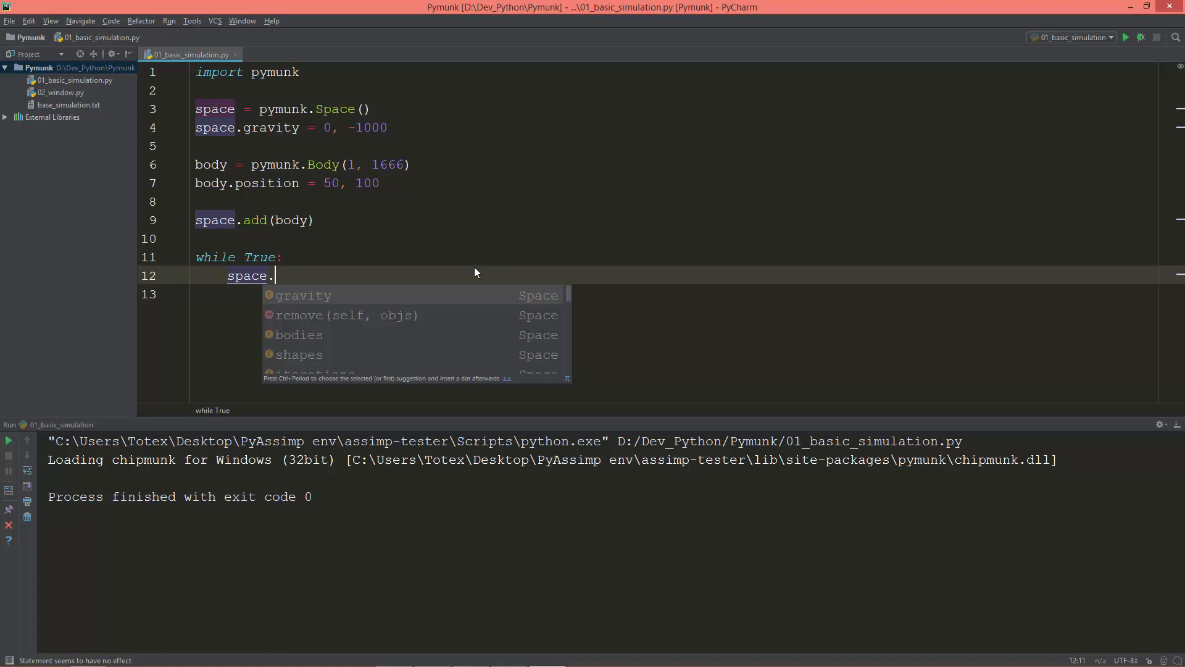
type("step(")
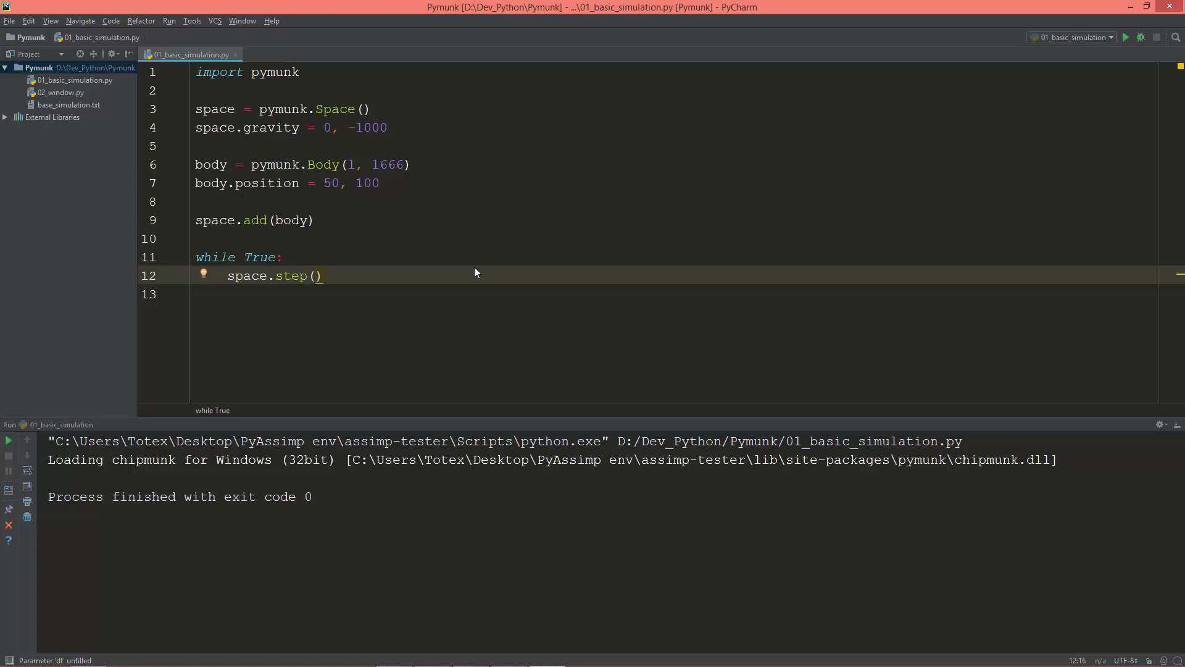
type("0.02")
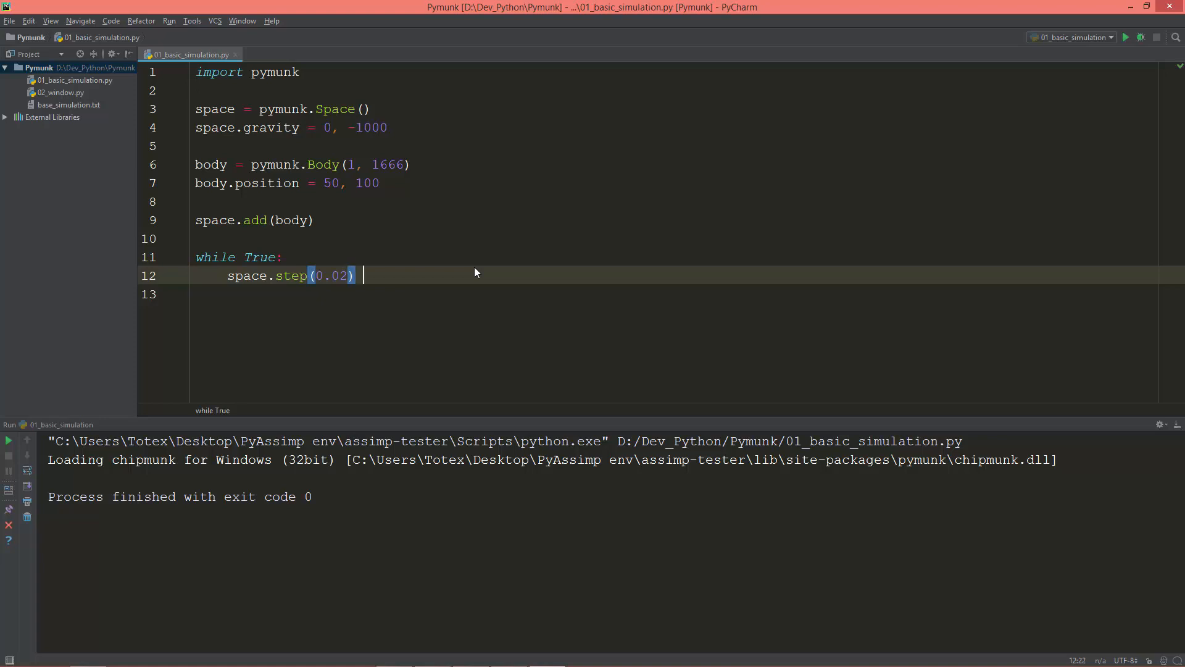
Comment the step line '# 1/50' and print body.position inside the loop.
type("#")
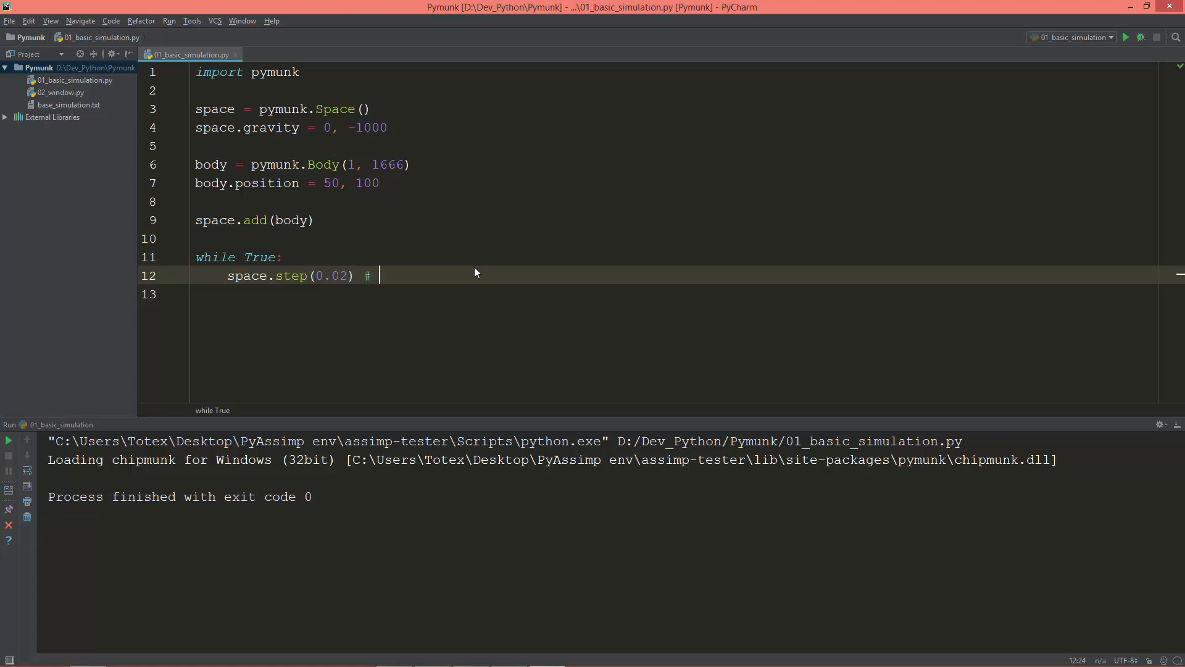
type("1/50")
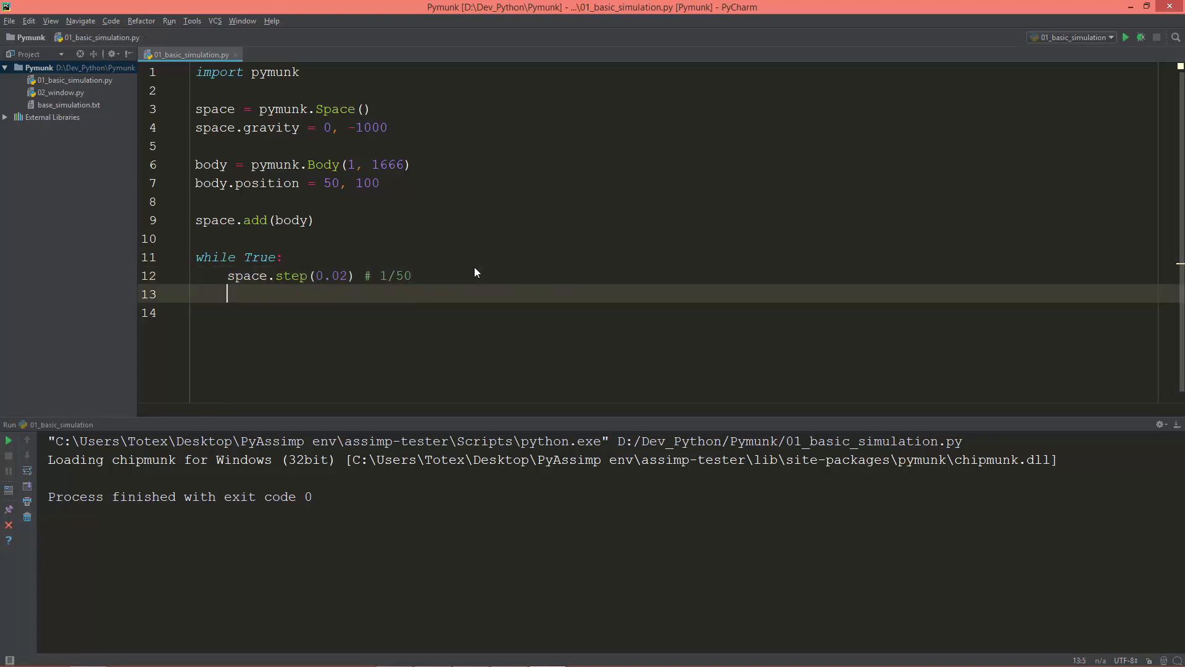
type("print(")
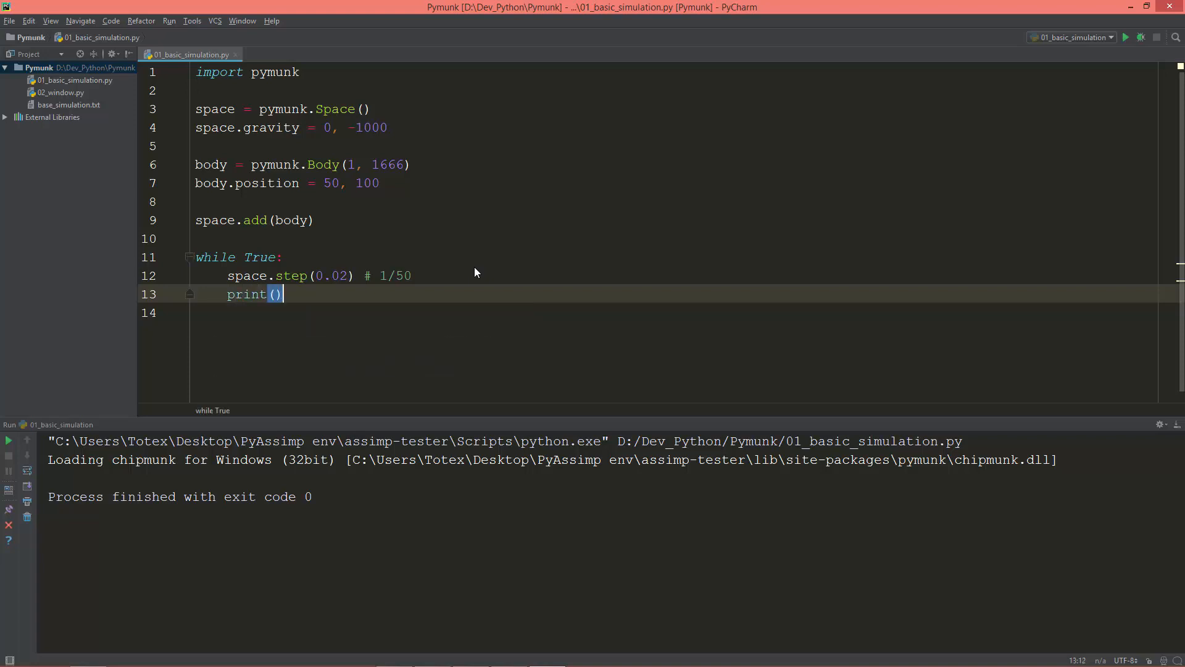
type("b")
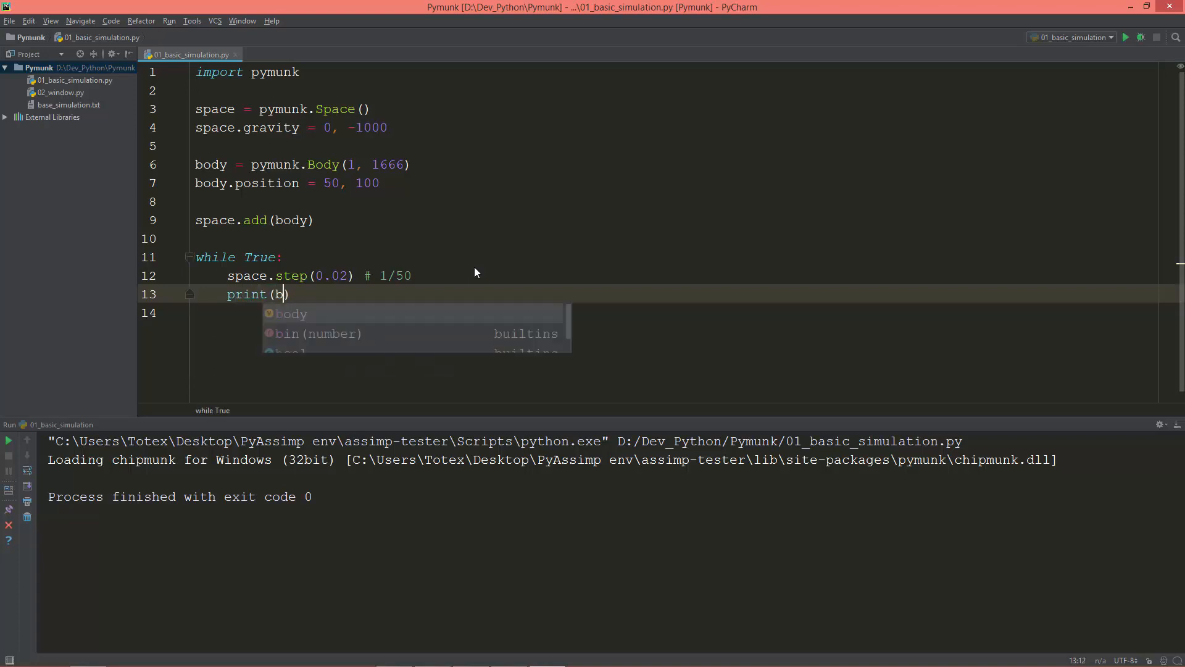
type("ody.")
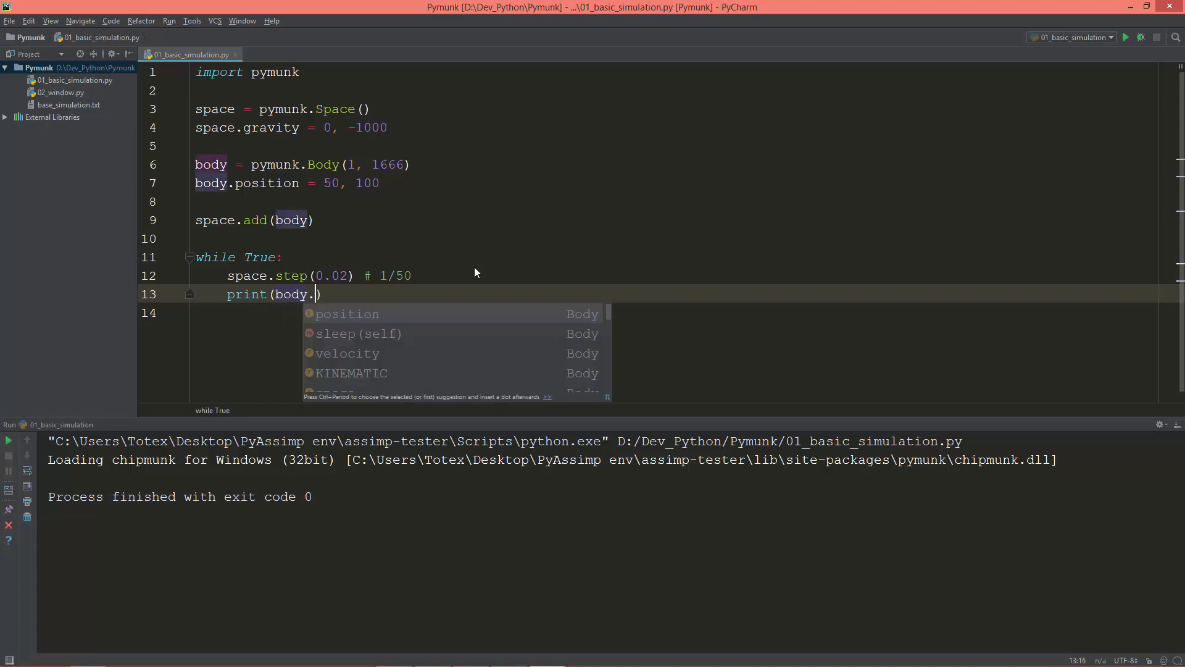
left_click(346, 314)
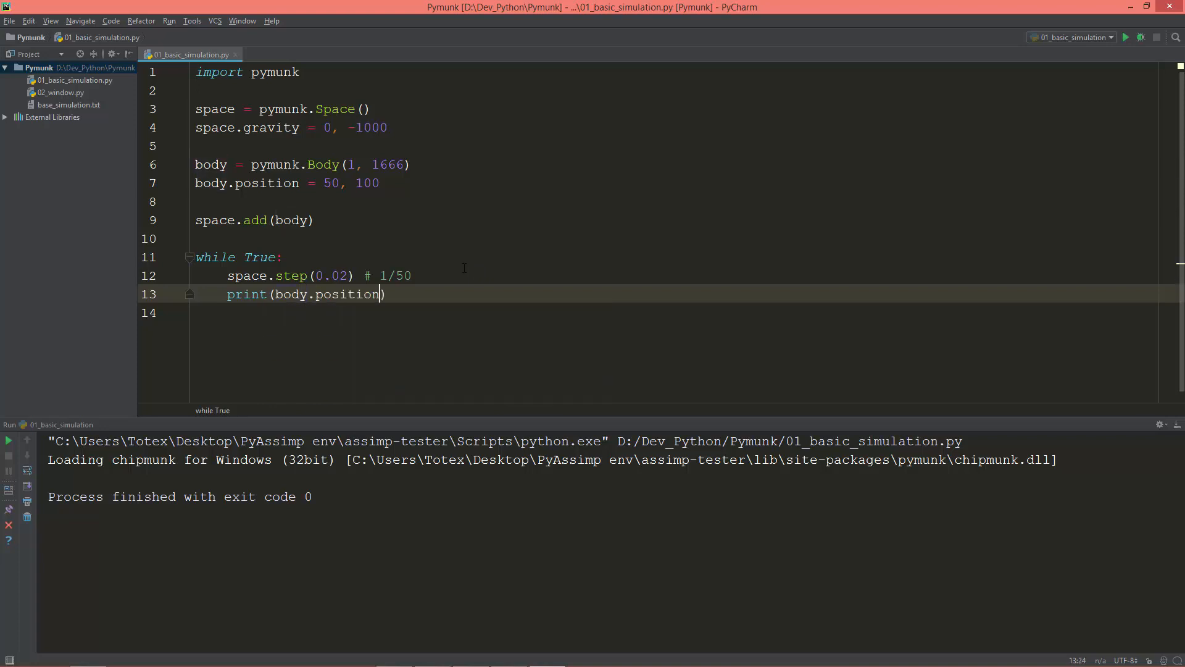
mouse_move(1125, 37)
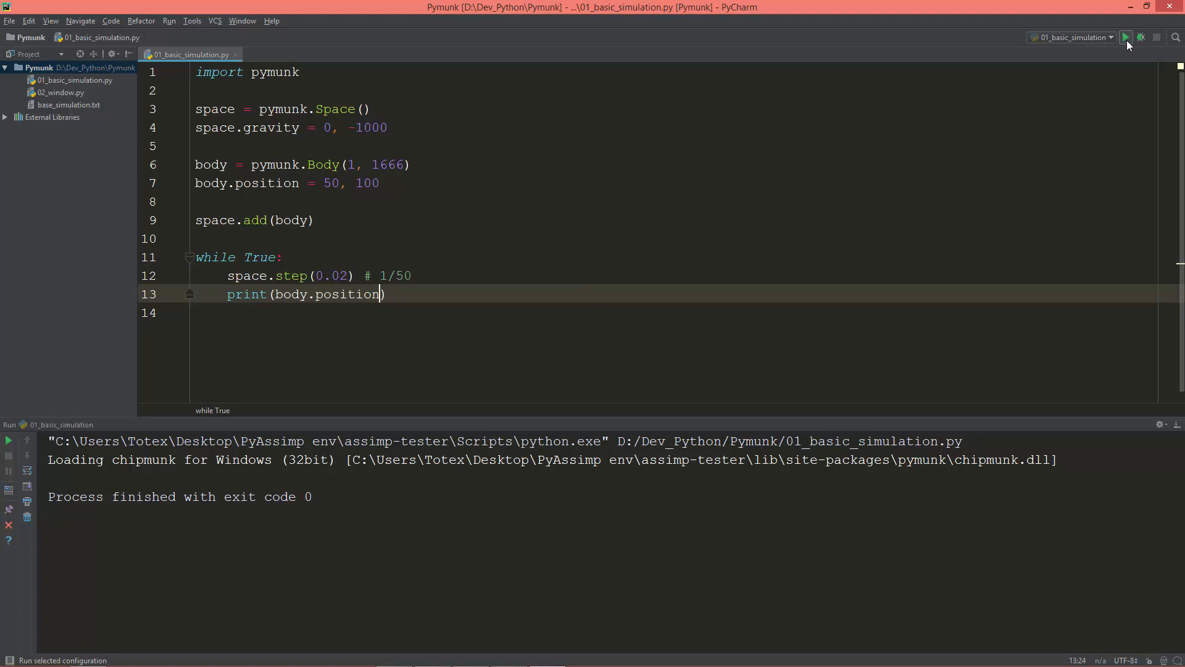
Run 01_basic_simulation, then place the cursor after the import pymunk line.
left_click(1126, 37)
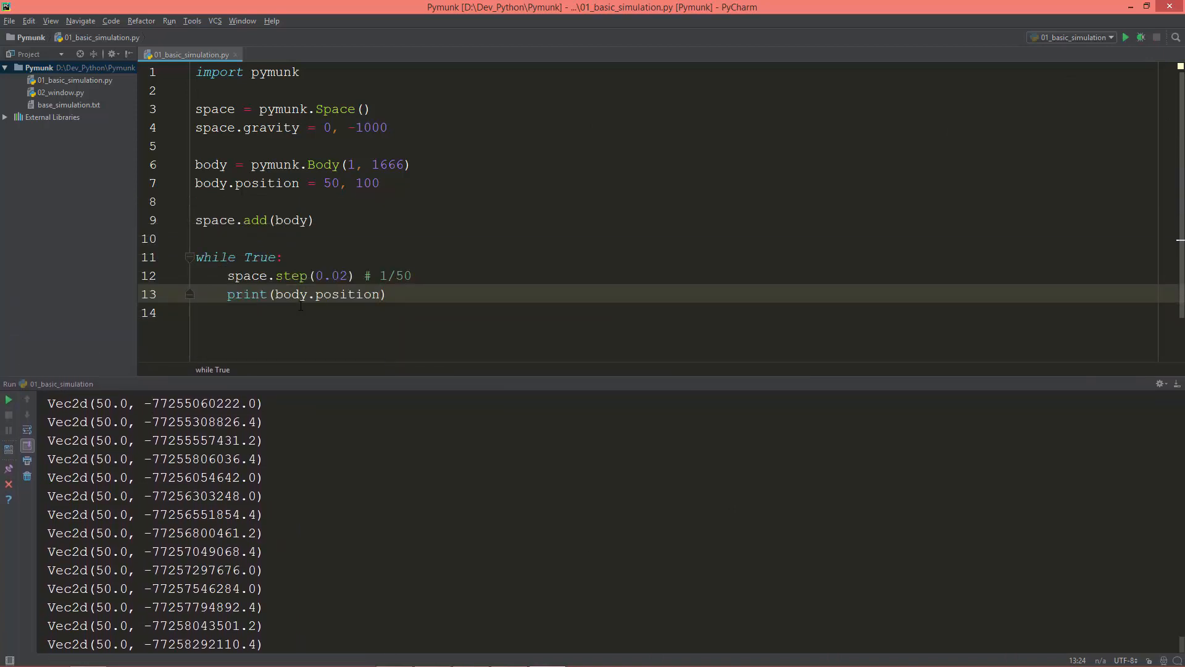
left_click(277, 72)
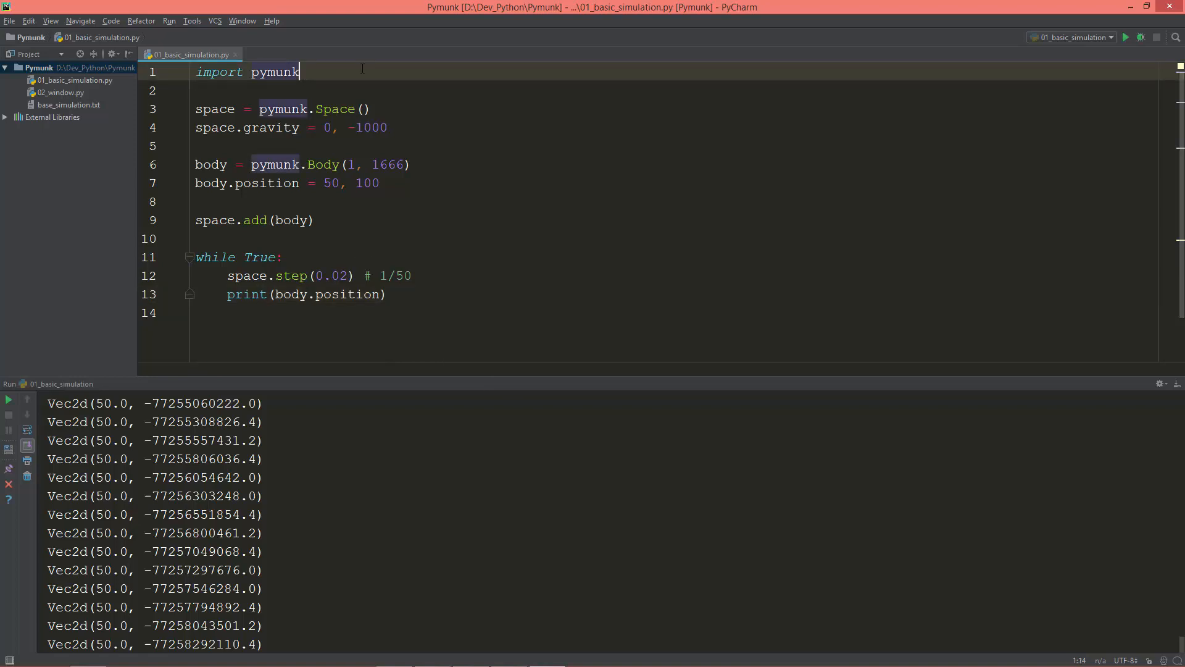
Import time and call time.sleep(0.5) after printing in the loop.
type("import time")
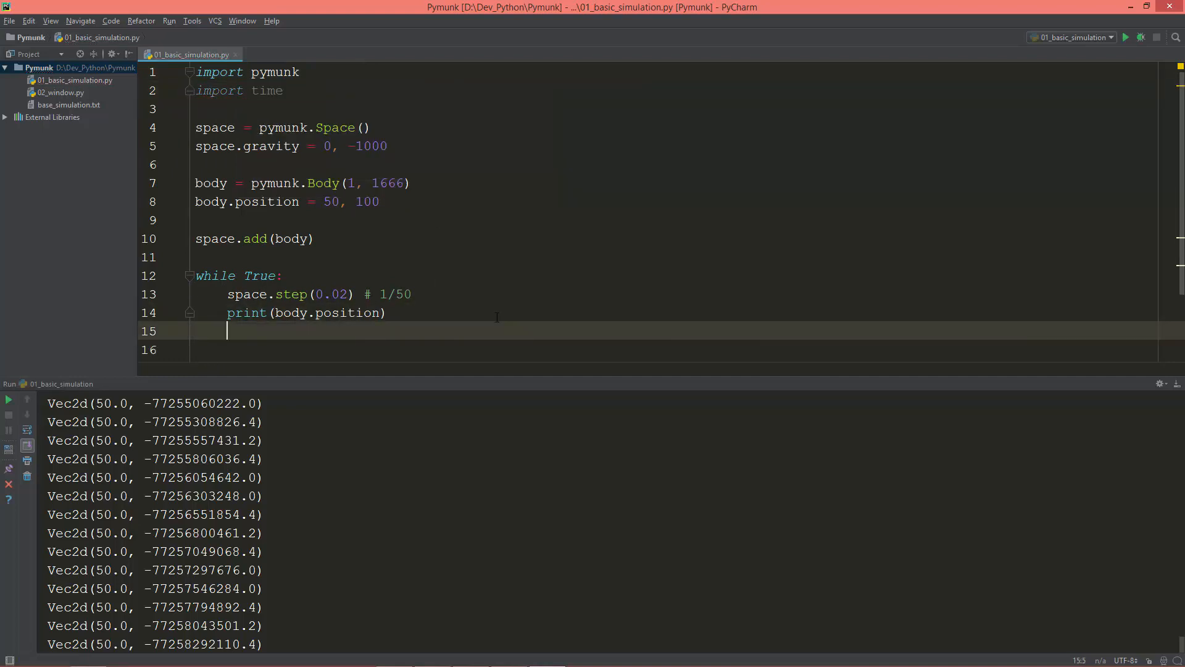
type("t")
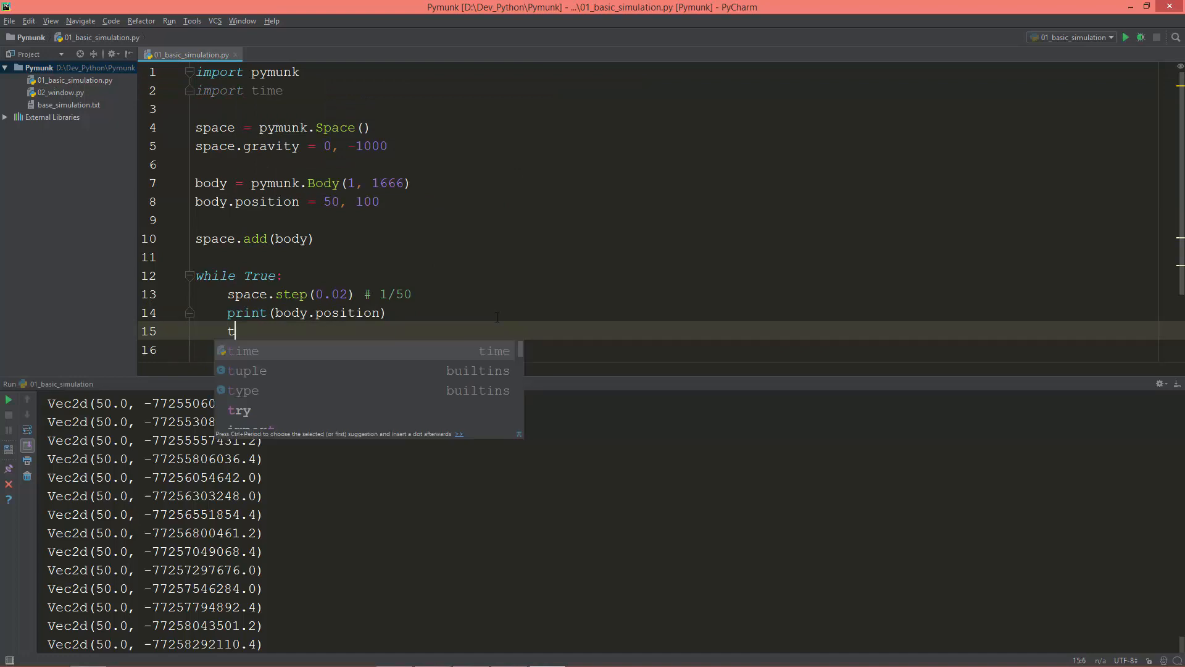
left_click(243, 350)
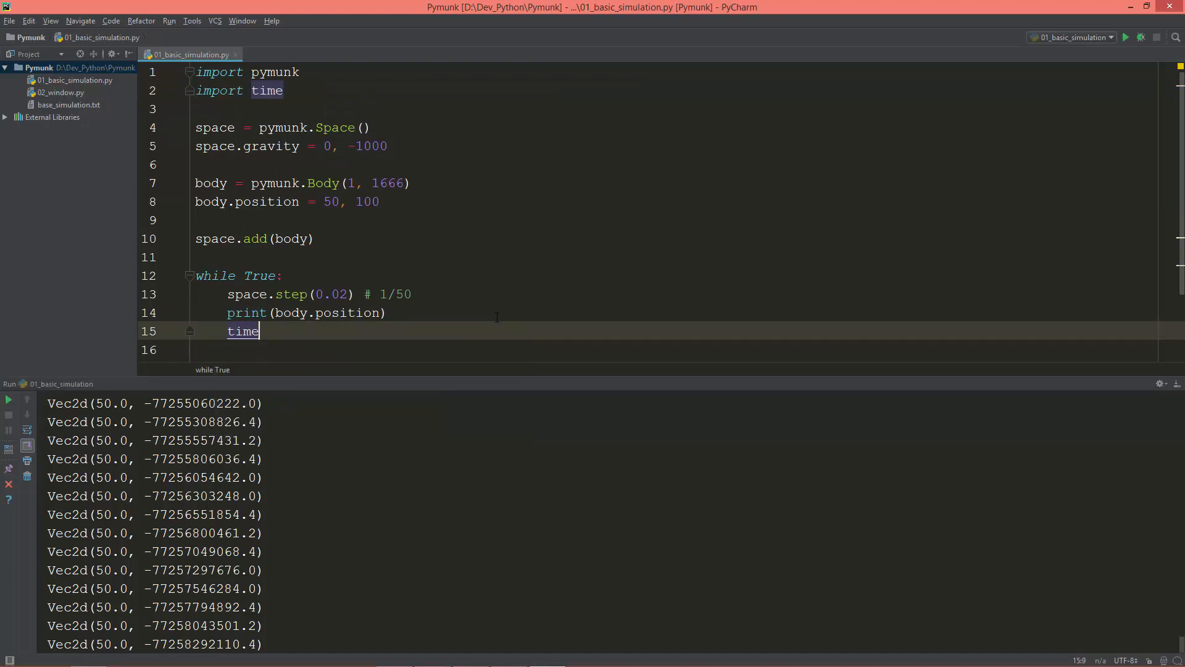
type(".sleep(0")
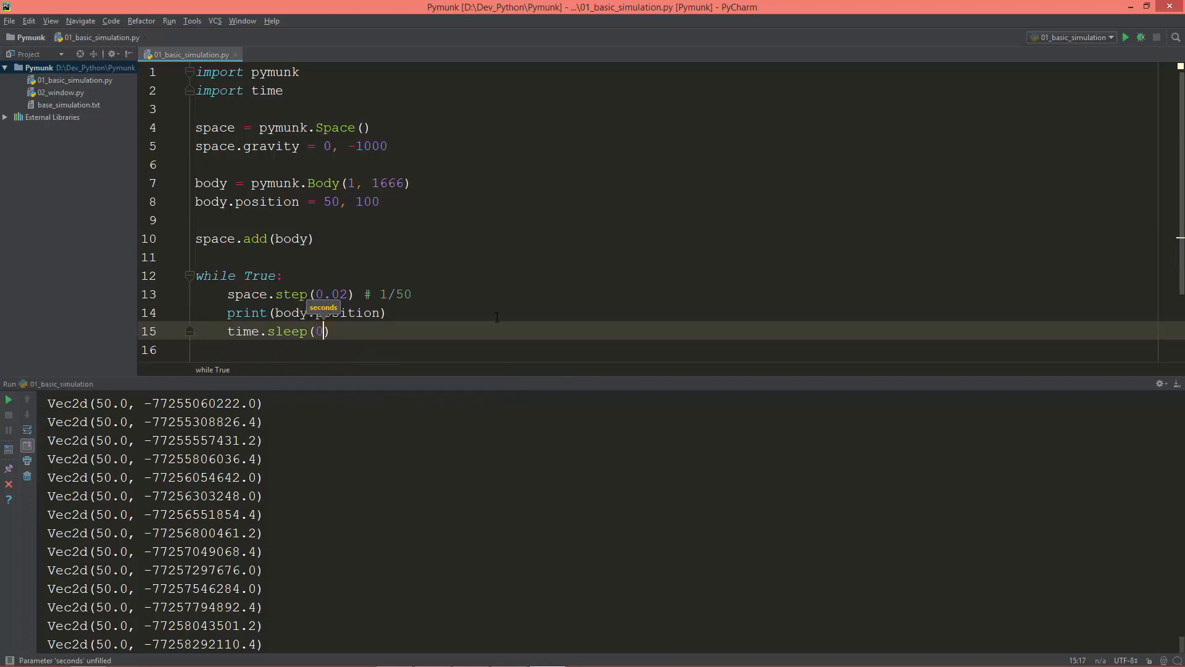
type("0.5")
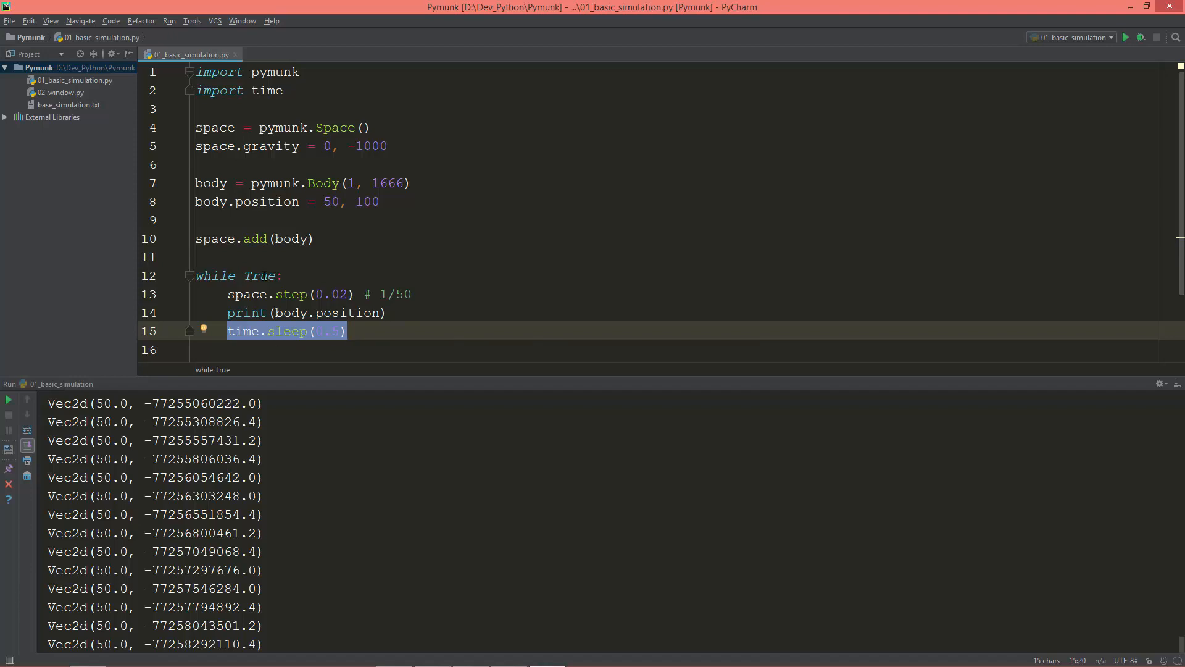
Rerun the slowed script and stop it after positions print.
left_click(1125, 37)
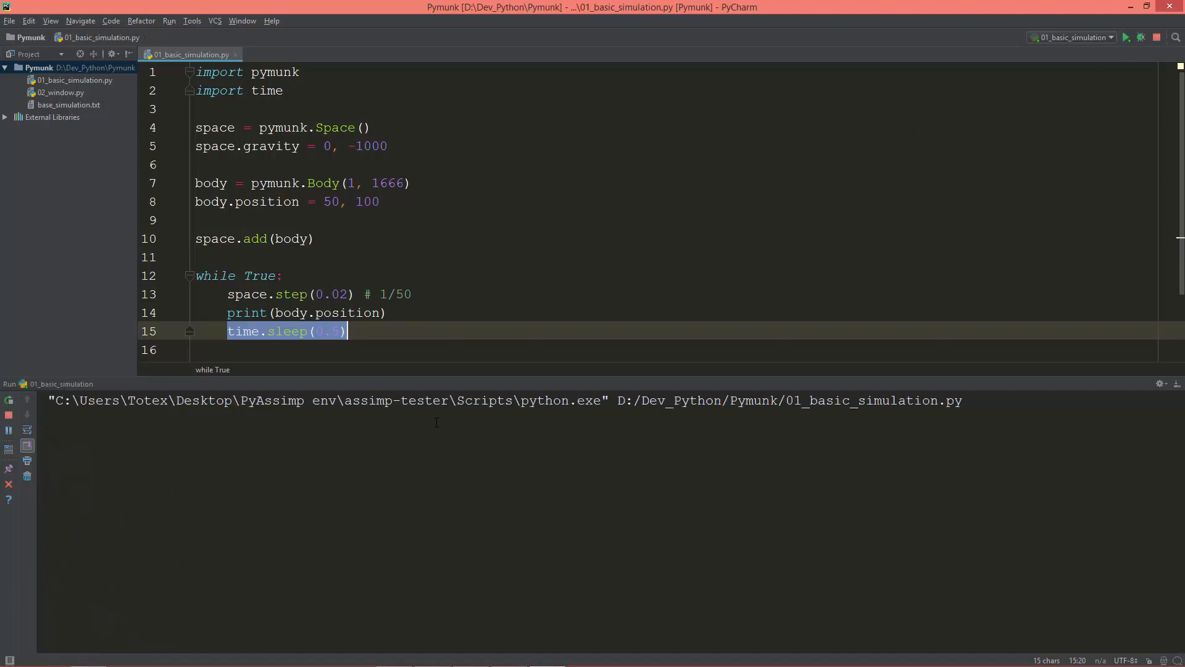
left_click(1126, 37)
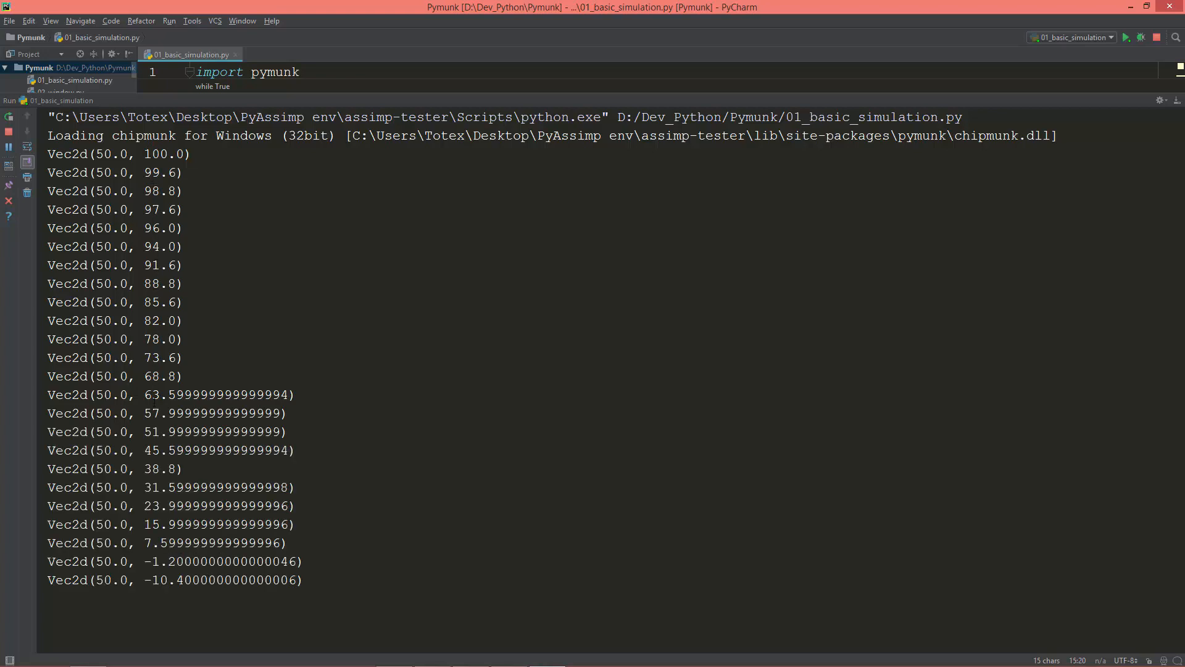
scroll("down", 3)
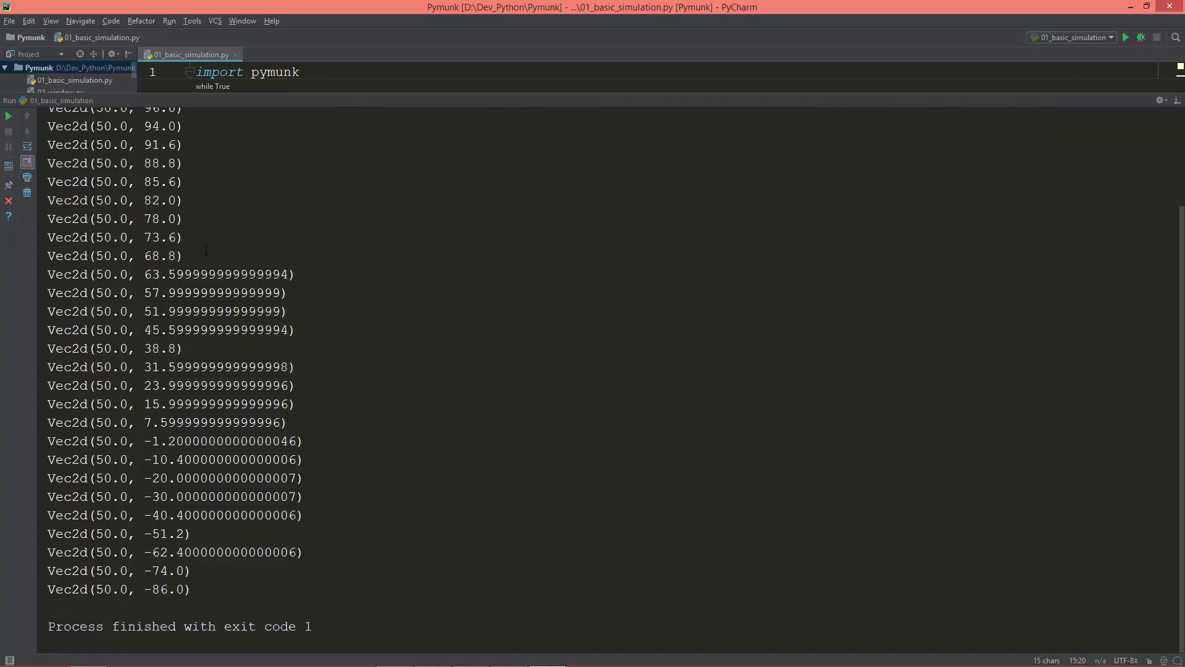
left_click(1126, 37)
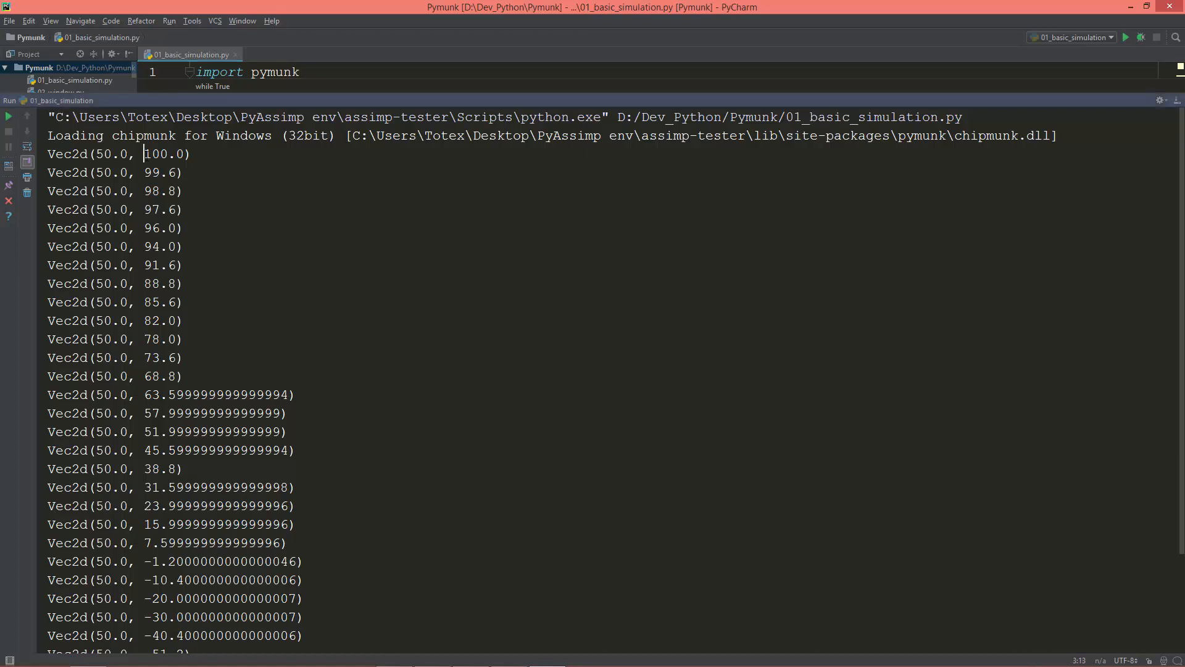
Select the y values 100.0, 99.6 and 73.6 in the Run console.
double_click(164, 154)
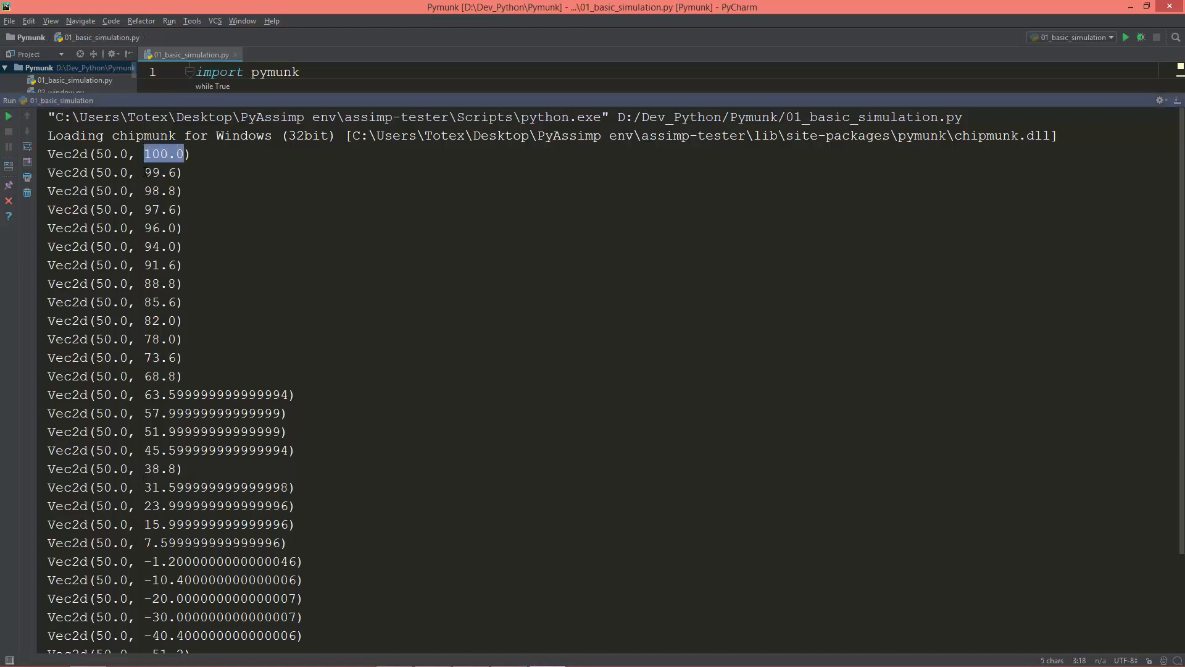
left_click(154, 172)
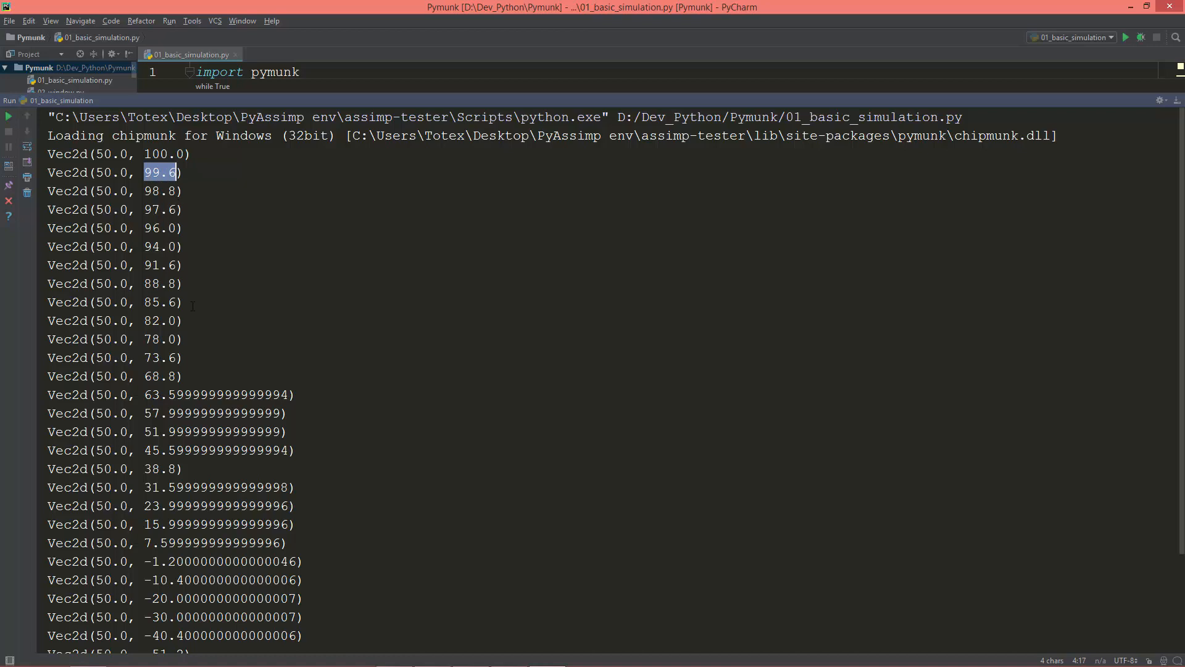
left_click(146, 339)
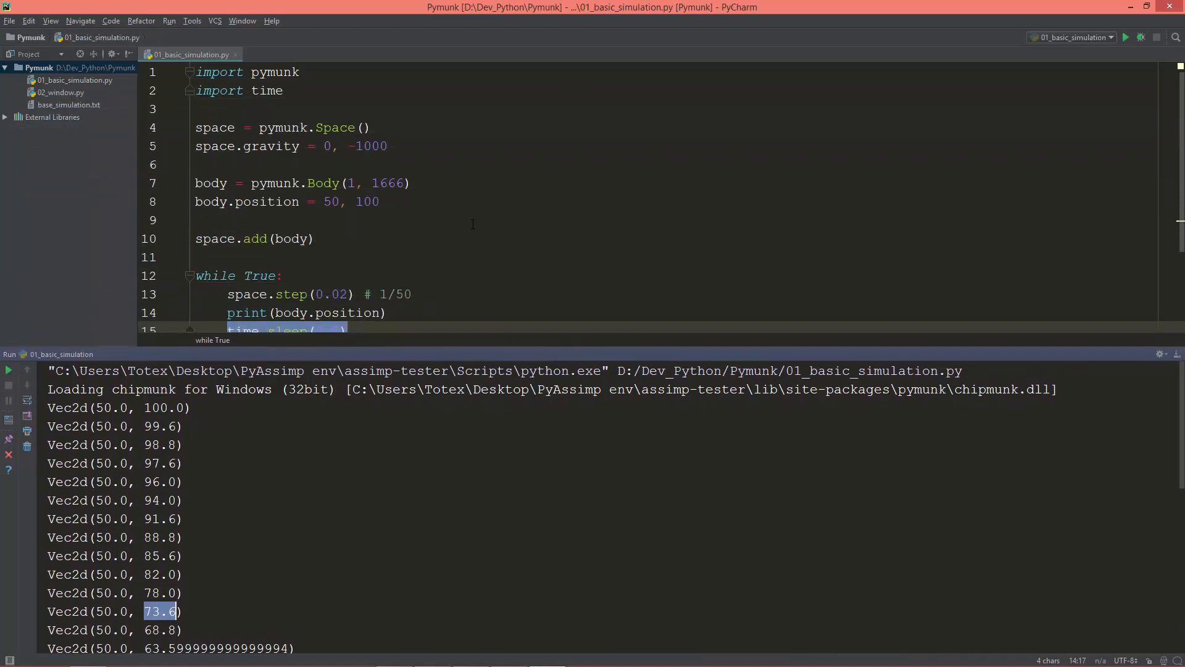
Enter 0.5 as the time.sleep argument on line 15.
scroll("down", 3)
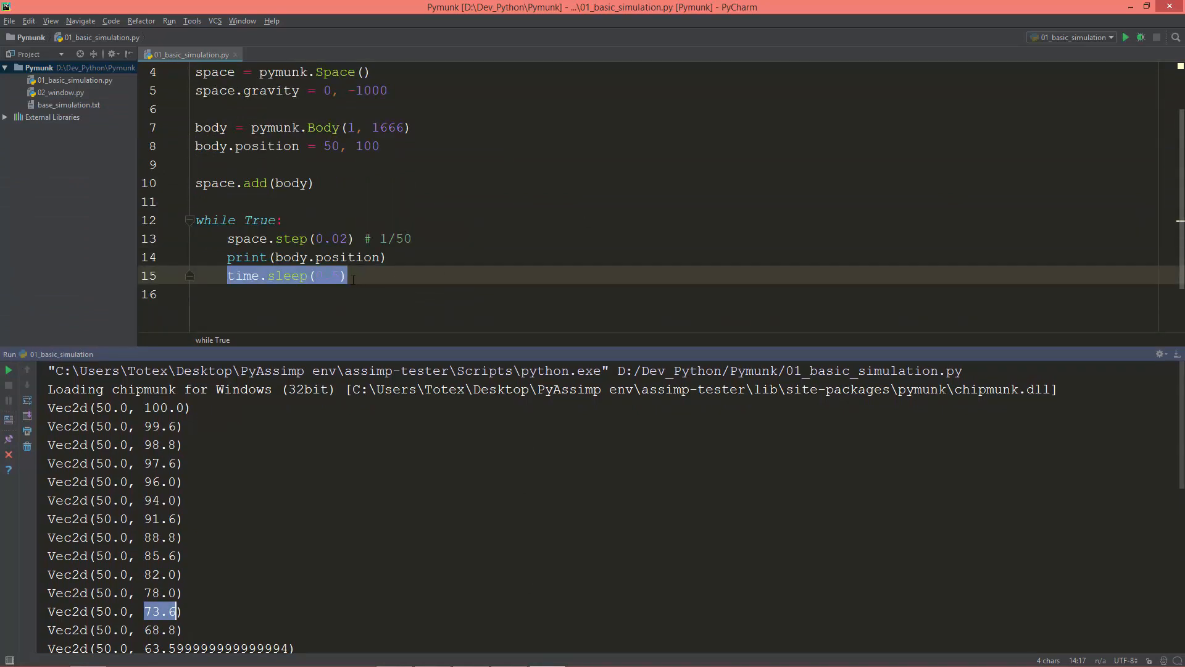
type("0.5")
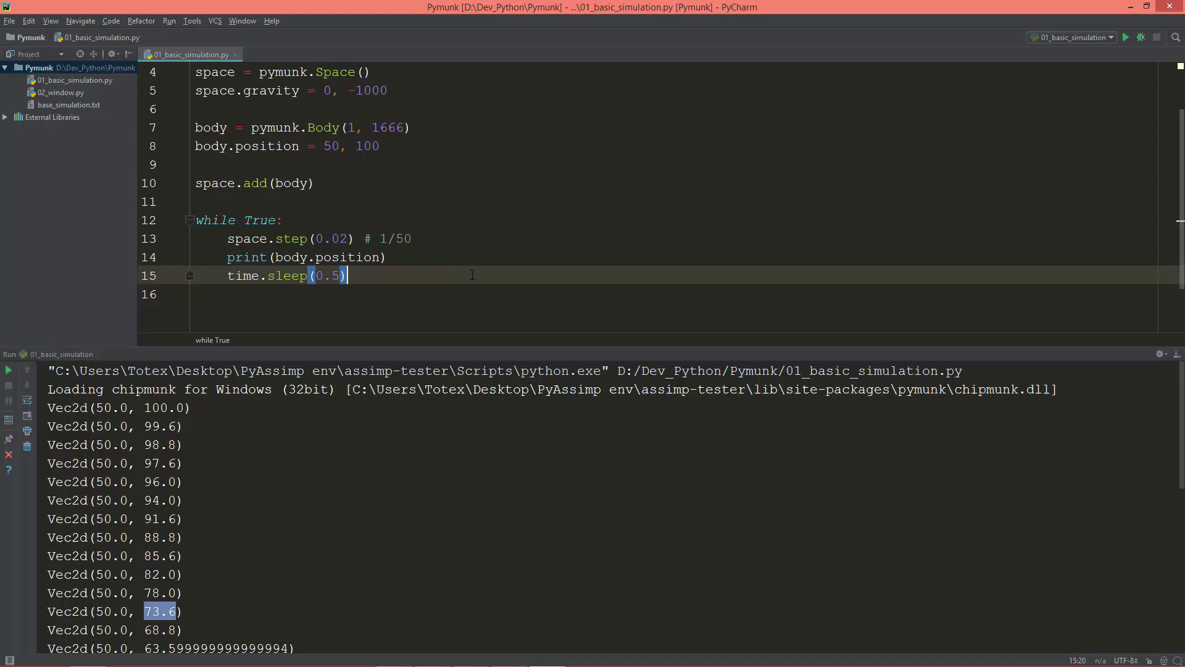
mouse_move(521, 356)
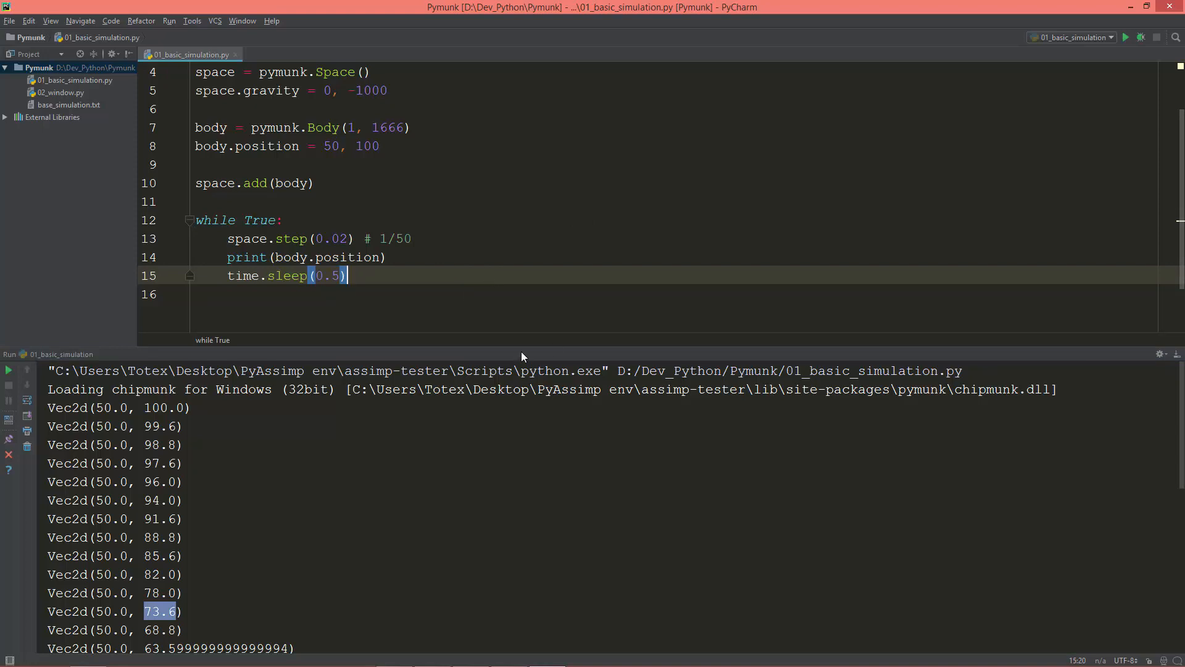
scroll("up", 3)
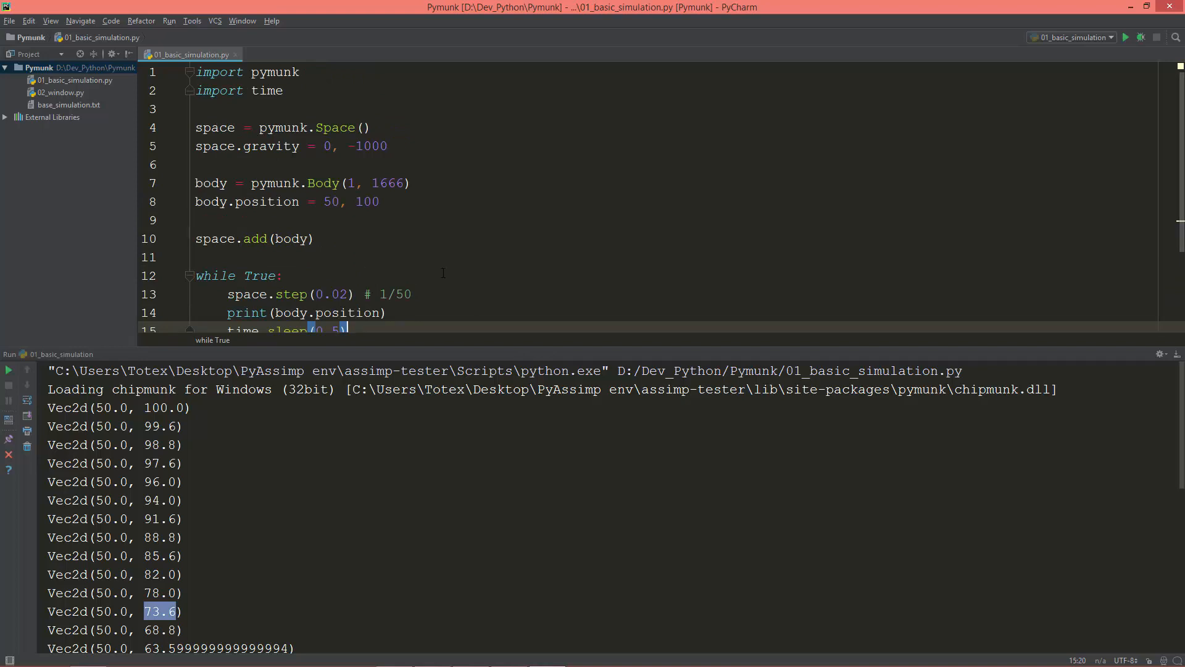
mouse_move(445, 253)
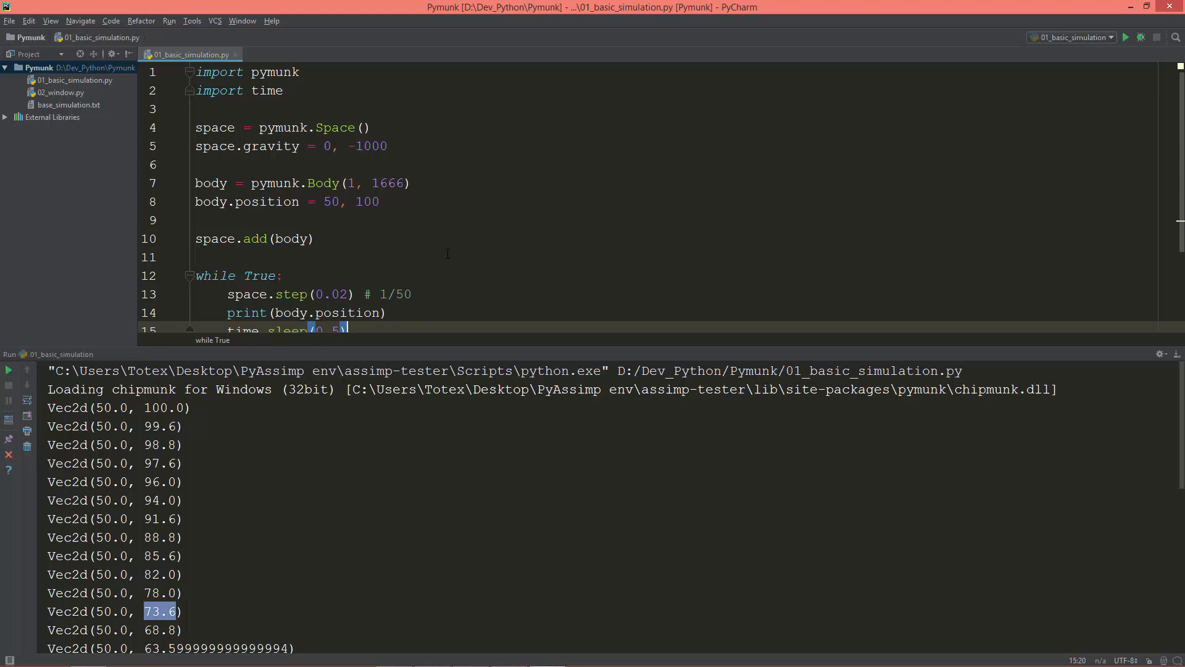
mouse_move(563, 133)
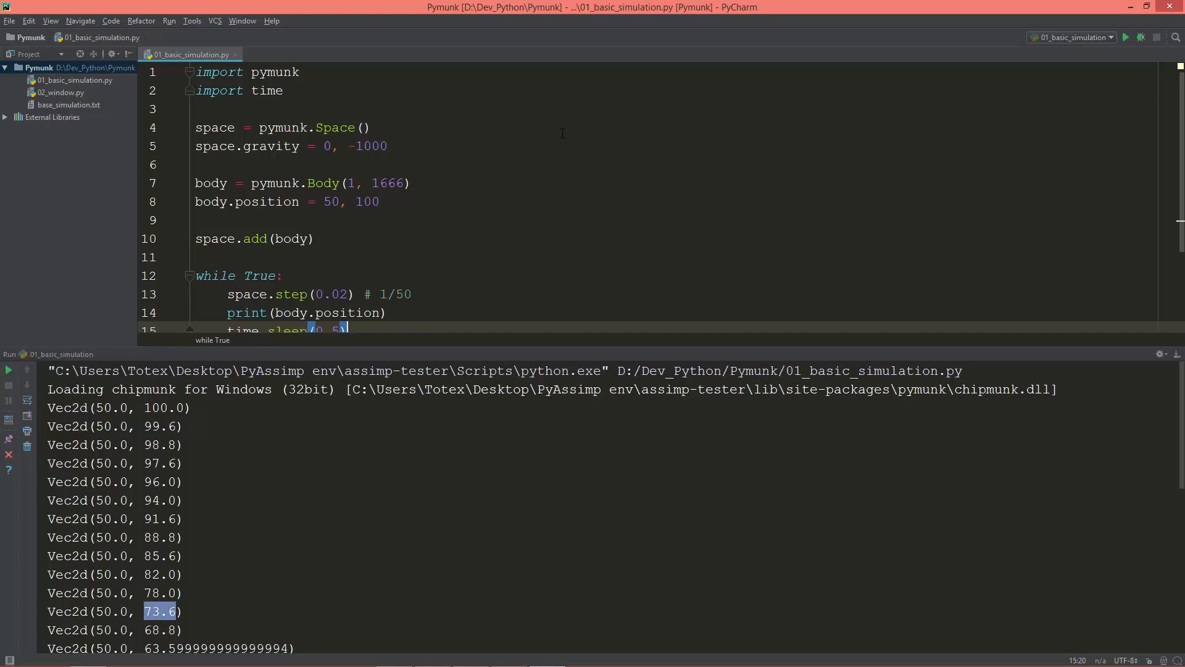
mouse_move(465, 445)
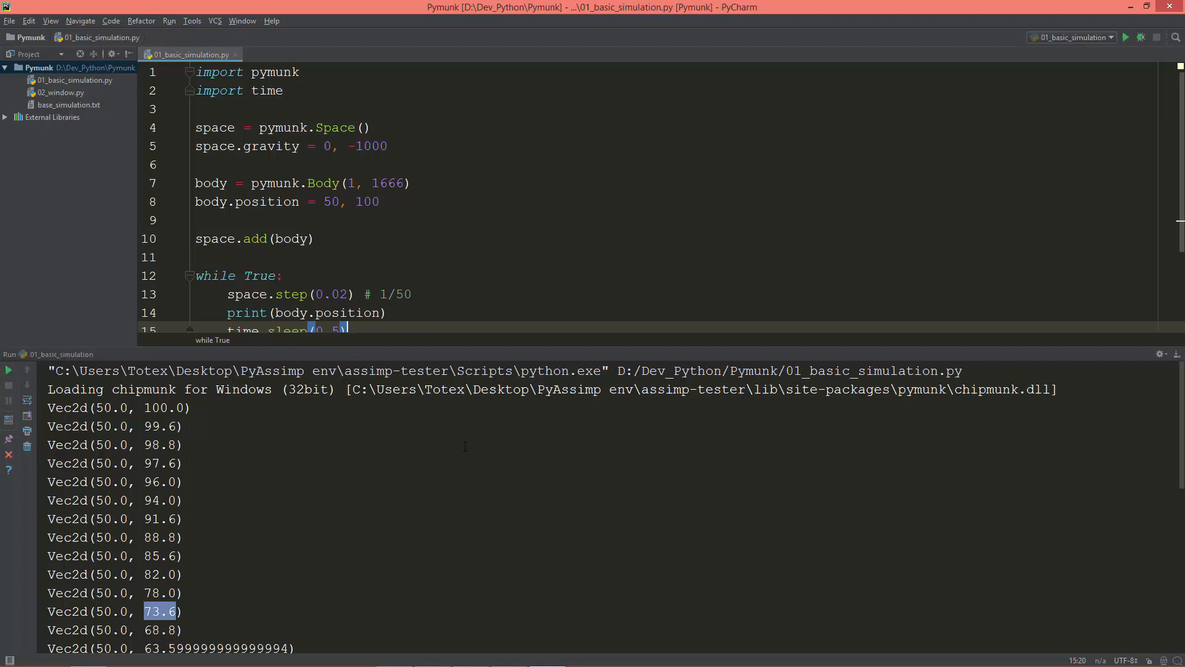